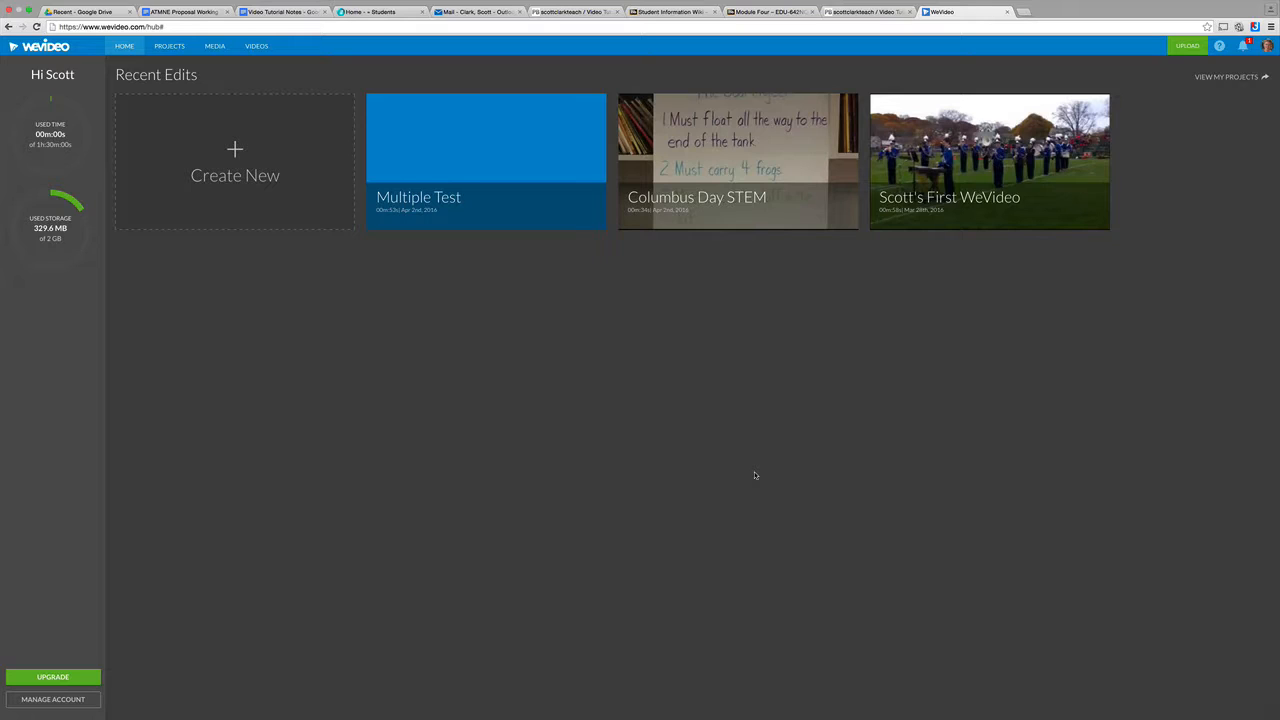
{"action": "mouse_move", "coordinate": [752, 468]}
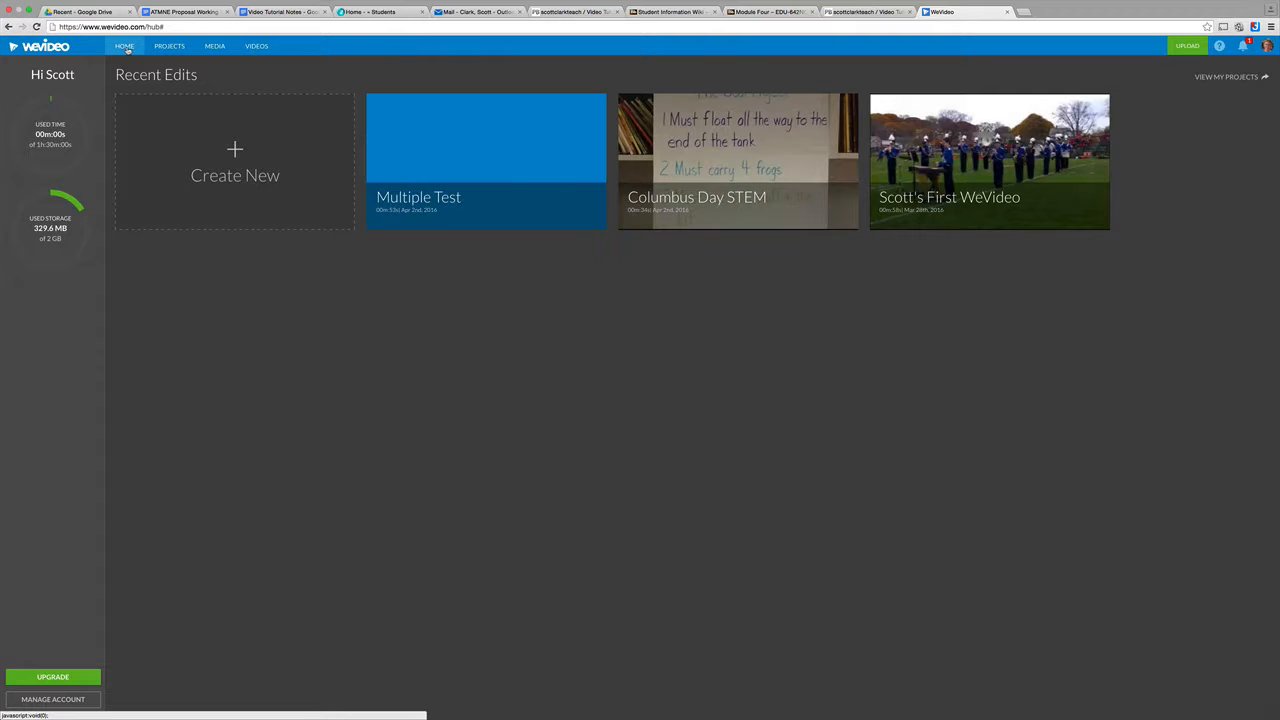
{"action": "mouse_move", "coordinate": [160, 176]}
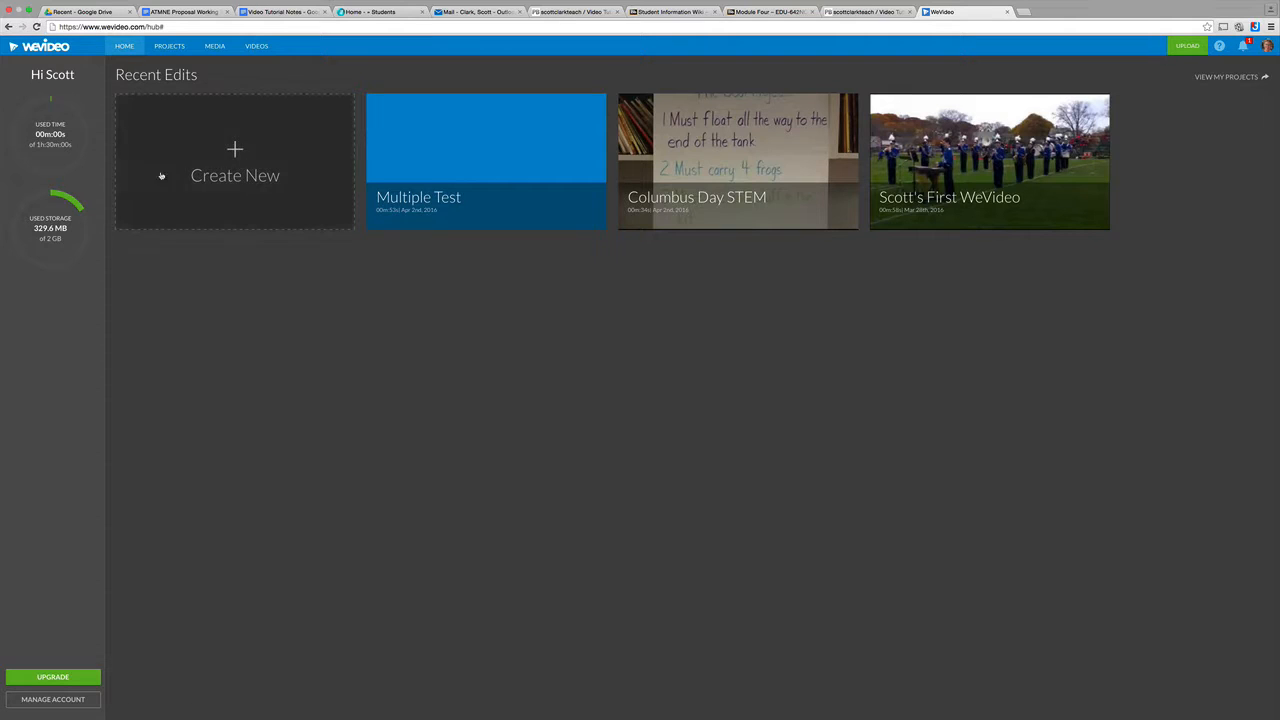
{"action": "mouse_move", "coordinate": [736, 160]}
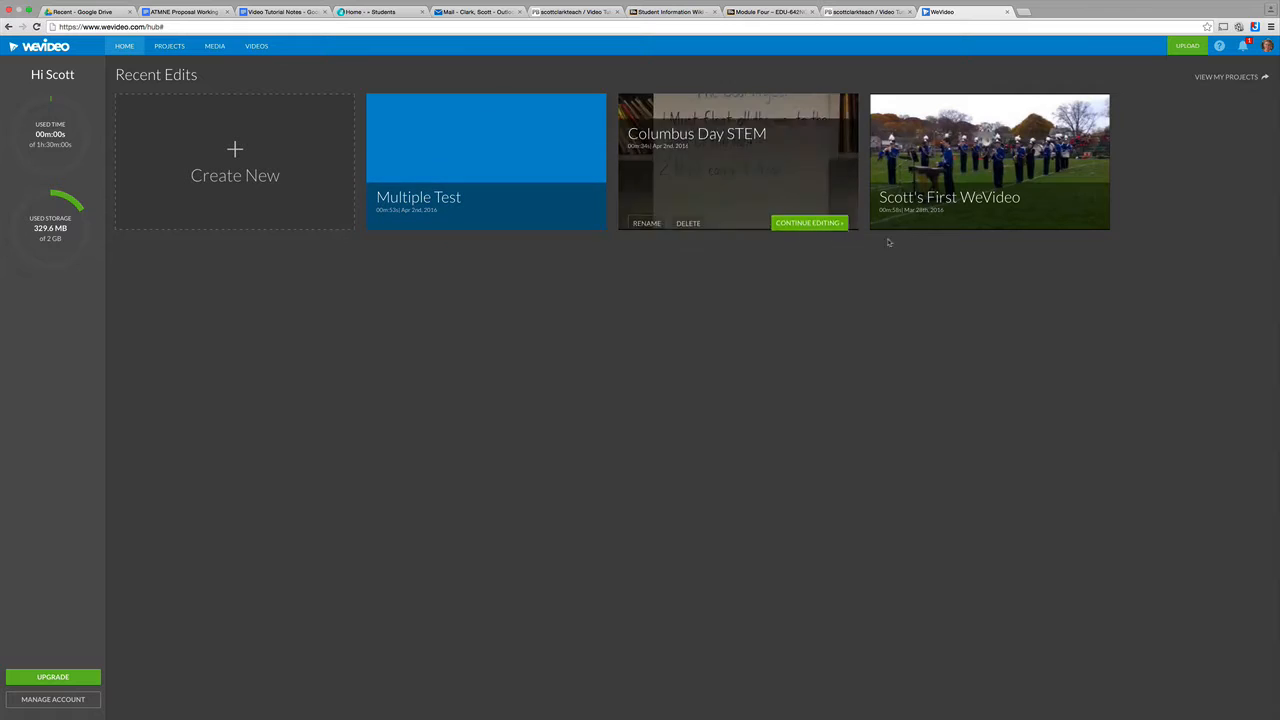
{"action": "mouse_move", "coordinate": [124, 260]}
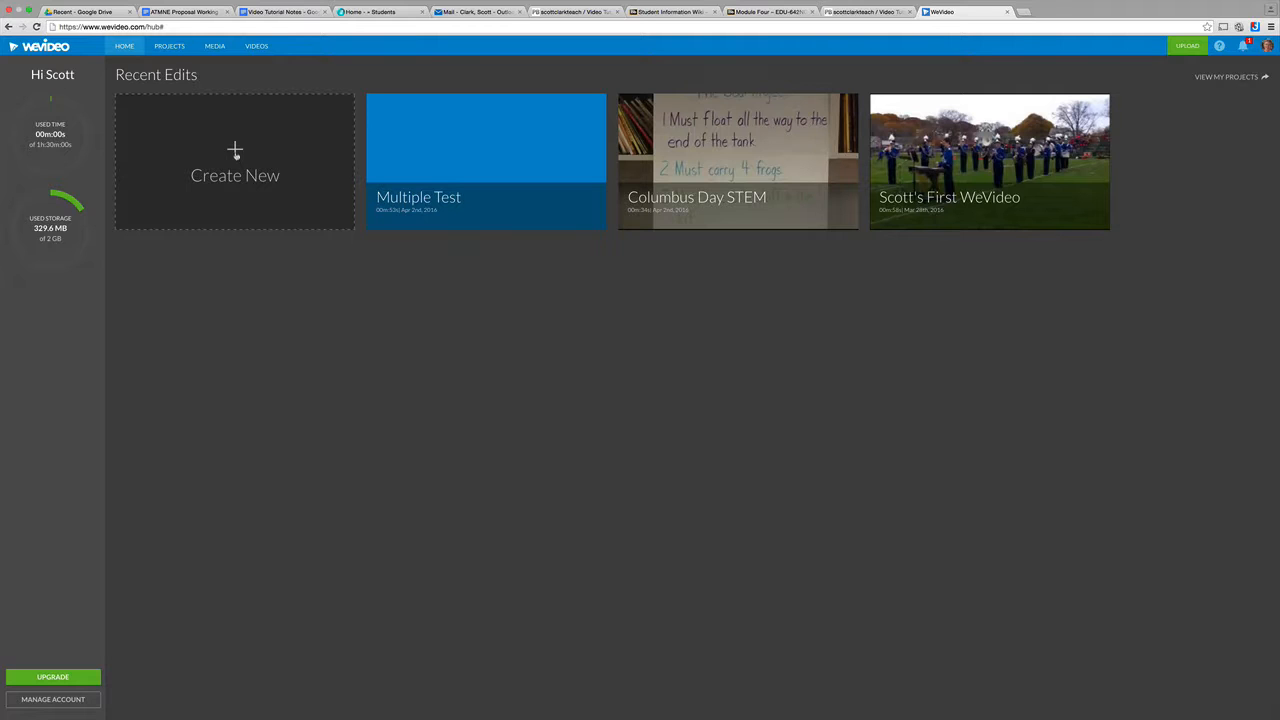
Step: Bring up the create-new choices and dismiss them without creating anything
{"action": "left_click", "coordinate": [236, 162]}
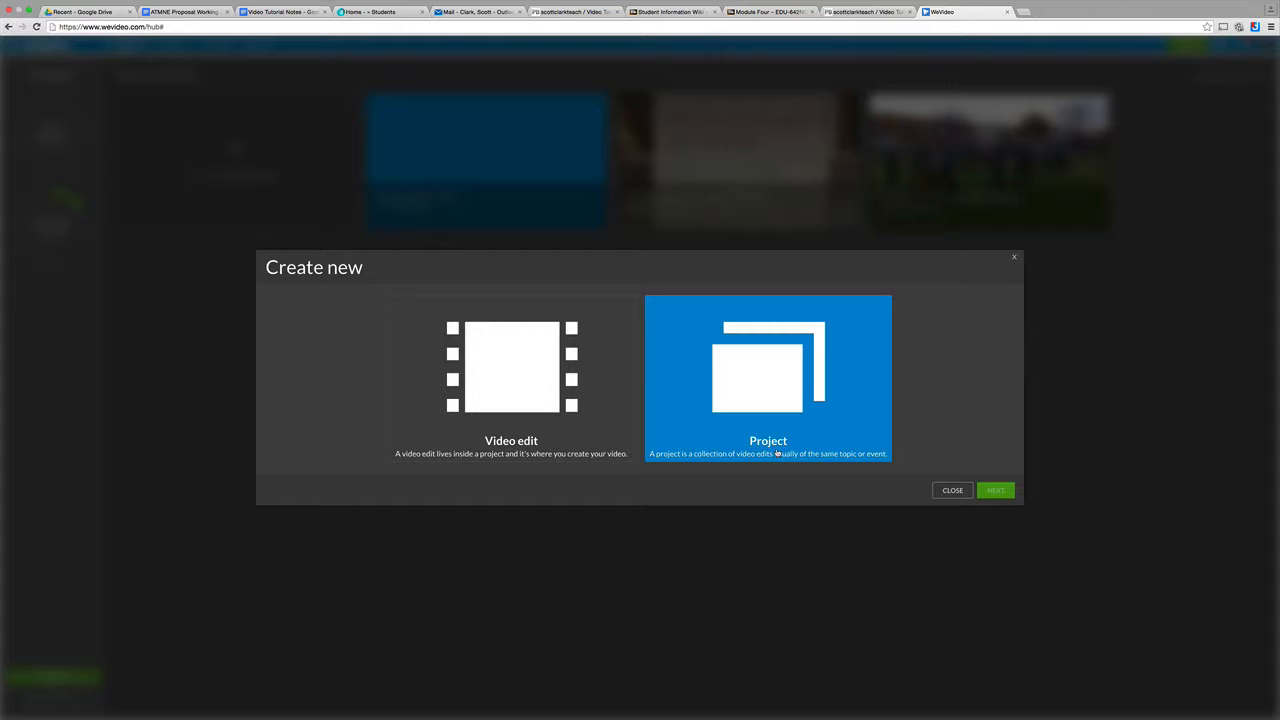
{"action": "mouse_move", "coordinate": [720, 370]}
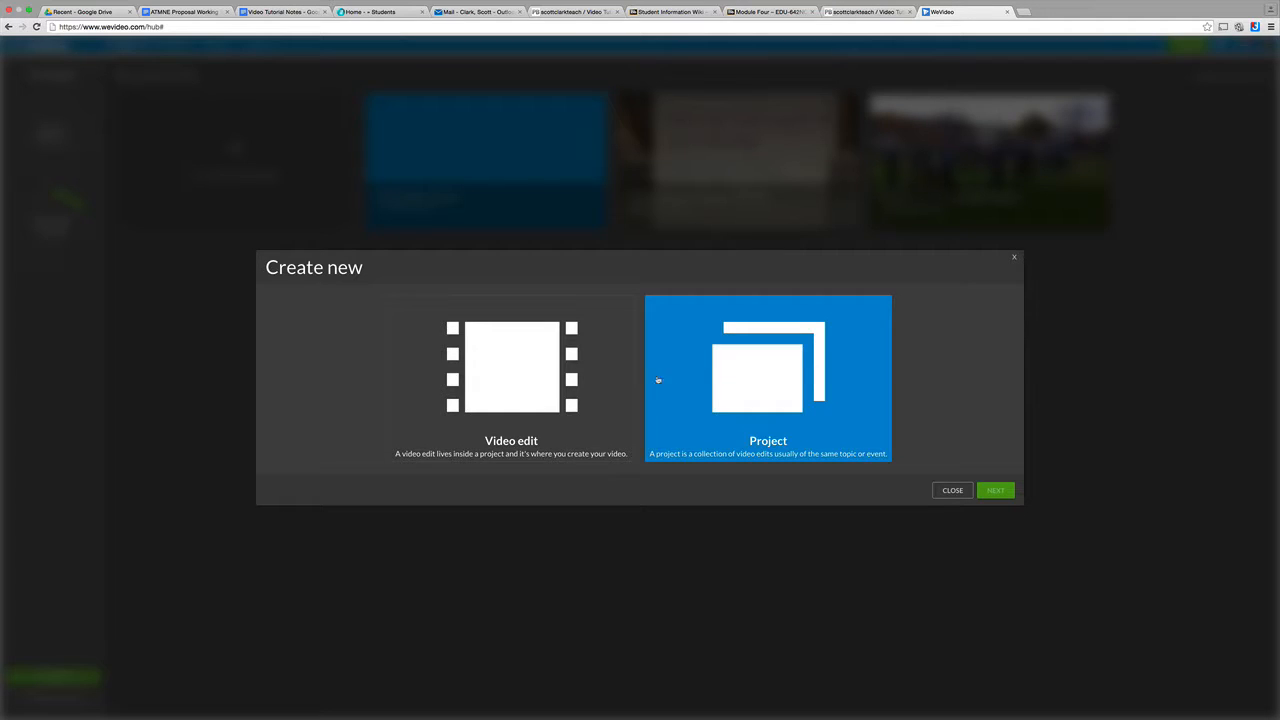
{"action": "left_click", "coordinate": [512, 378]}
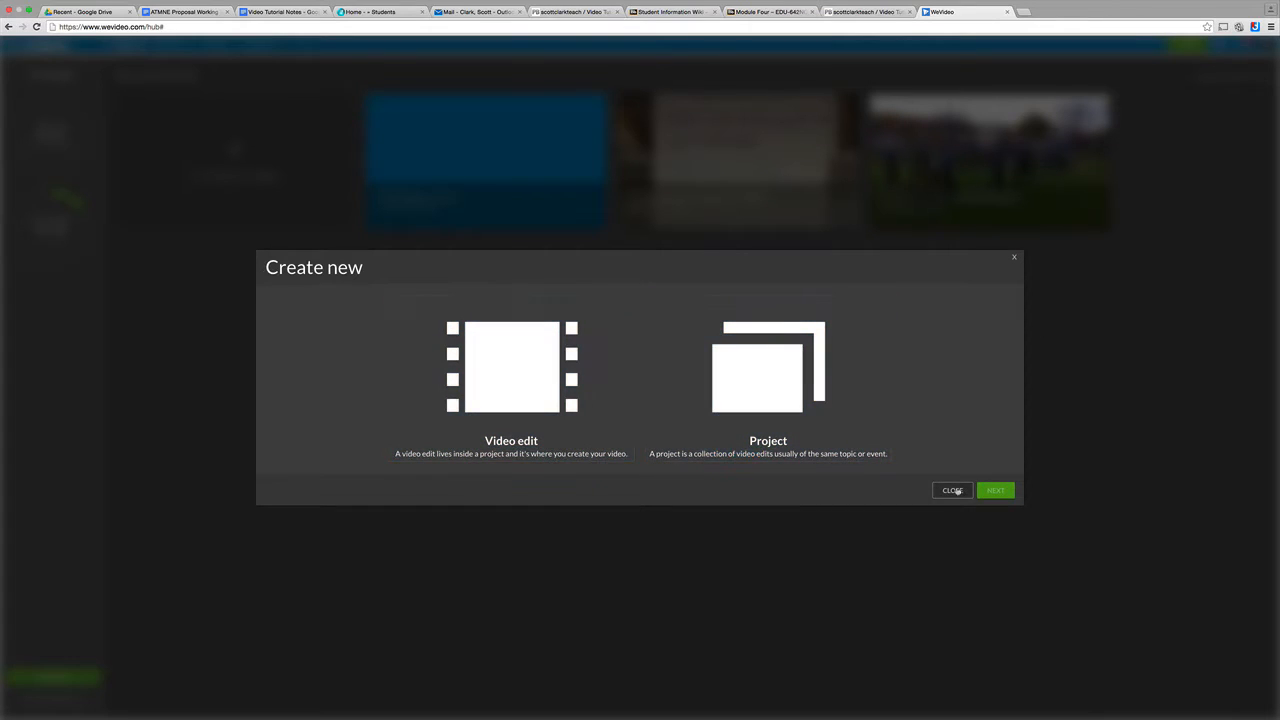
{"action": "left_click", "coordinate": [952, 490]}
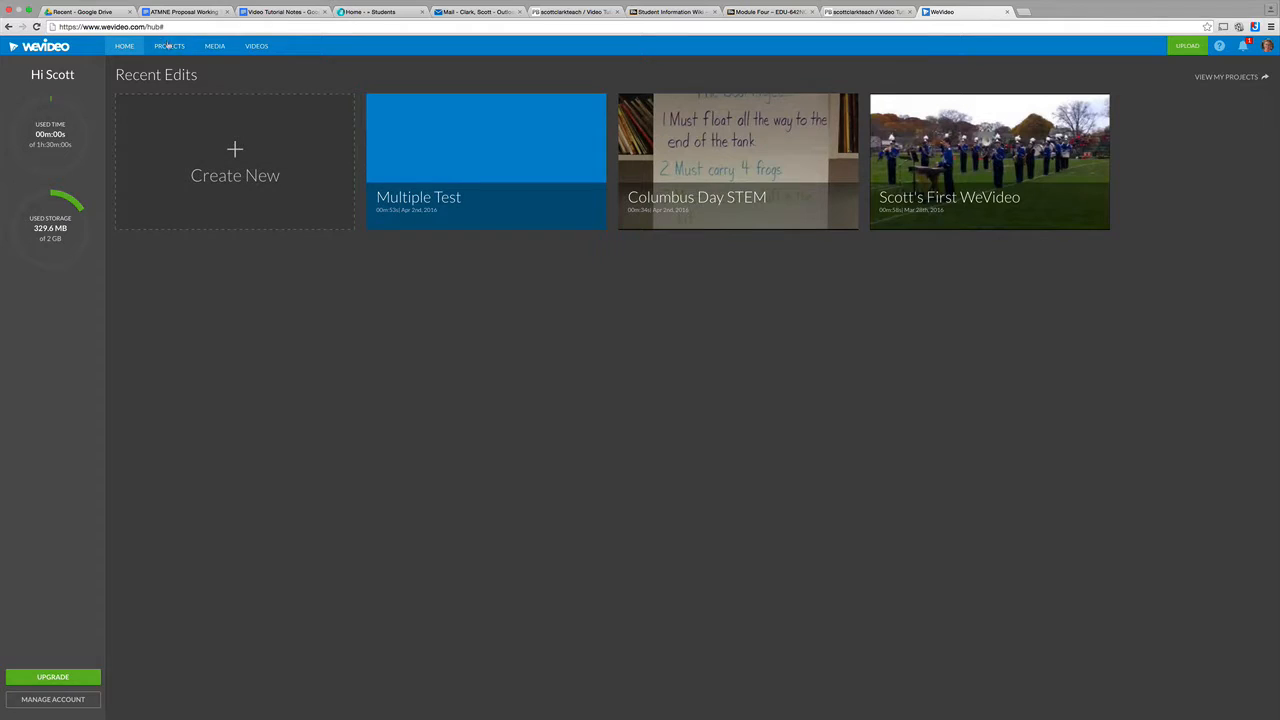
Step: Browse Projects, Media and Videos, return to Media and reveal the add-new-media options
{"action": "left_click", "coordinate": [168, 44]}
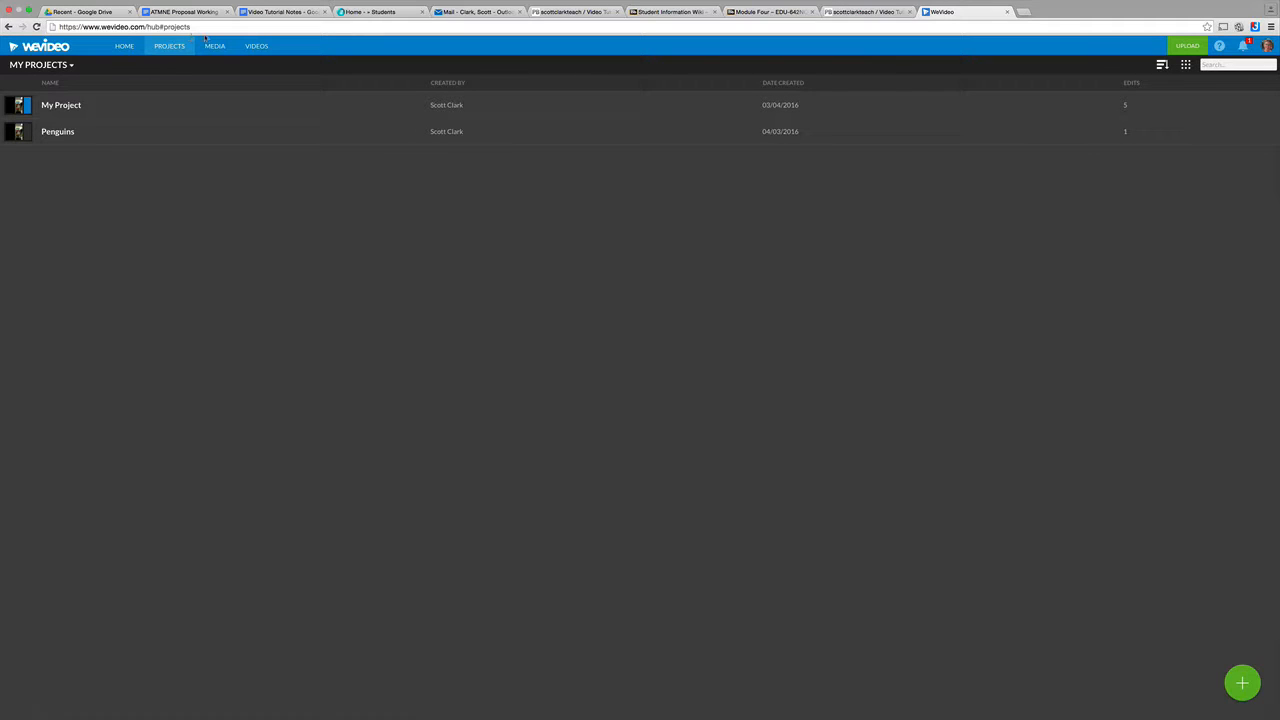
{"action": "left_click", "coordinate": [214, 46]}
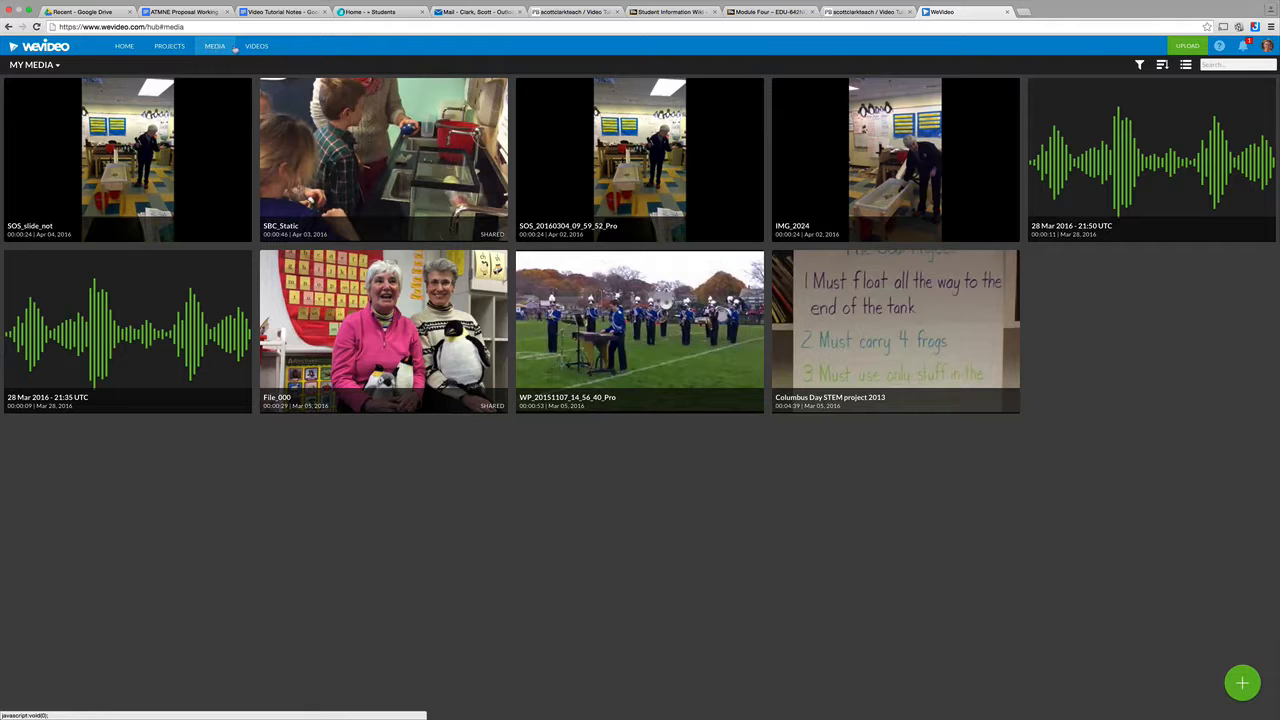
{"action": "left_click", "coordinate": [256, 46]}
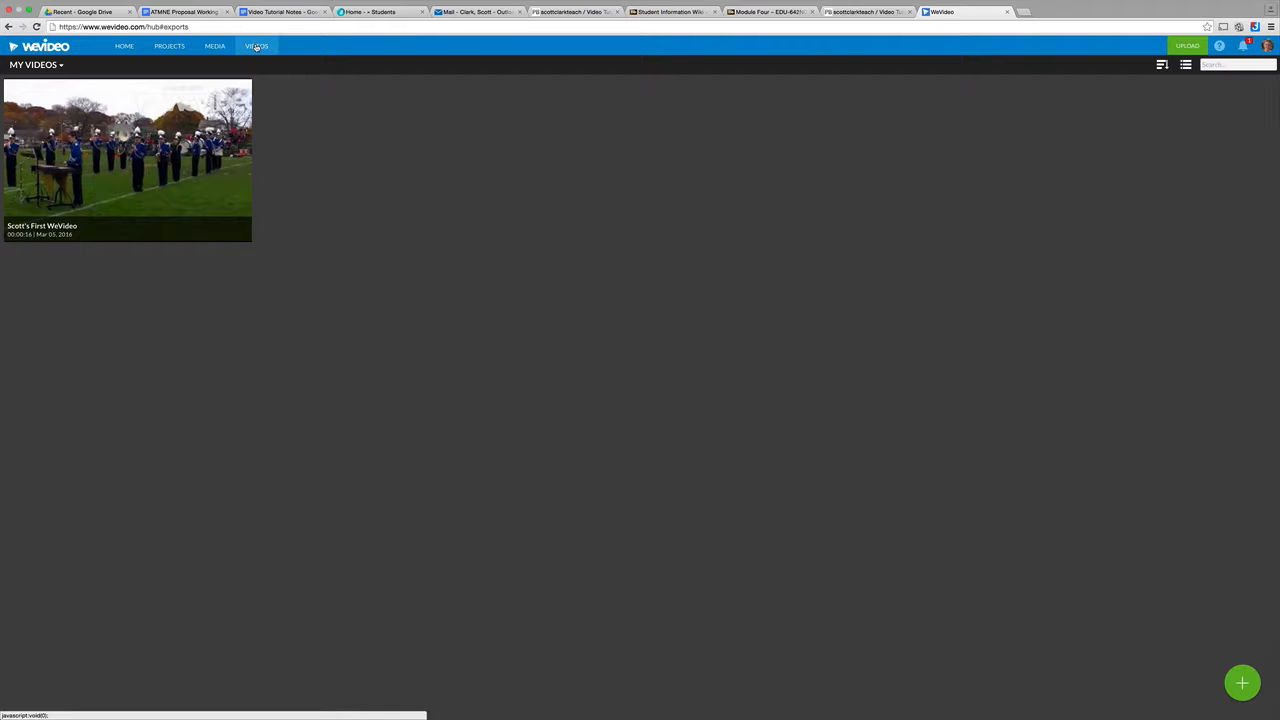
{"action": "mouse_move", "coordinate": [216, 46]}
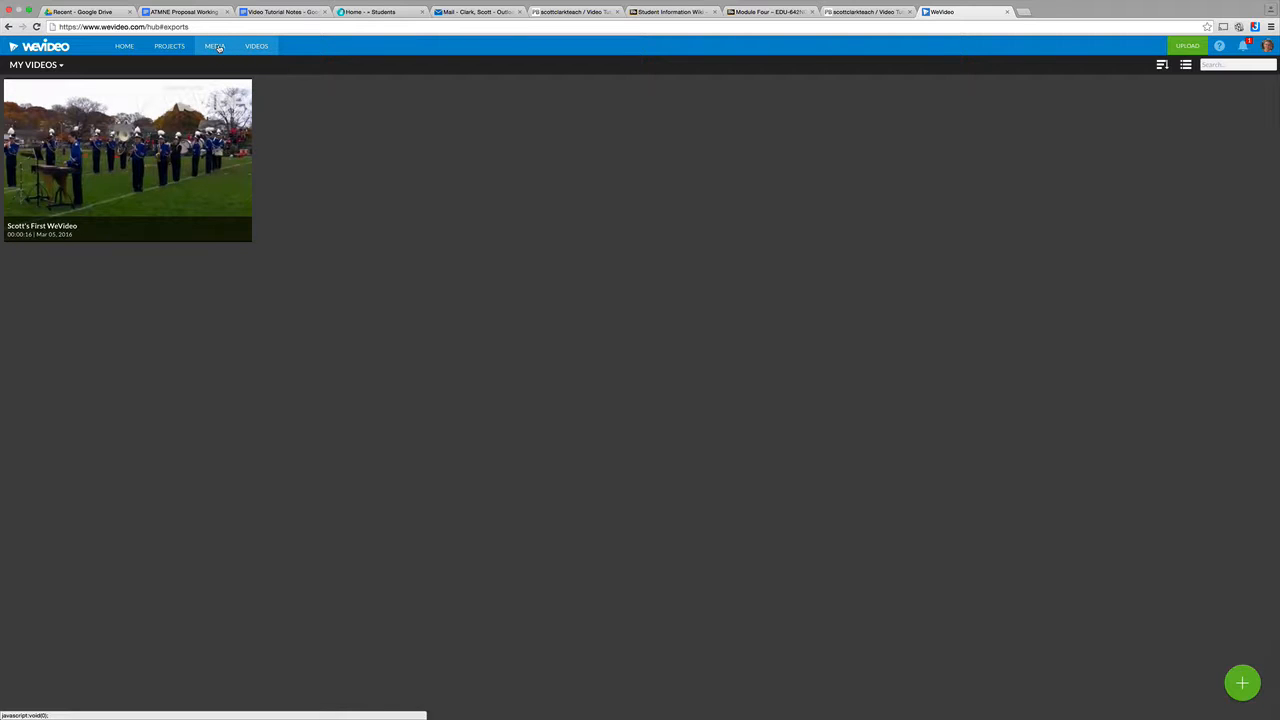
{"action": "left_click", "coordinate": [214, 46]}
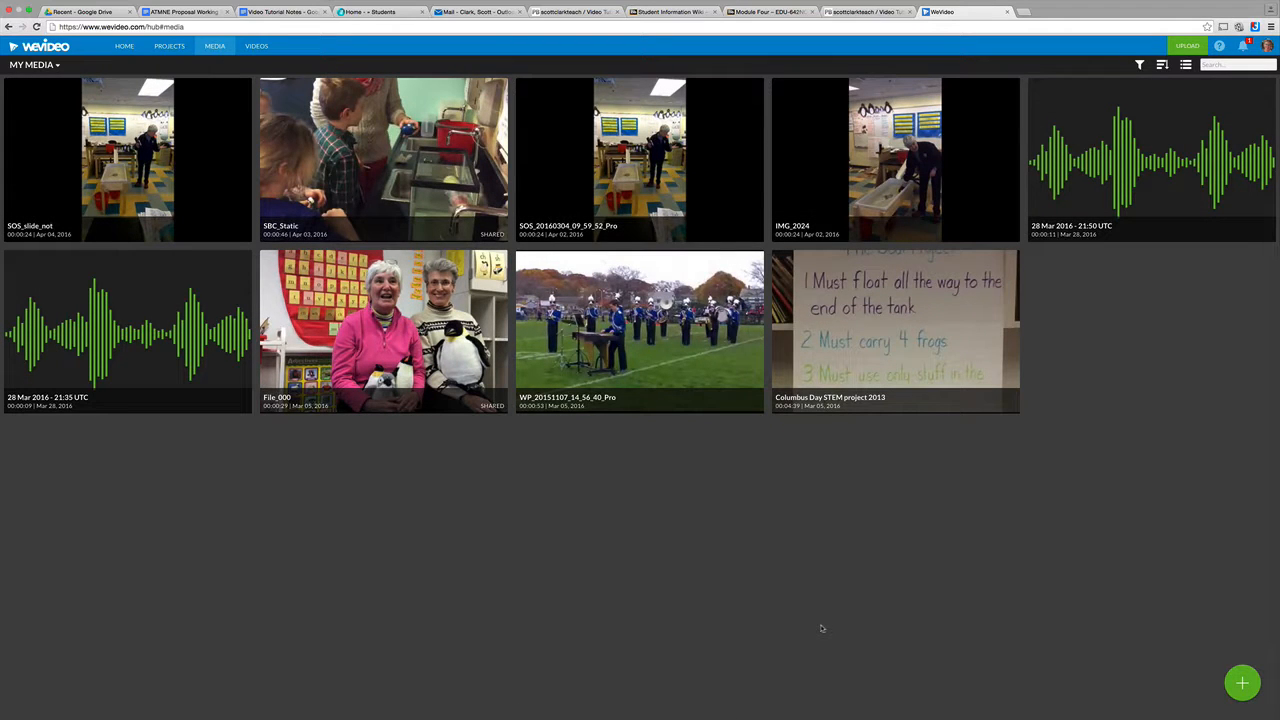
{"action": "mouse_move", "coordinate": [1120, 692]}
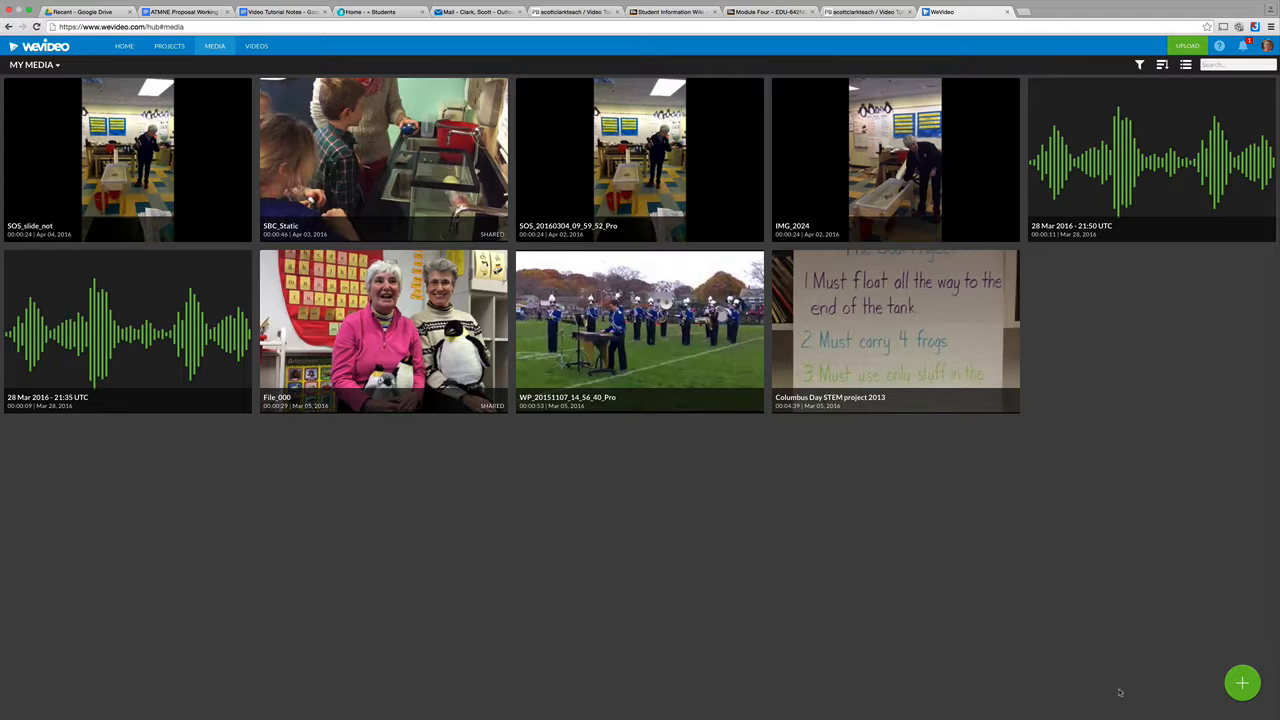
{"action": "left_click", "coordinate": [1242, 684]}
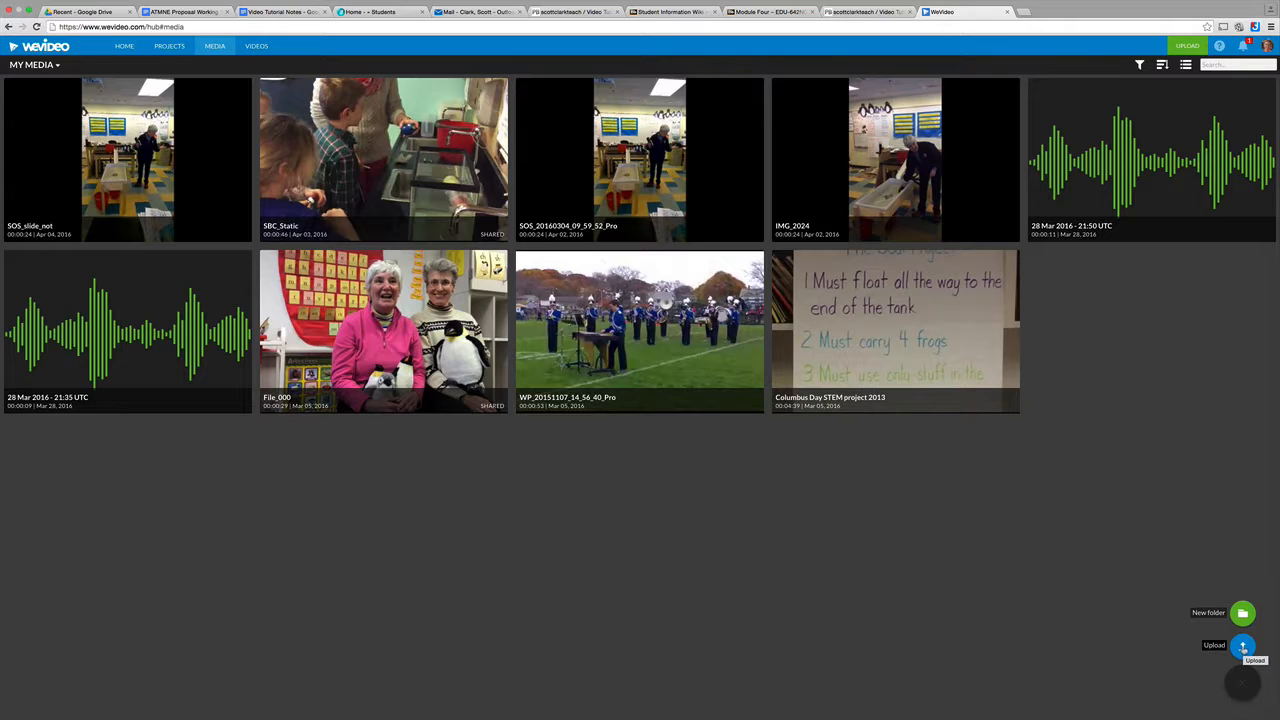
Step: Start an upload and choose Google Drive as the import source
{"action": "left_click", "coordinate": [1242, 644]}
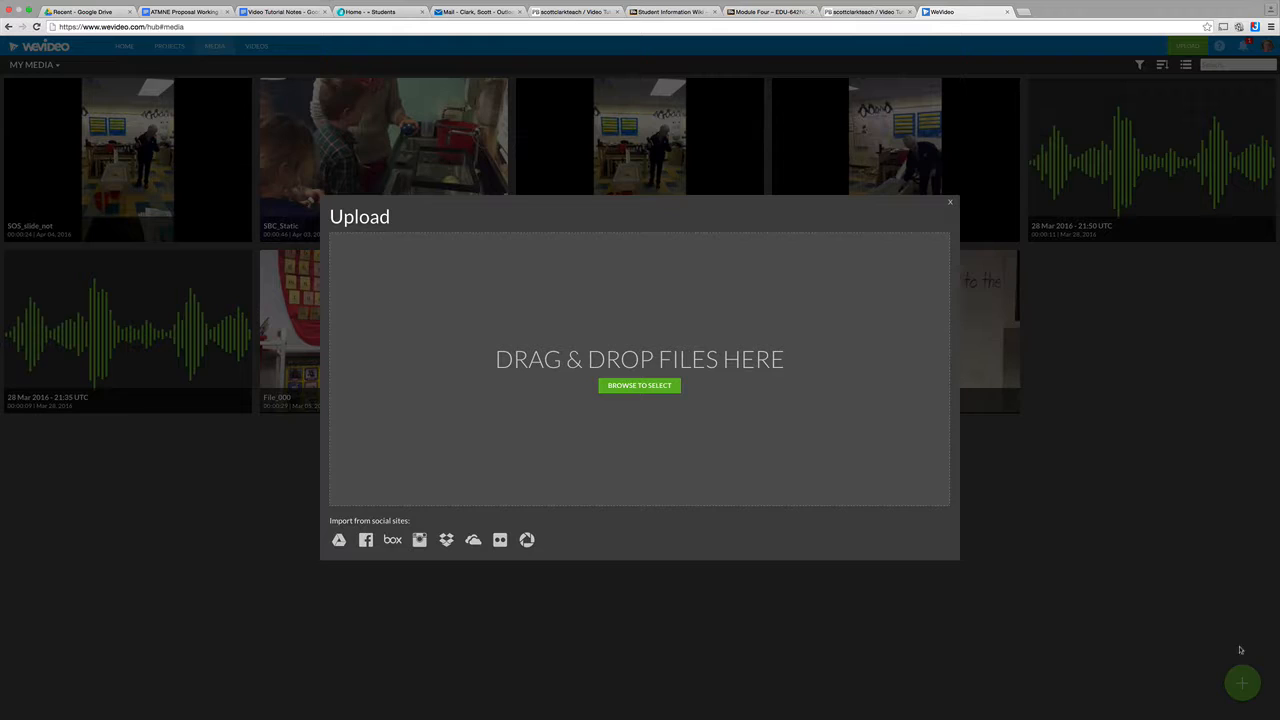
{"action": "mouse_move", "coordinate": [546, 436]}
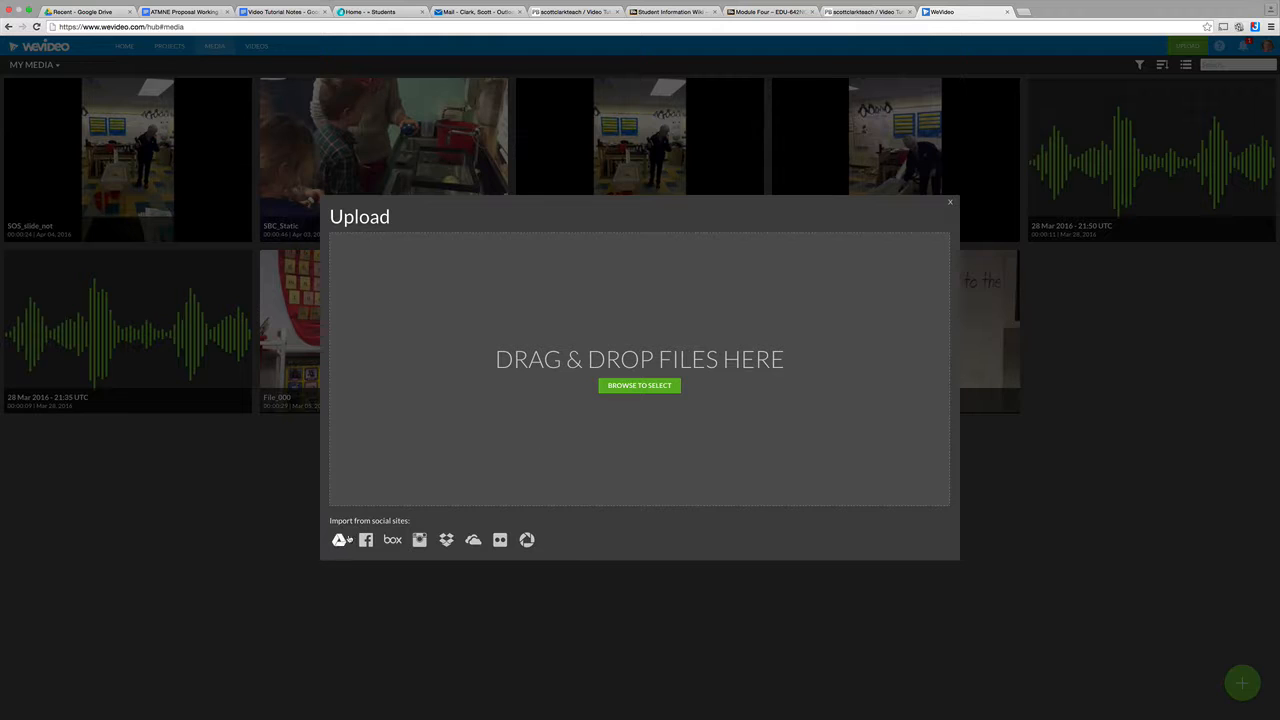
{"action": "mouse_move", "coordinate": [340, 540]}
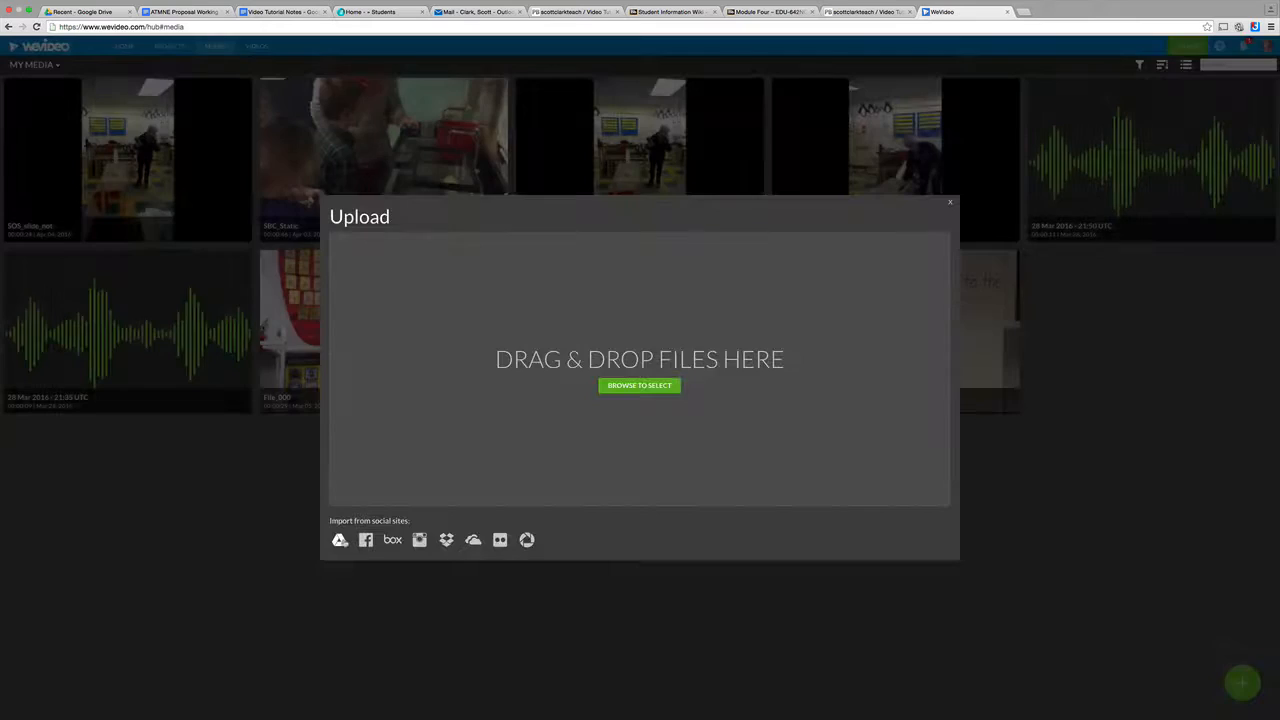
{"action": "left_click", "coordinate": [340, 540]}
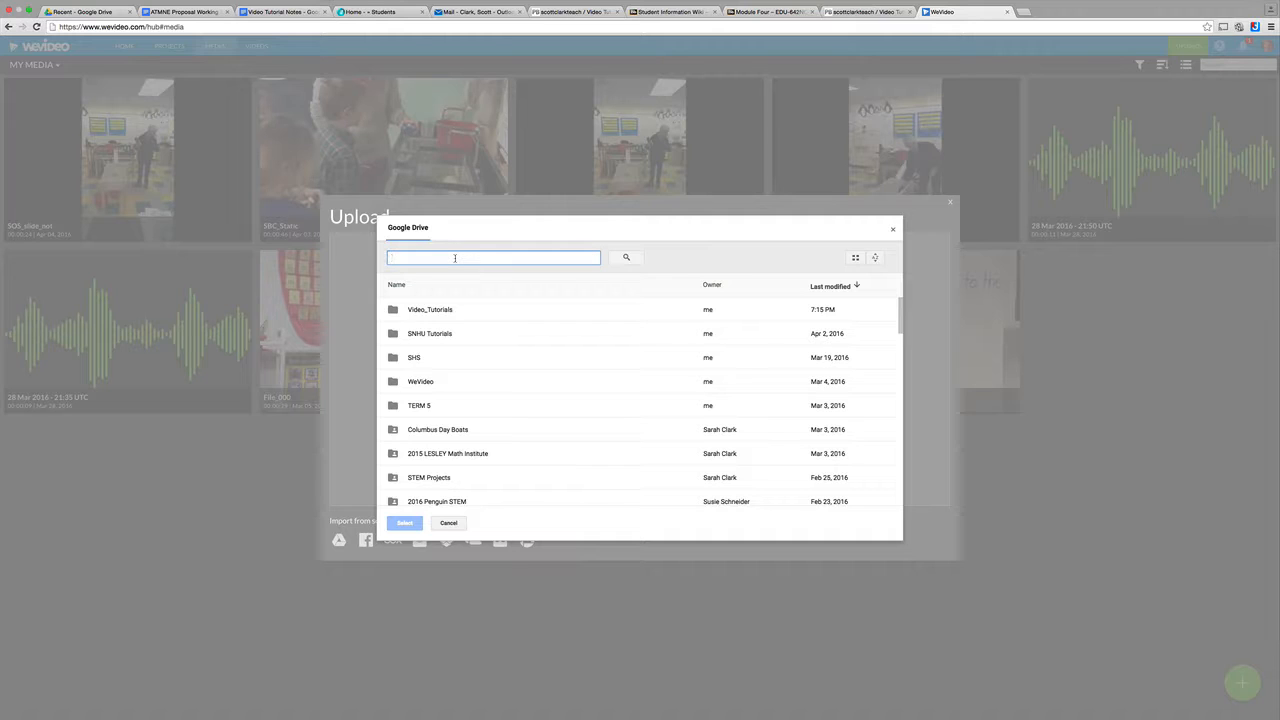
Step: Search the Google Drive picker for 'sos' to list the SOS video files
{"action": "type", "text": "sos"}
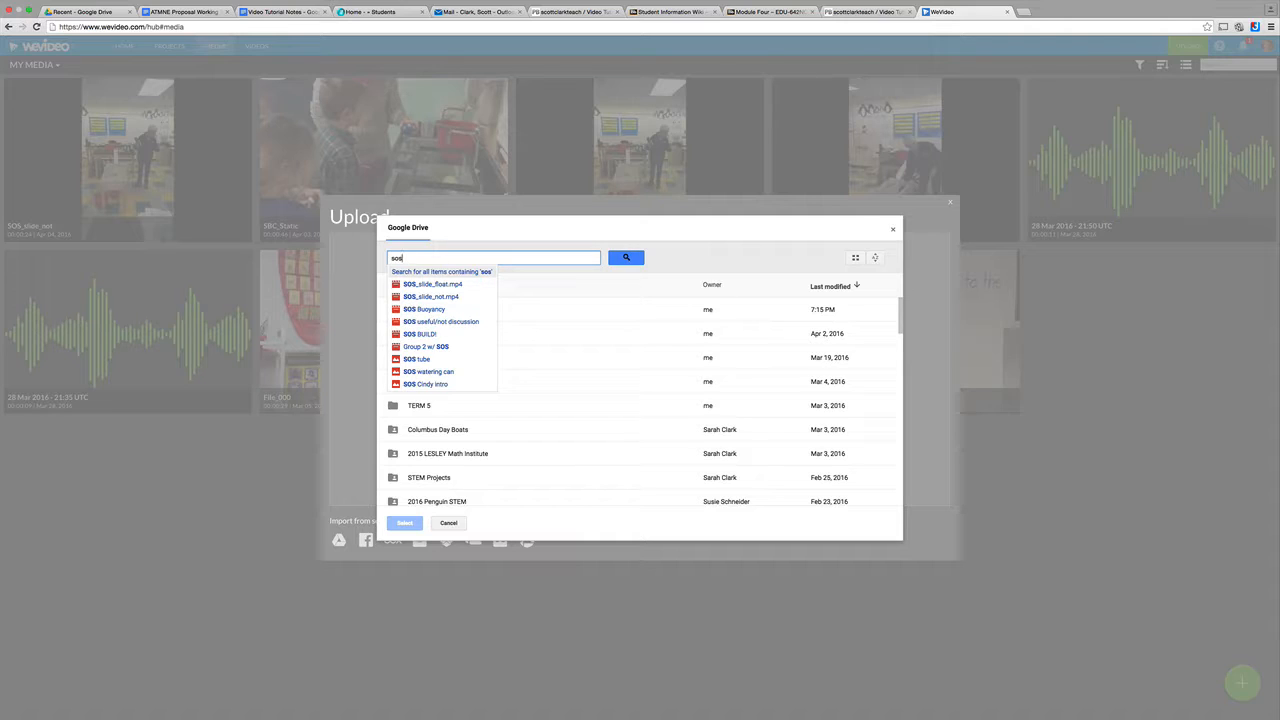
{"action": "mouse_move", "coordinate": [432, 296]}
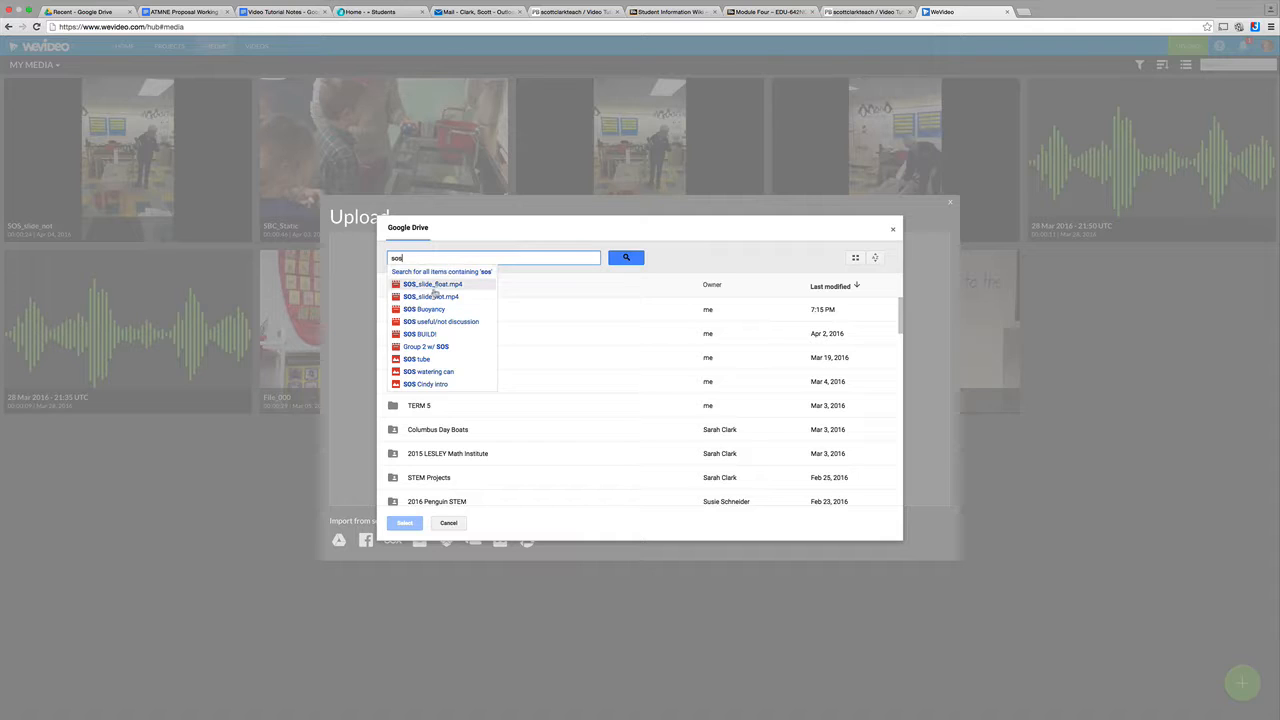
{"action": "mouse_move", "coordinate": [436, 308]}
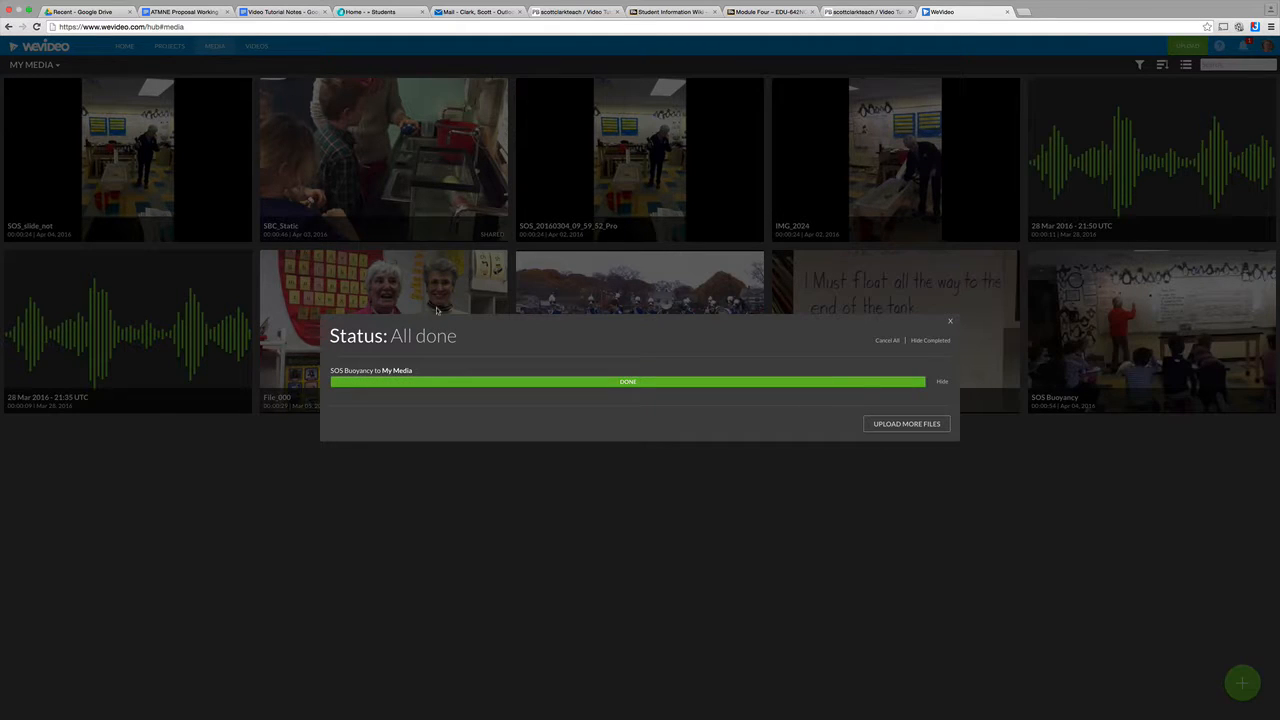
{"action": "mouse_move", "coordinate": [532, 348]}
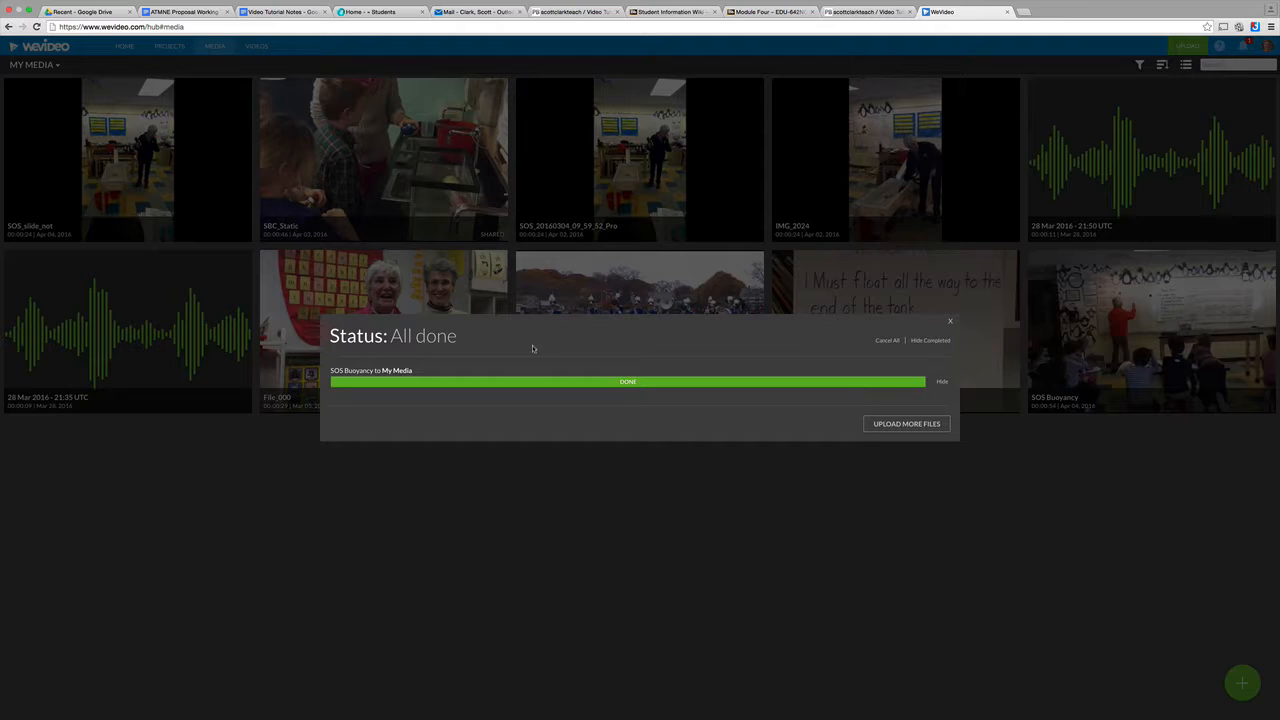
{"action": "mouse_move", "coordinate": [728, 470]}
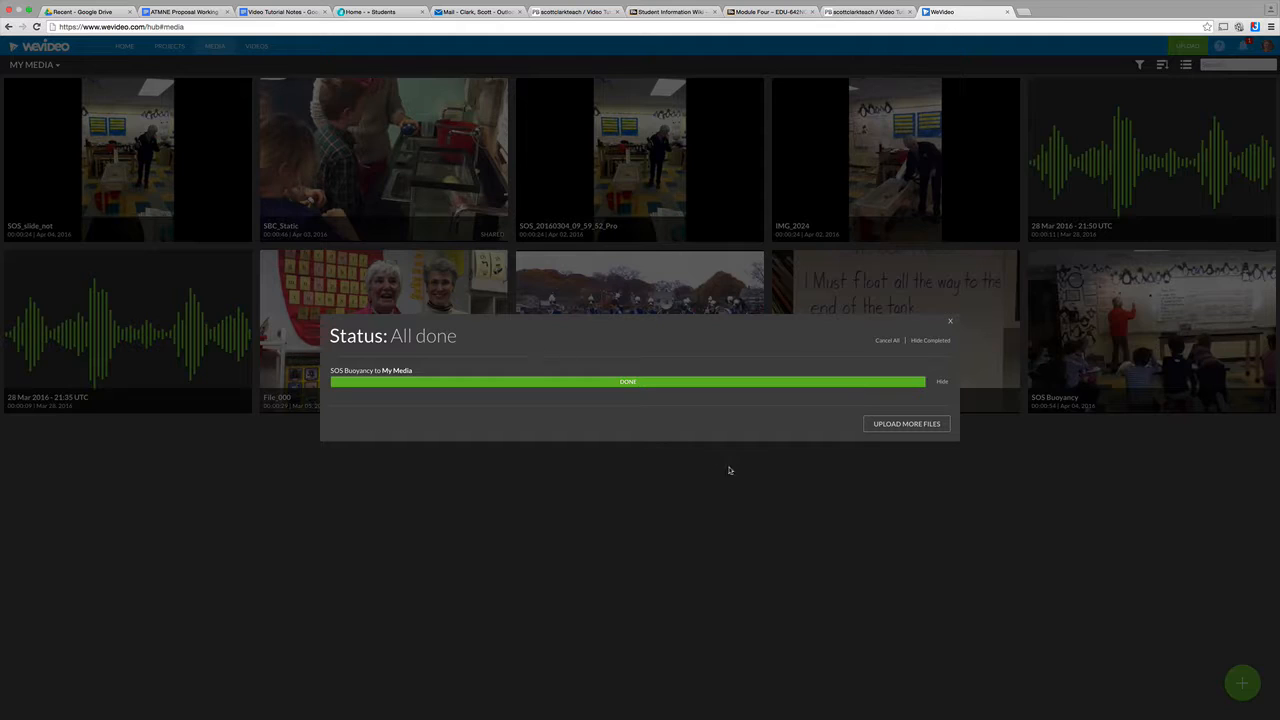
{"action": "mouse_move", "coordinate": [754, 436]}
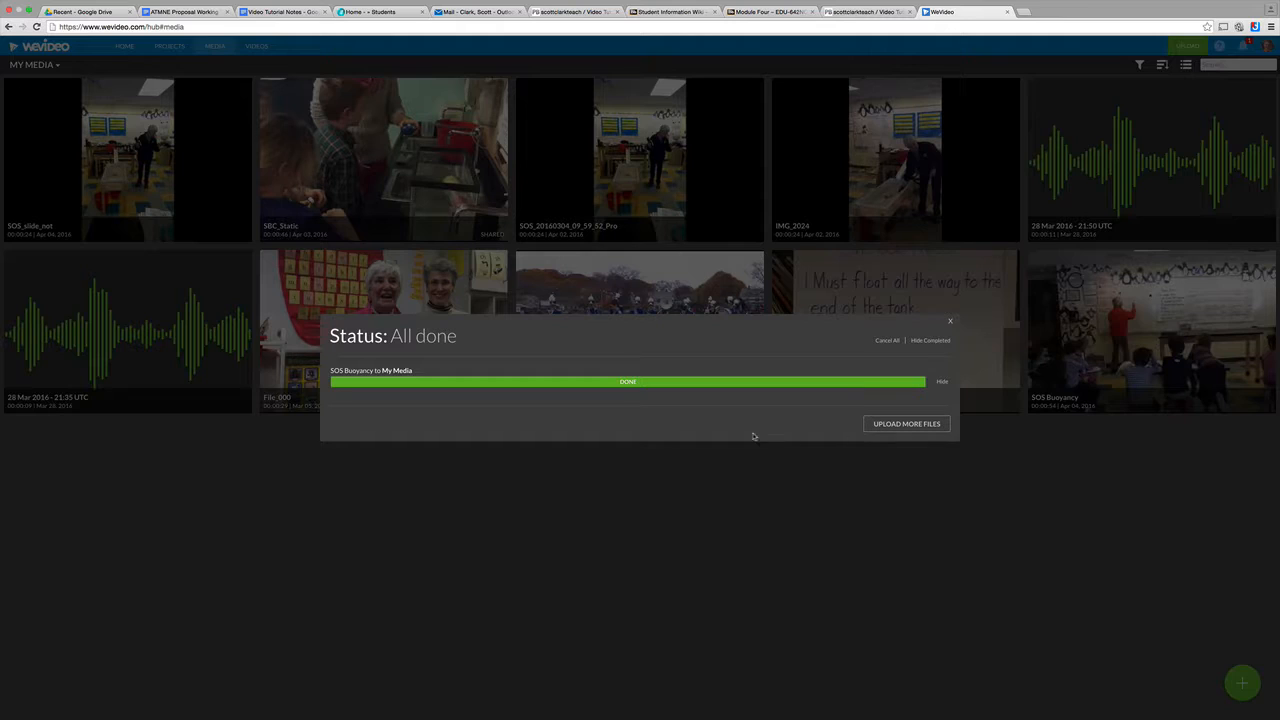
{"action": "mouse_move", "coordinate": [740, 430]}
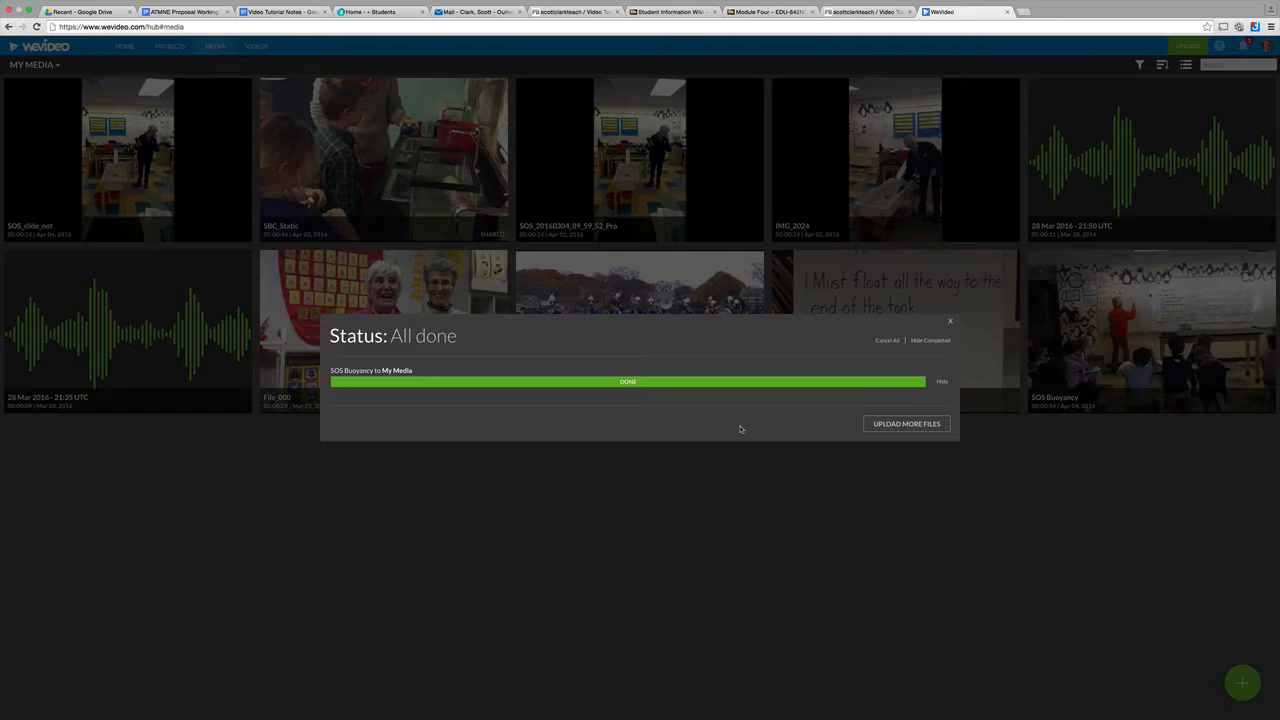
{"action": "mouse_move", "coordinate": [956, 334]}
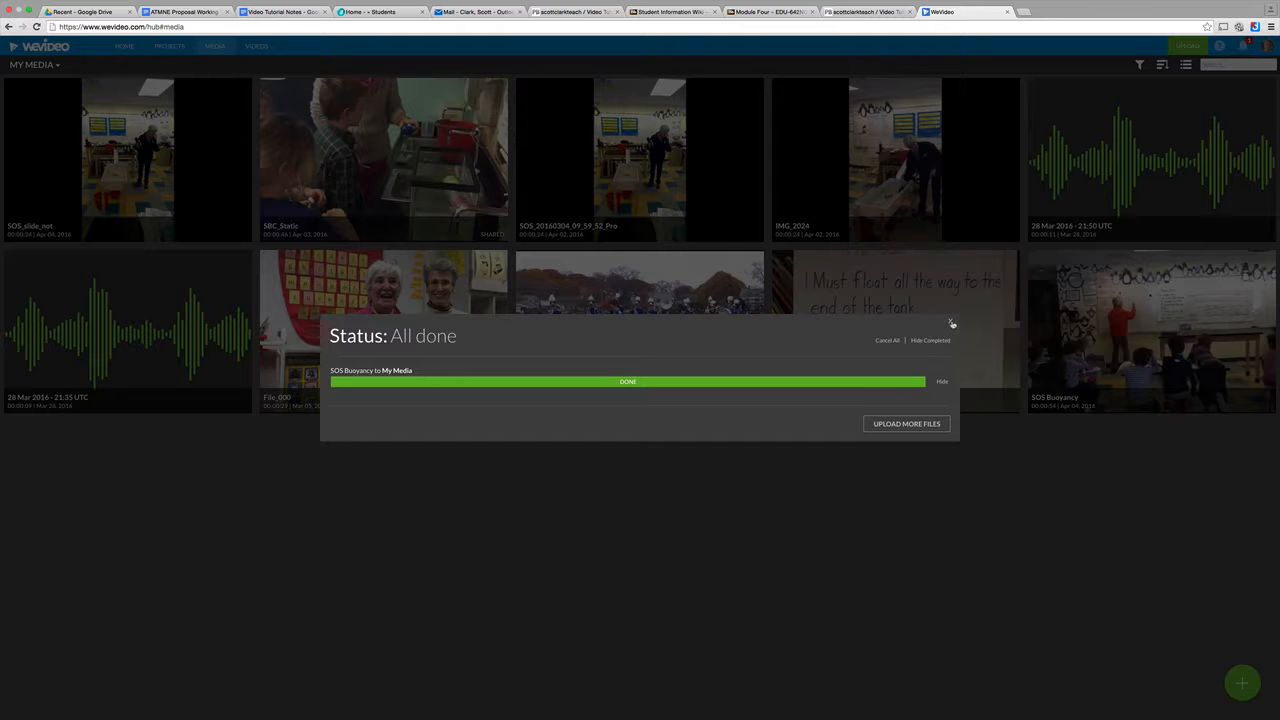
Step: Dismiss the finished upload status and open the Penguins project from the projects list
{"action": "left_click", "coordinate": [952, 322]}
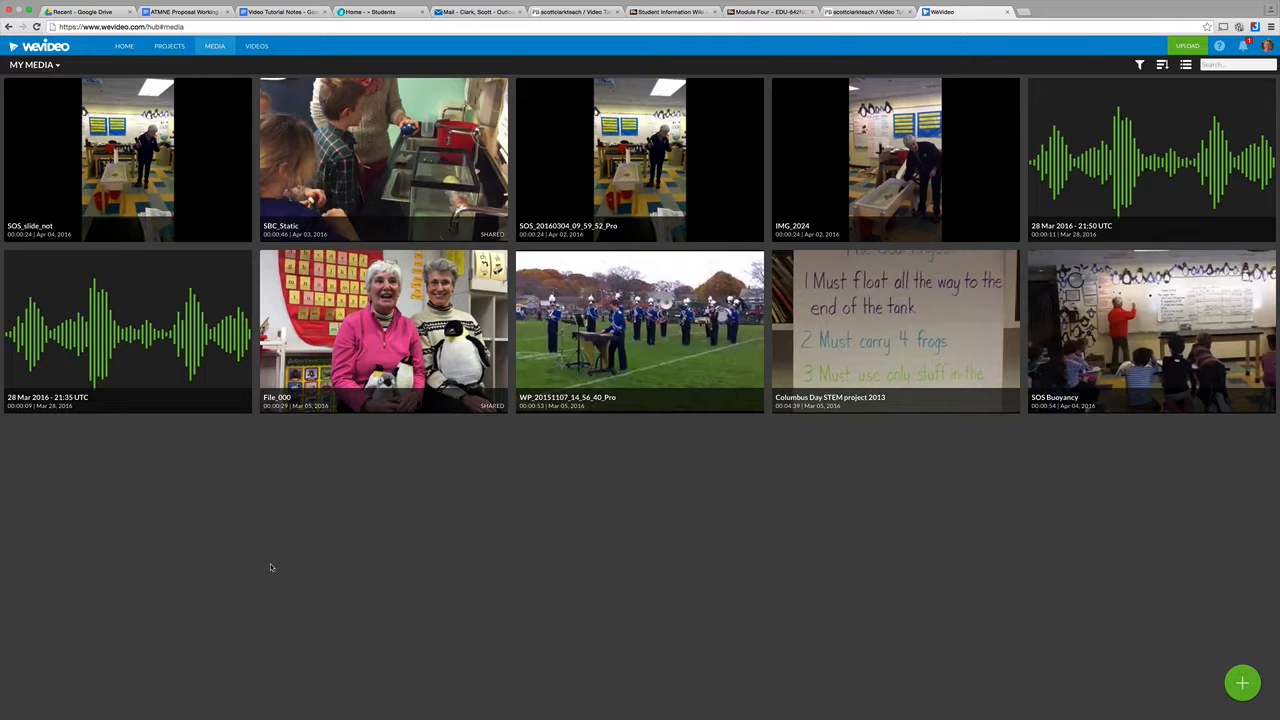
{"action": "mouse_move", "coordinate": [510, 524]}
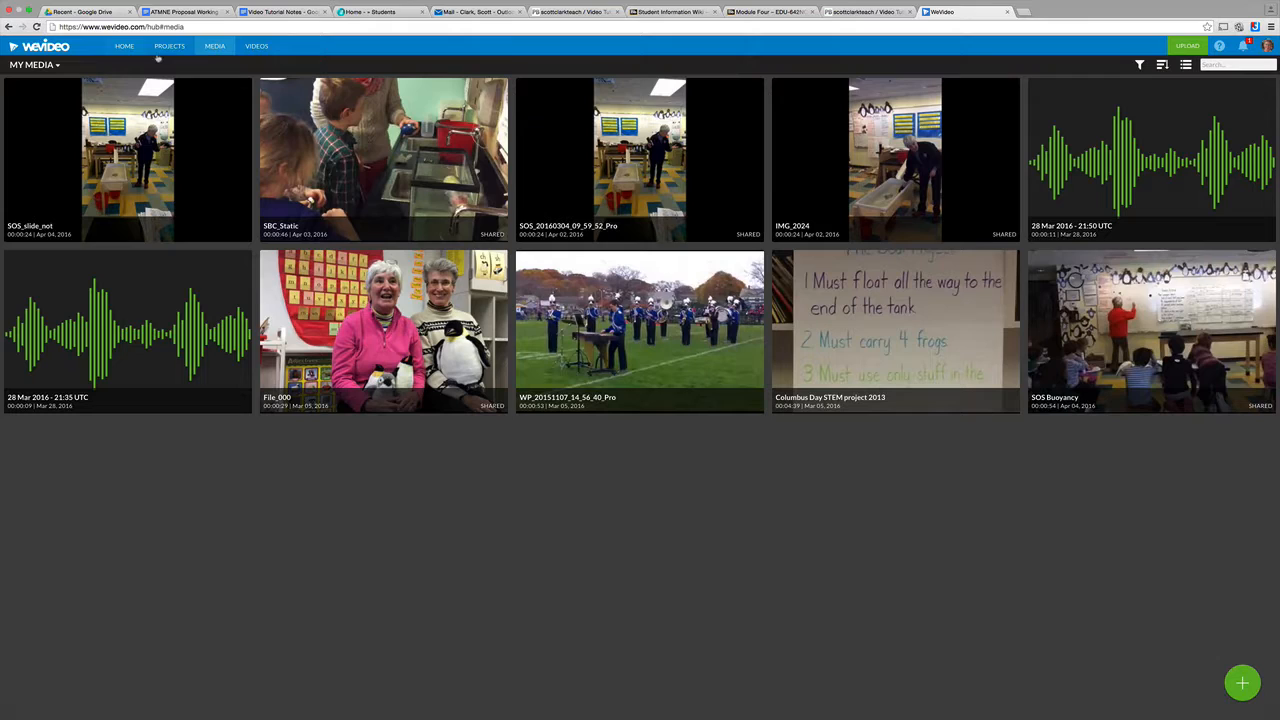
{"action": "left_click", "coordinate": [168, 46]}
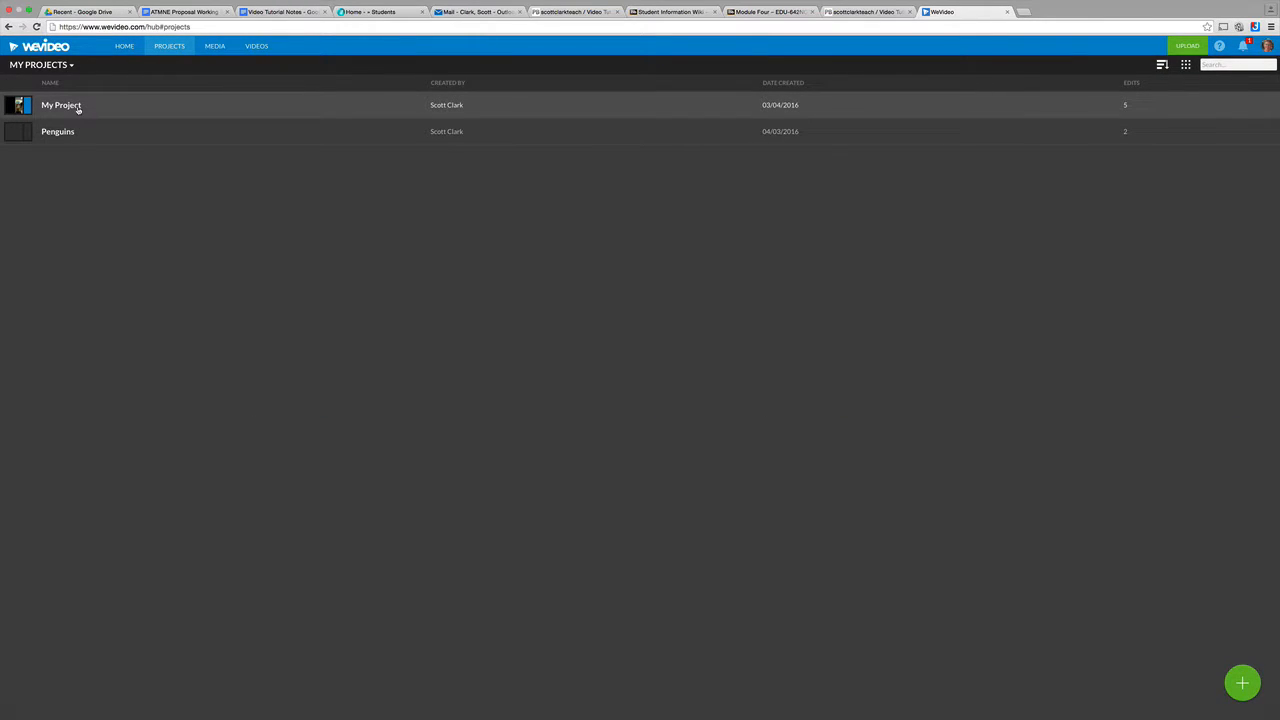
{"action": "left_click", "coordinate": [56, 132]}
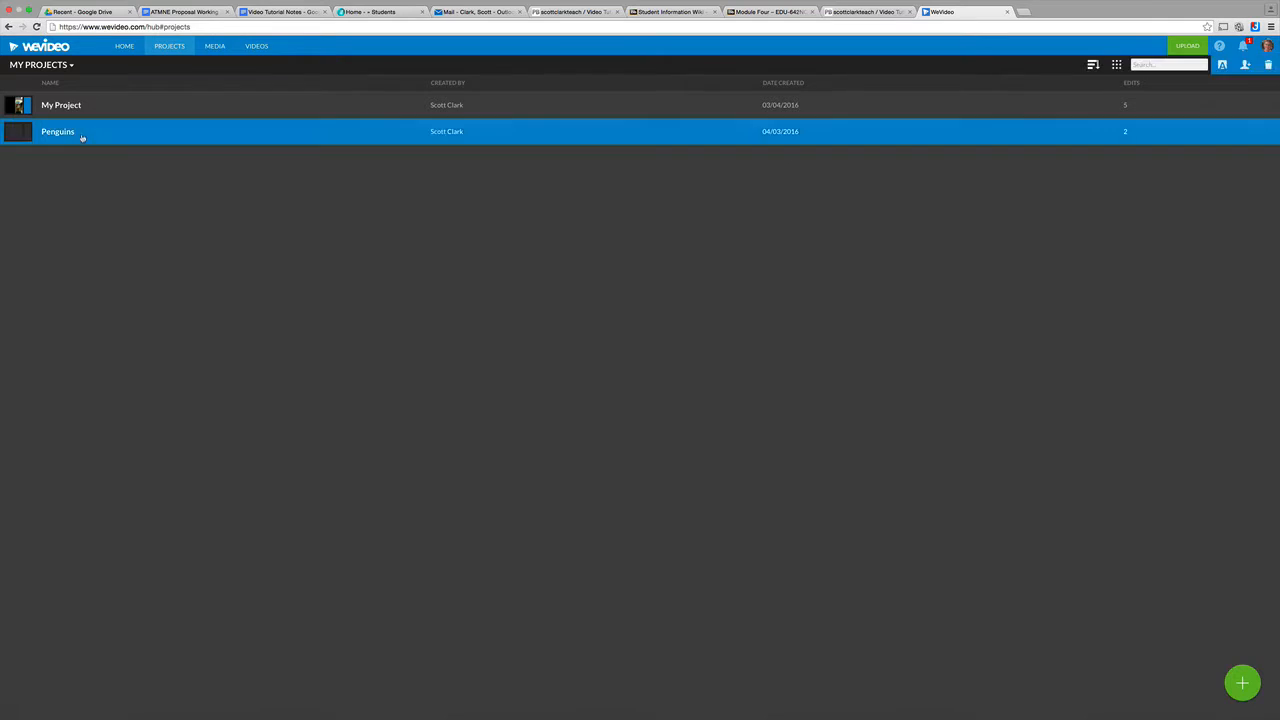
{"action": "double_click", "coordinate": [56, 132]}
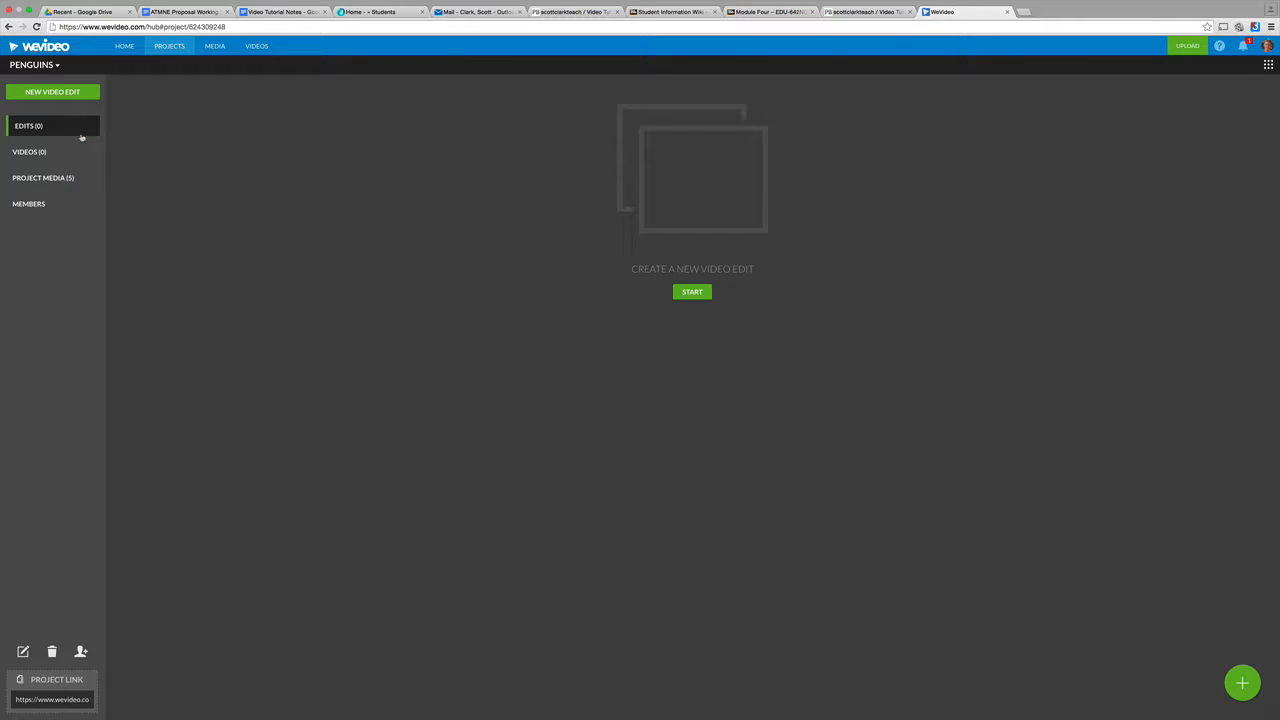
{"action": "mouse_move", "coordinate": [64, 178]}
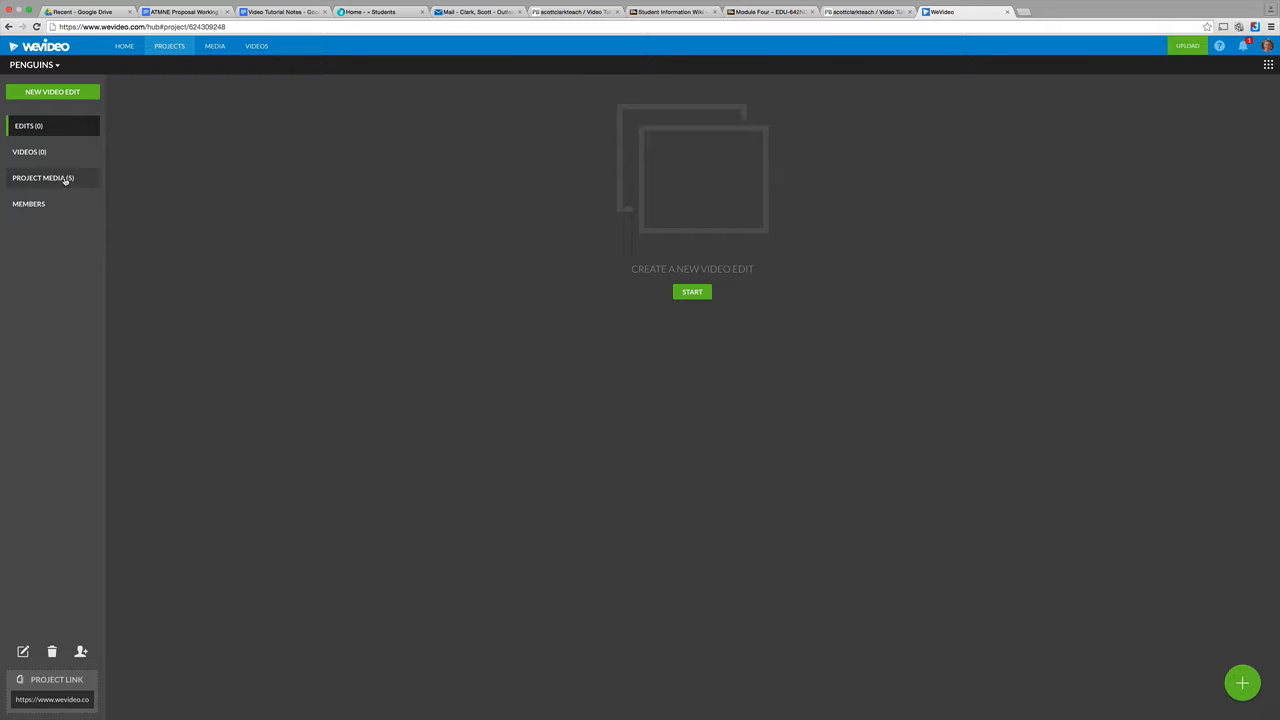
Step: Show the Penguins project's media clips, including SOS Buoyancy
{"action": "left_click", "coordinate": [44, 178]}
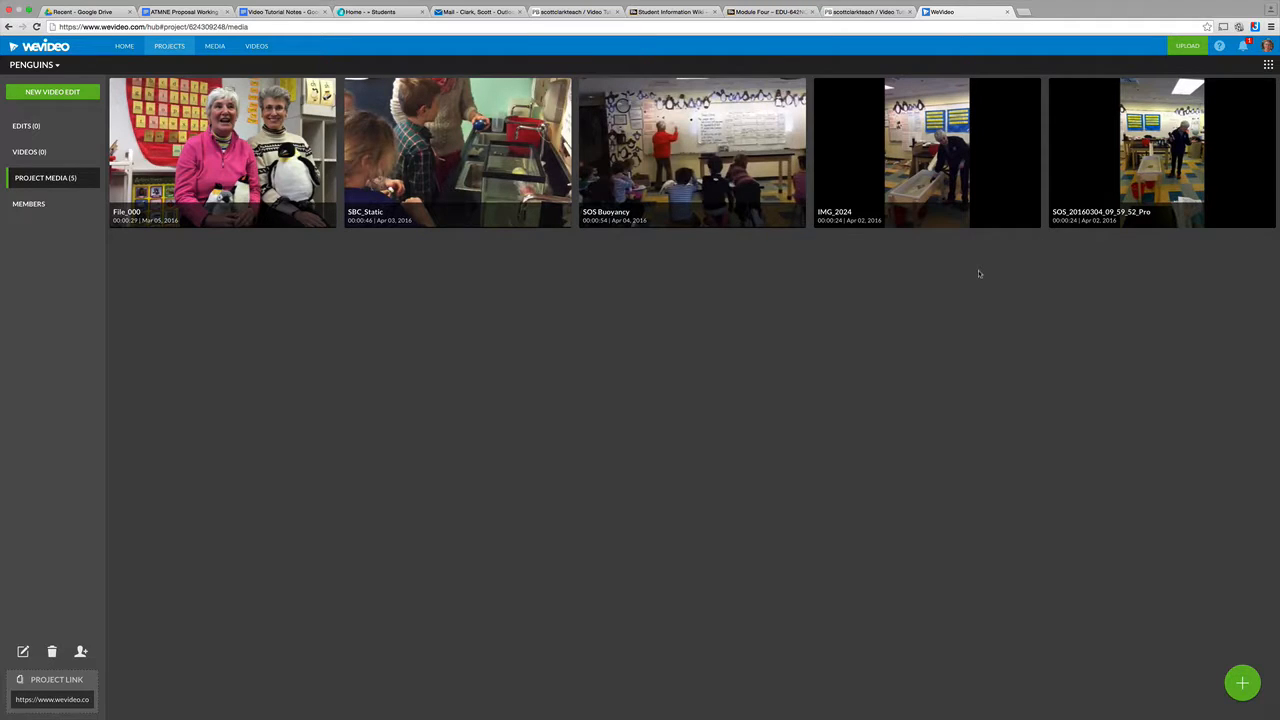
{"action": "mouse_move", "coordinate": [946, 276]}
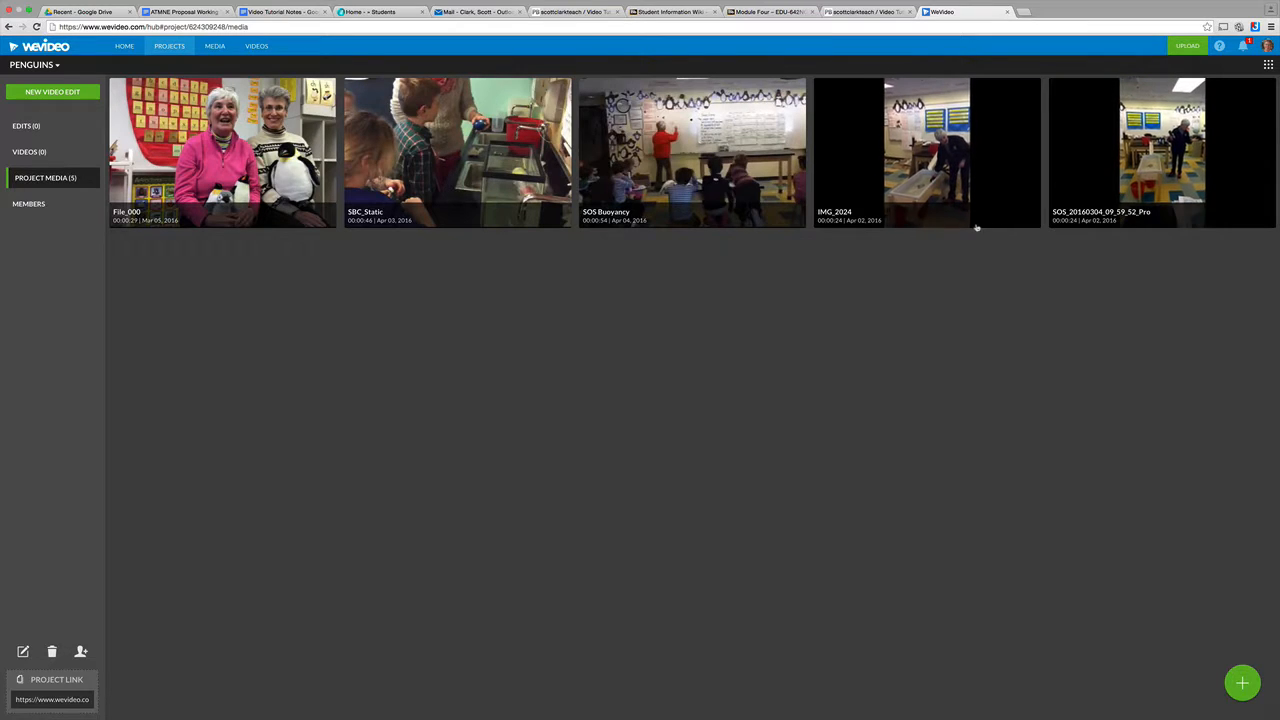
{"action": "mouse_move", "coordinate": [940, 256]}
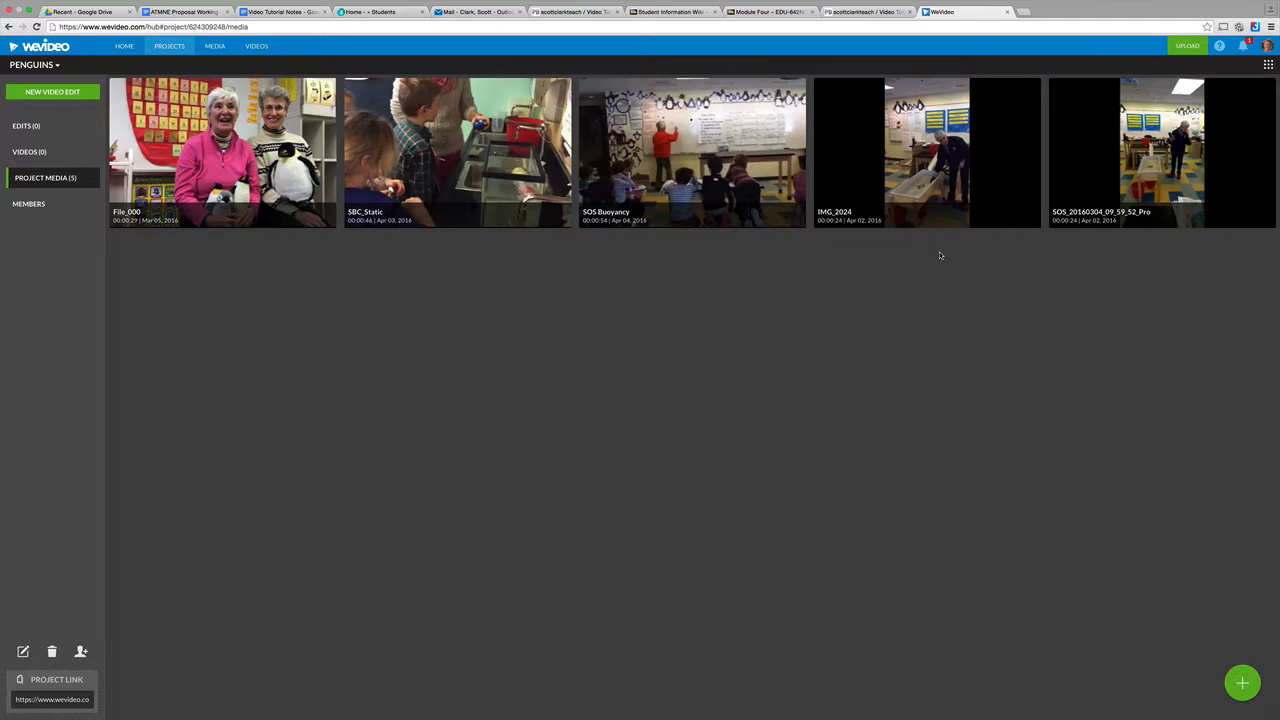
{"action": "mouse_move", "coordinate": [908, 264]}
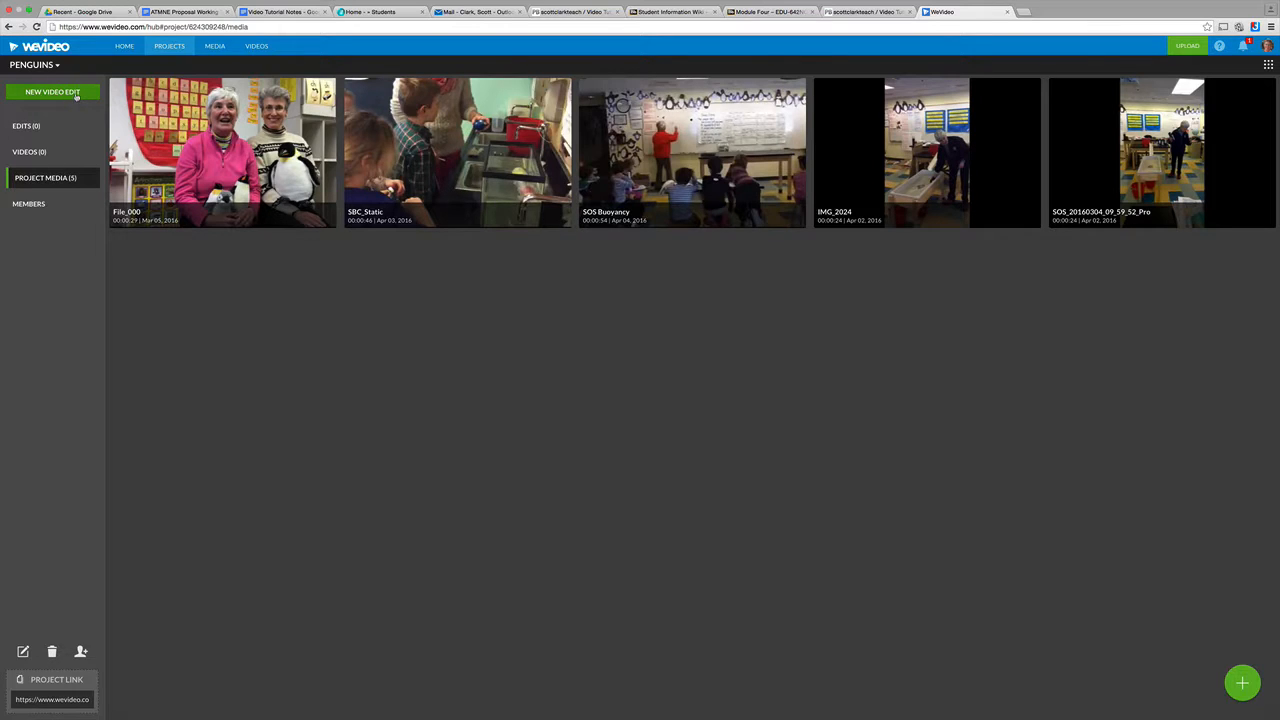
Step: Start a new untitled video edit in the Penguins project
{"action": "left_click", "coordinate": [52, 92]}
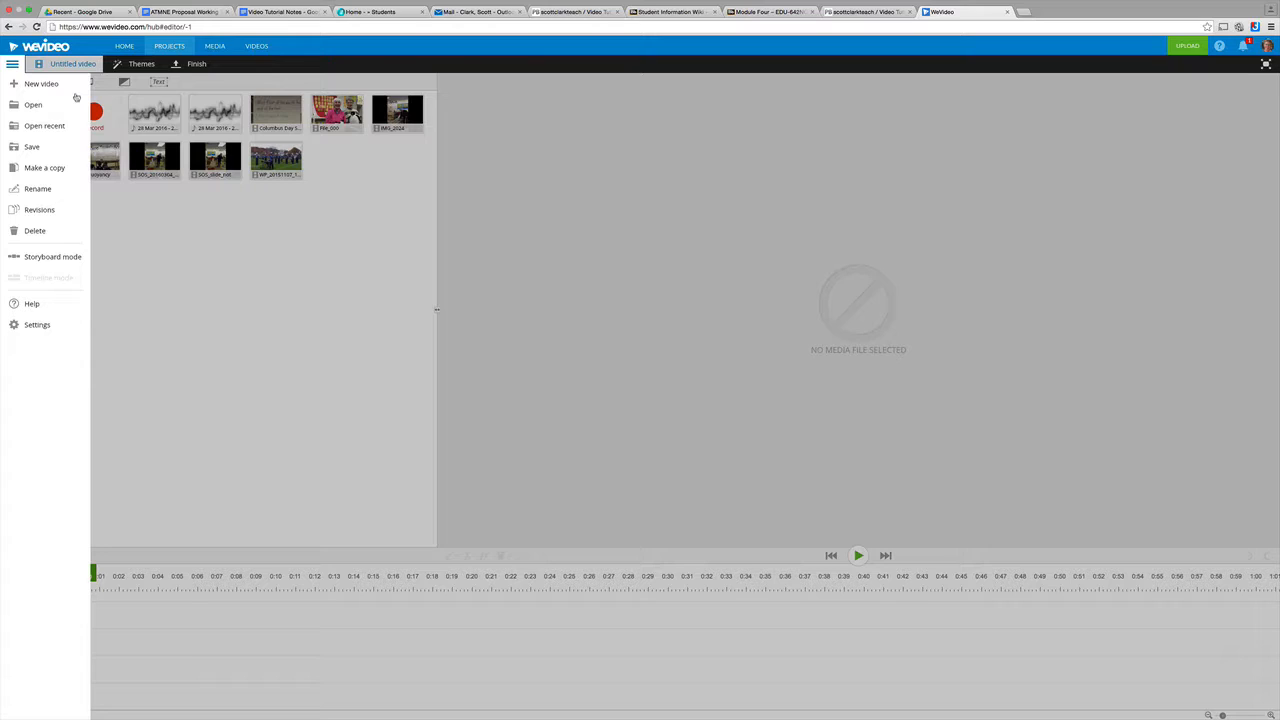
{"action": "mouse_move", "coordinate": [292, 248]}
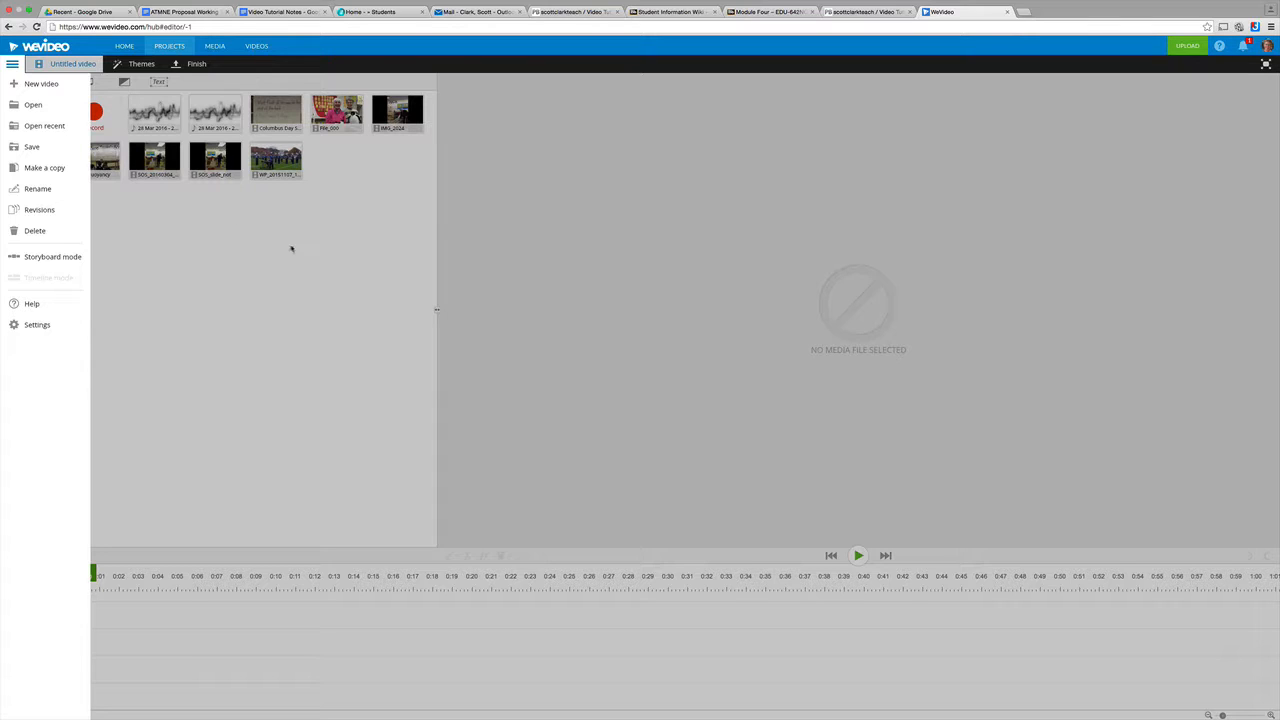
{"action": "mouse_move", "coordinate": [248, 244]}
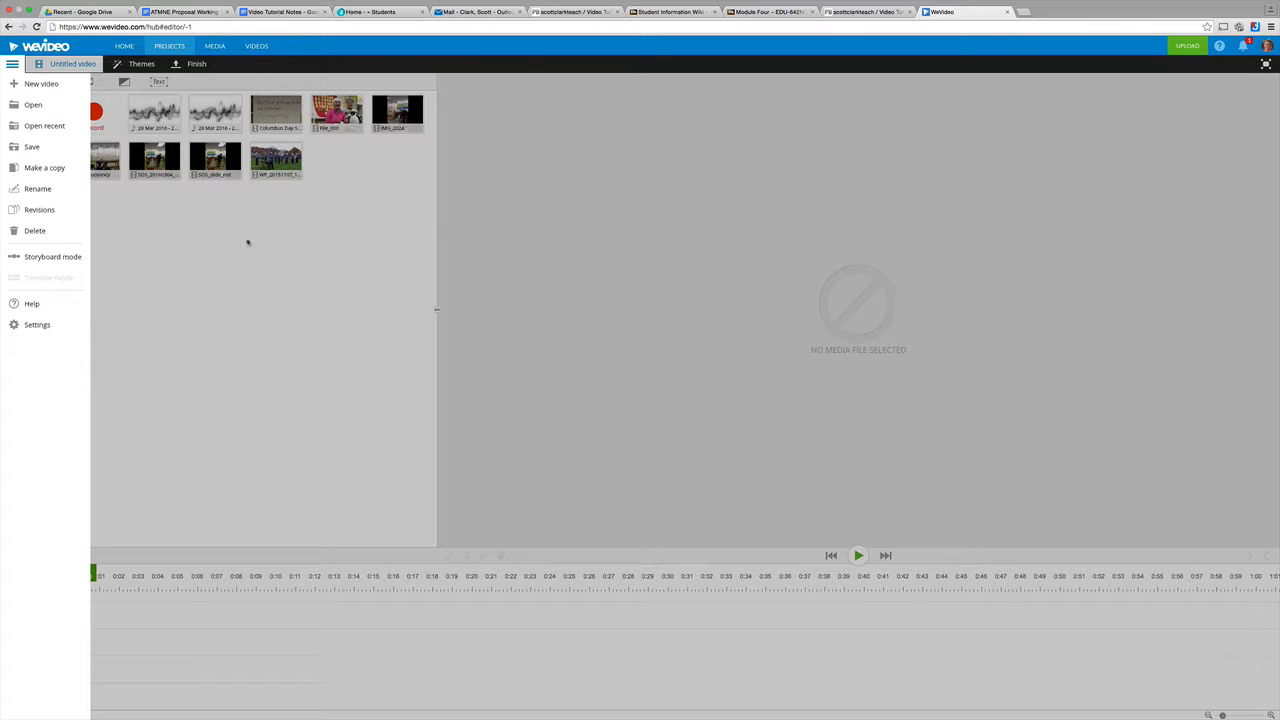
{"action": "mouse_move", "coordinate": [168, 228]}
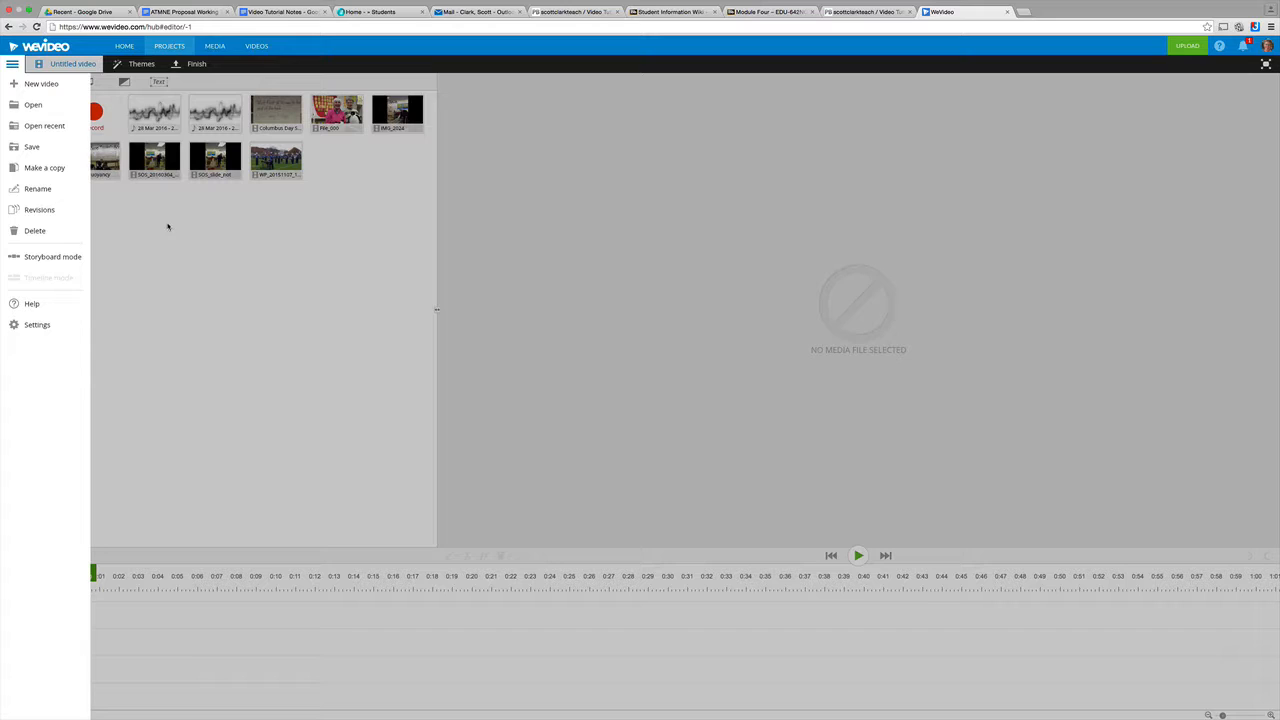
{"action": "mouse_move", "coordinate": [196, 224]}
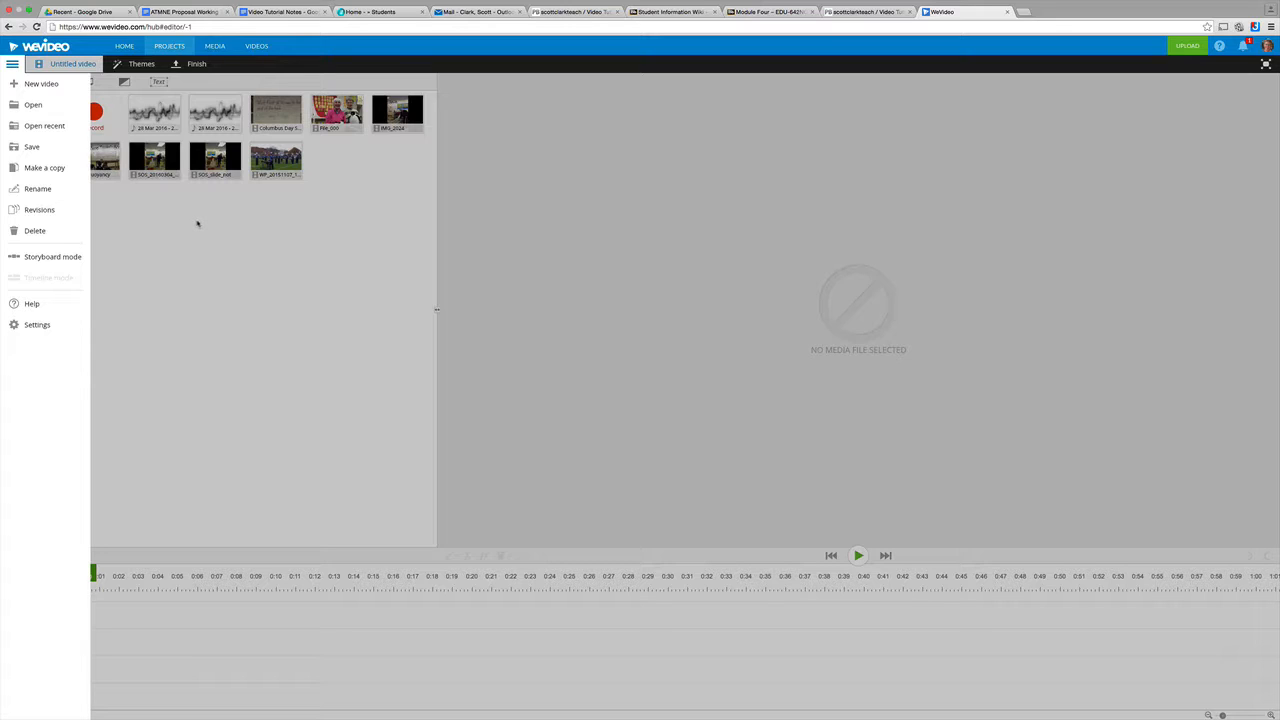
{"action": "mouse_move", "coordinate": [192, 218]}
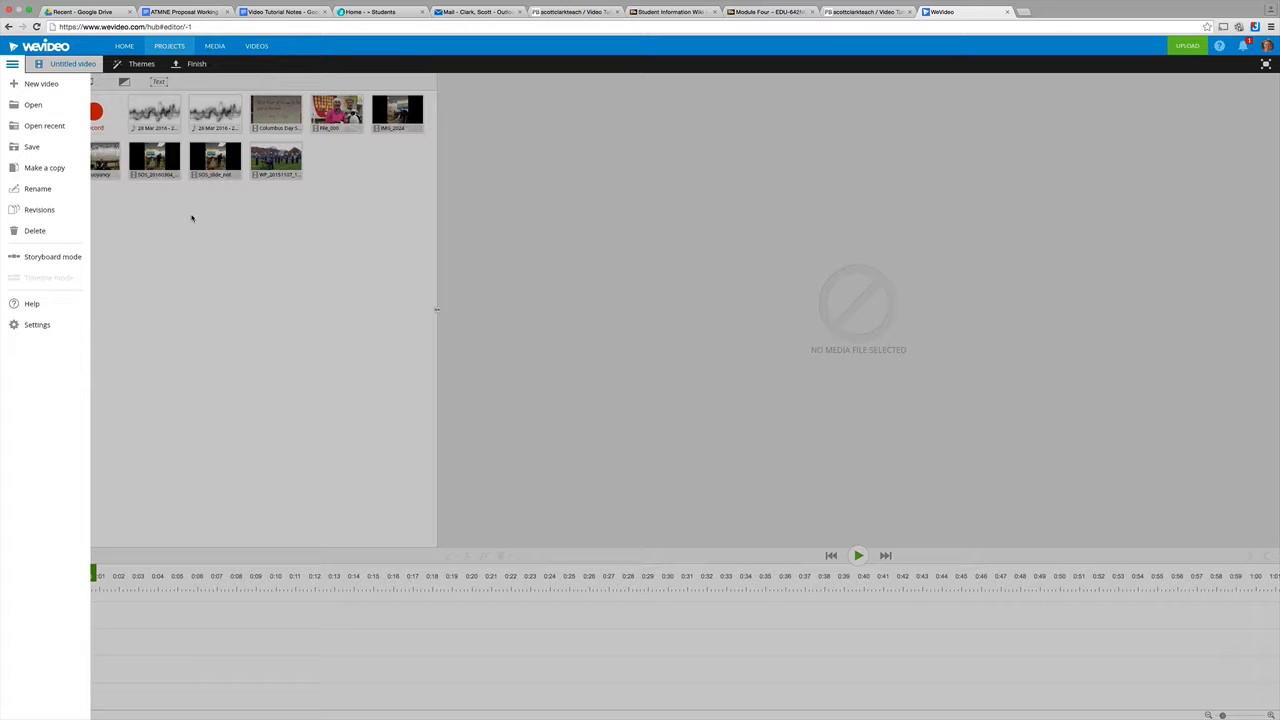
{"action": "mouse_move", "coordinate": [348, 174]}
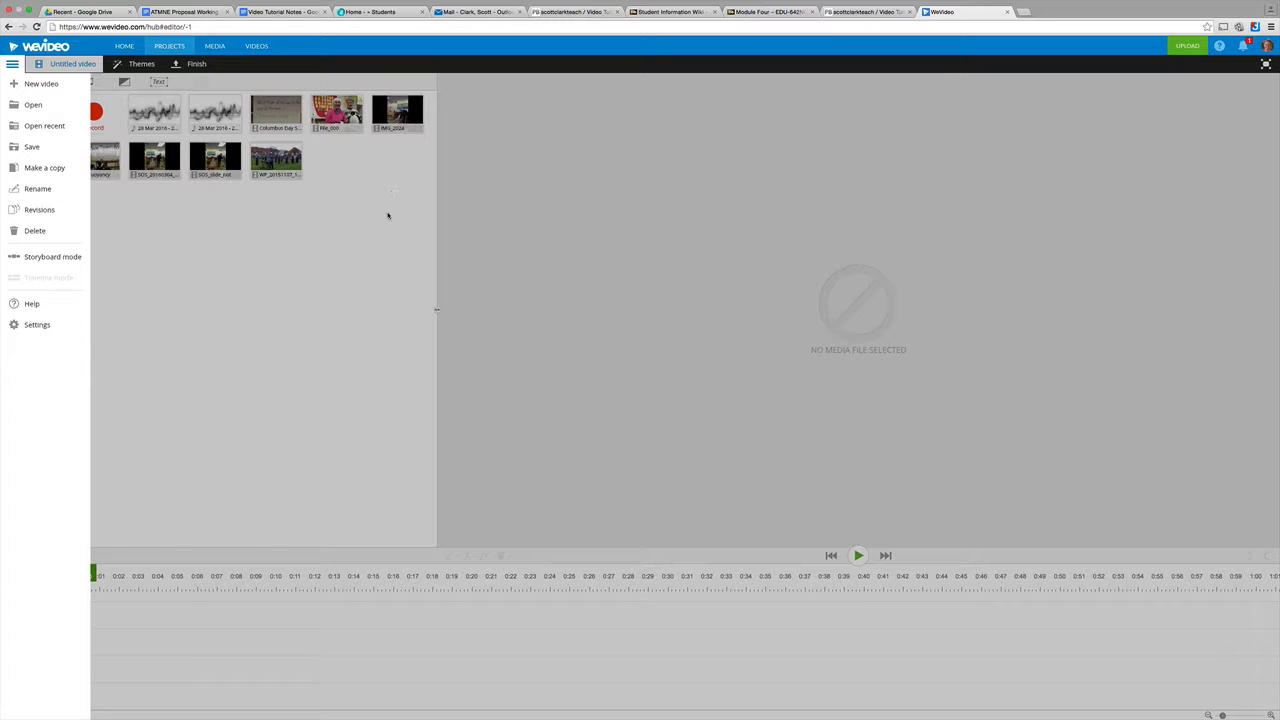
Step: Close the menu and place the IMG_2024 clip on the main video track
{"action": "left_click", "coordinate": [12, 62]}
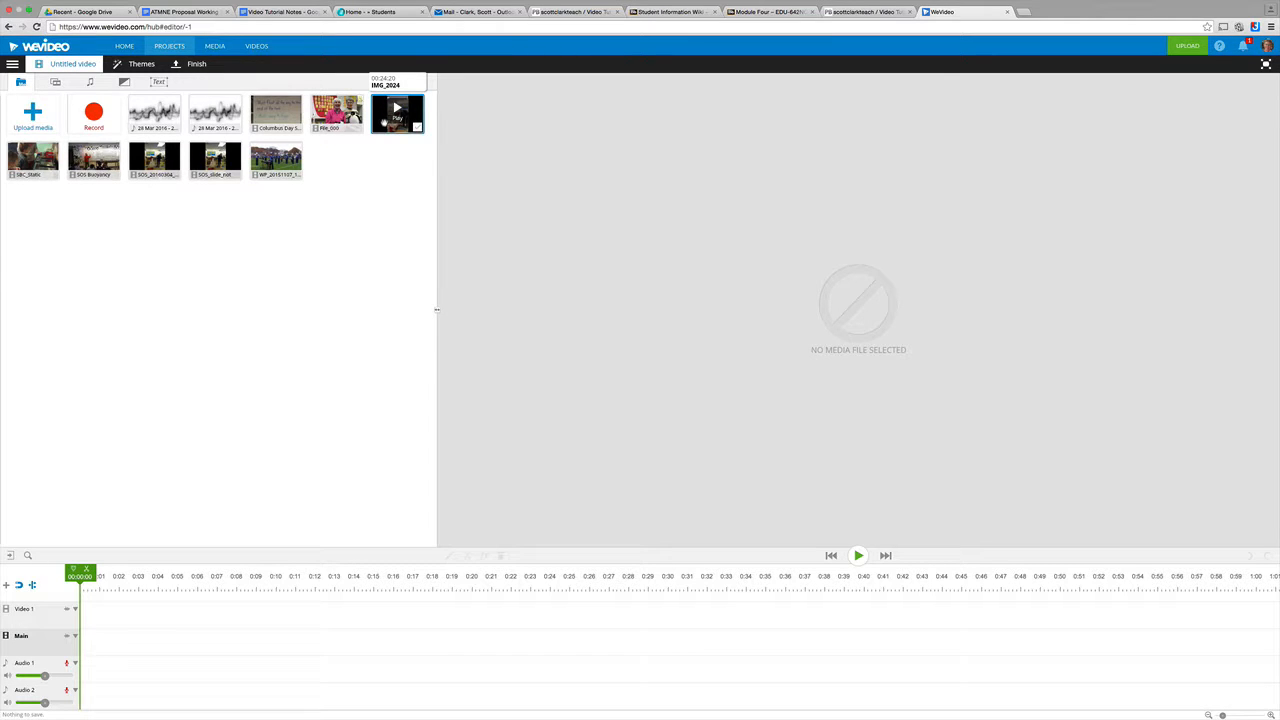
{"action": "left_click_drag", "start_coordinate": [398, 112], "coordinate": [576, 200]}
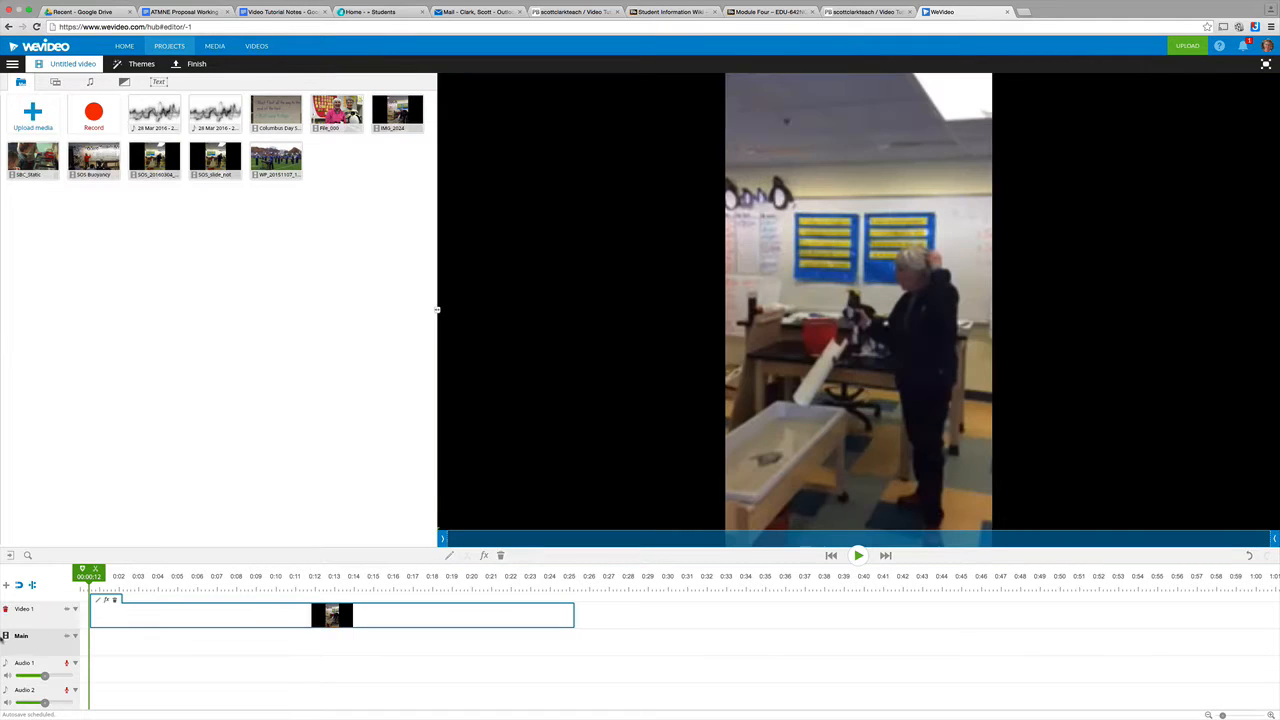
{"action": "mouse_move", "coordinate": [140, 612]}
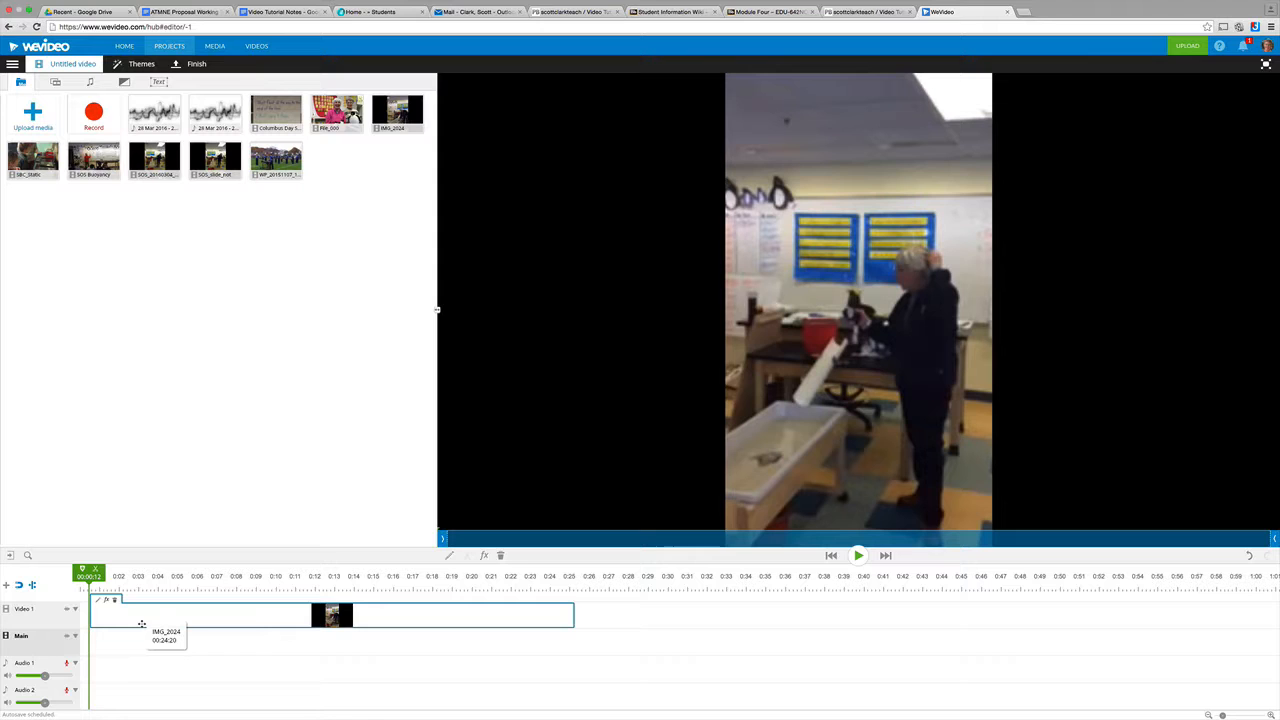
{"action": "left_click", "coordinate": [856, 556]}
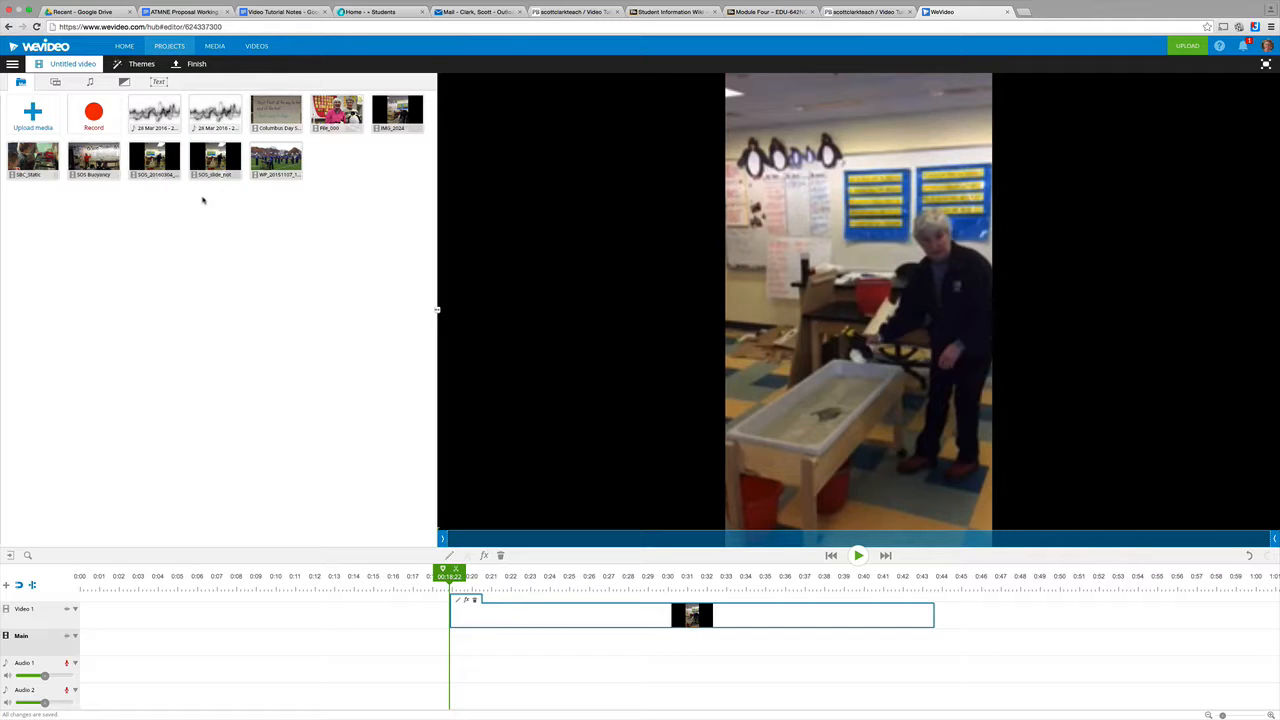
{"action": "mouse_move", "coordinate": [214, 158]}
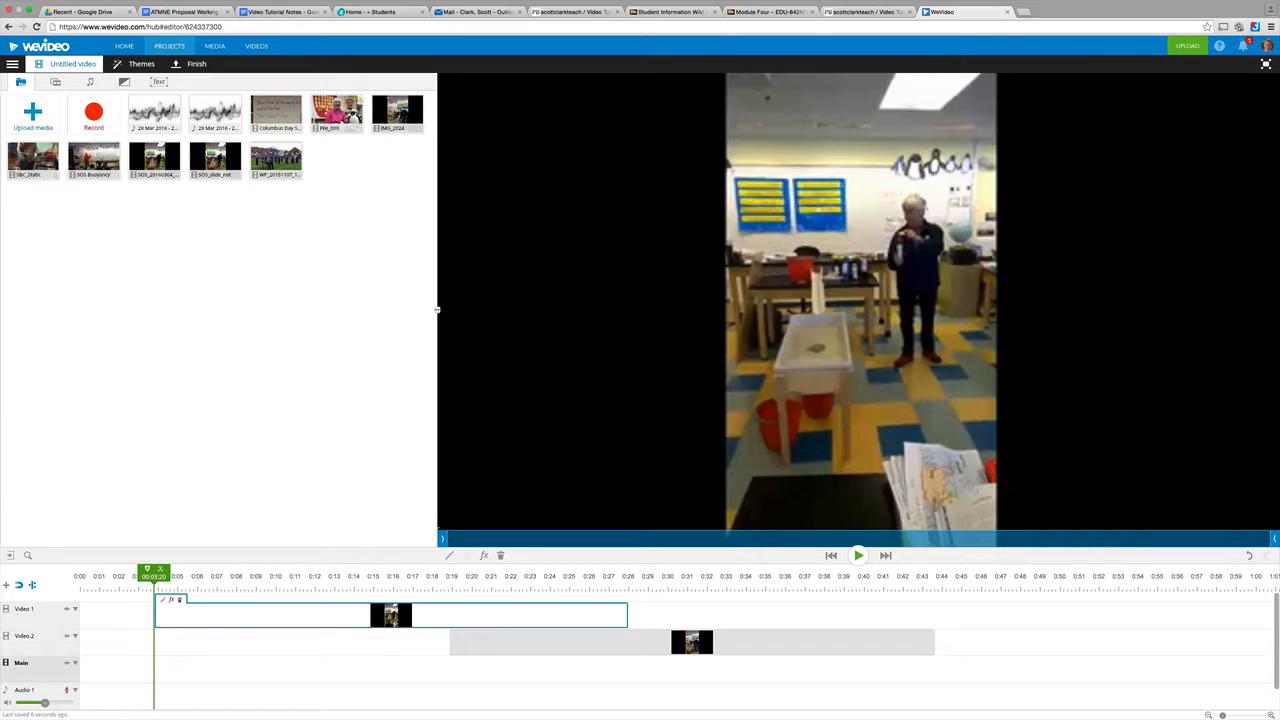
Step: Place the SOS clips on Video 1 and the Main track and preview the layered footage
{"action": "left_click", "coordinate": [856, 556]}
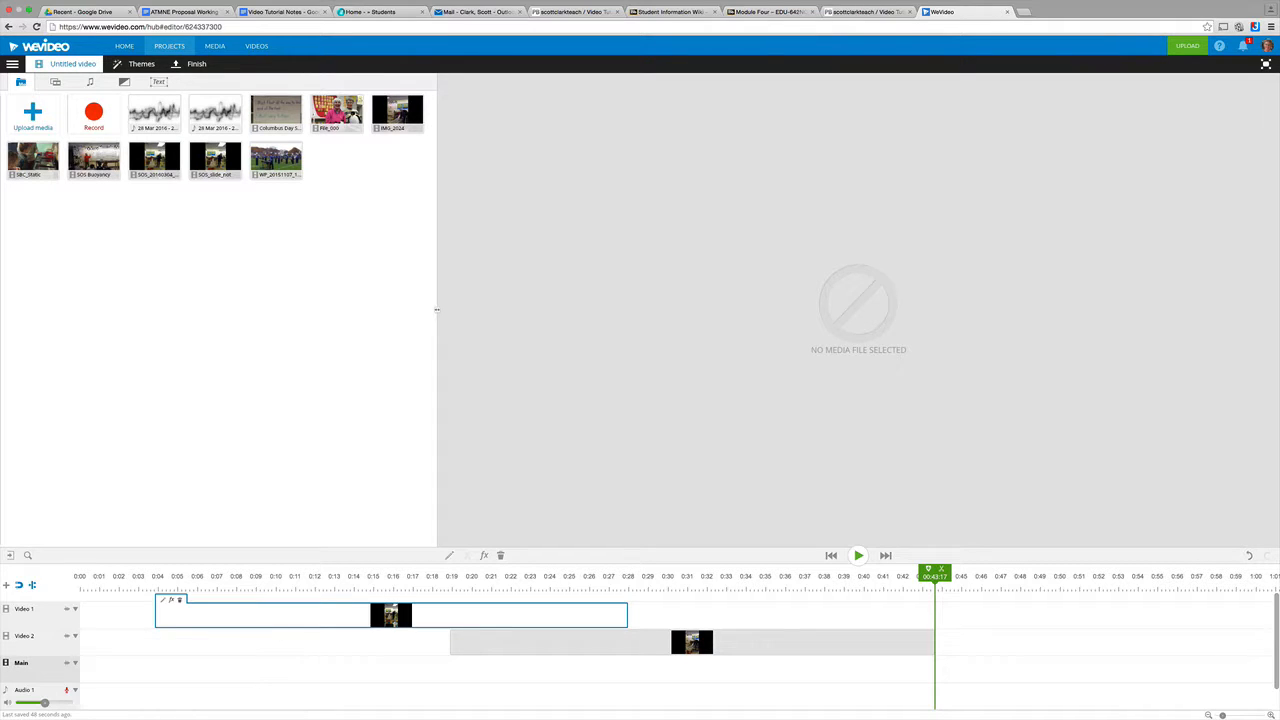
{"action": "mouse_move", "coordinate": [500, 658]}
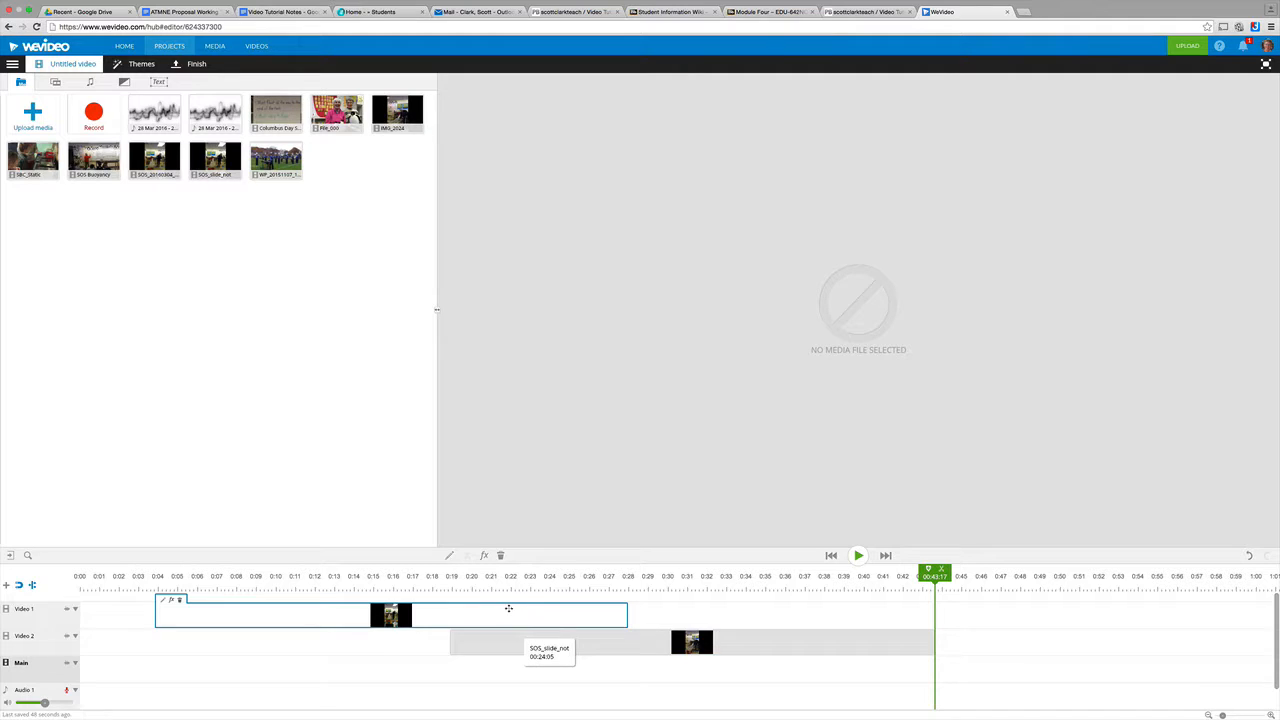
{"action": "left_click", "coordinate": [560, 642]}
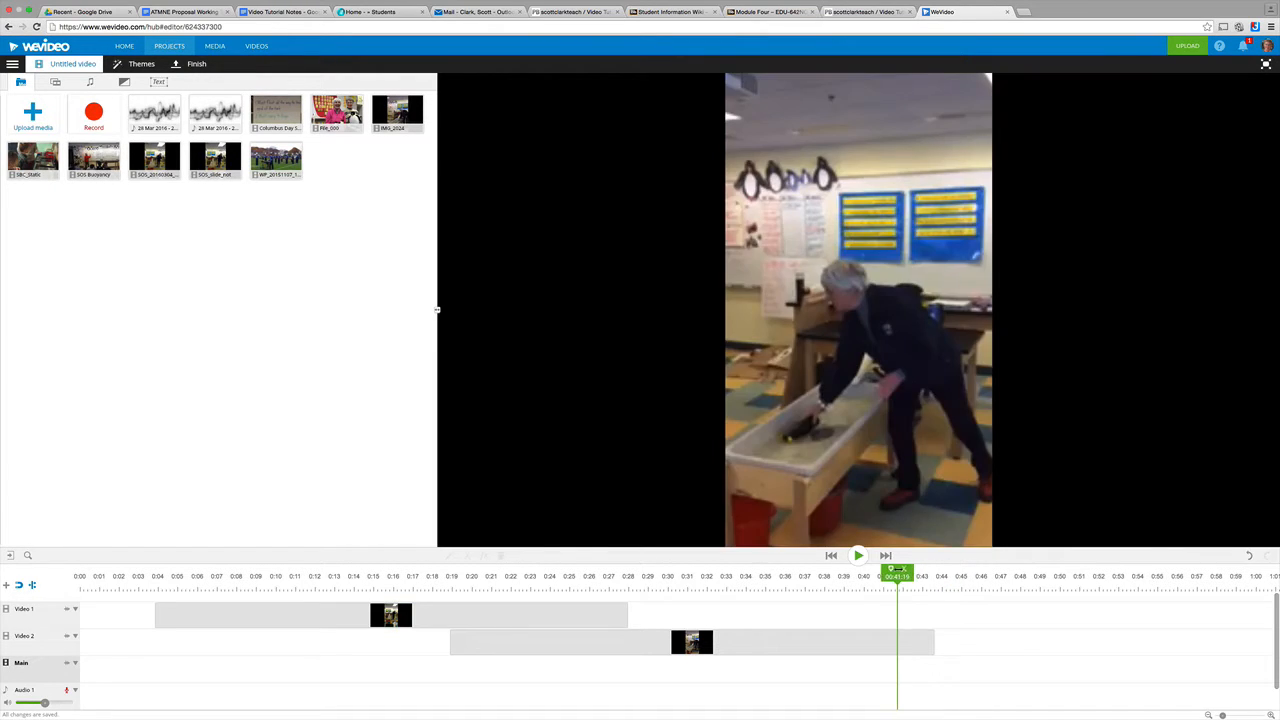
Step: Split the upper SOS clip at the playhead and select its unwanted first part for removal
{"action": "left_click", "coordinate": [832, 556]}
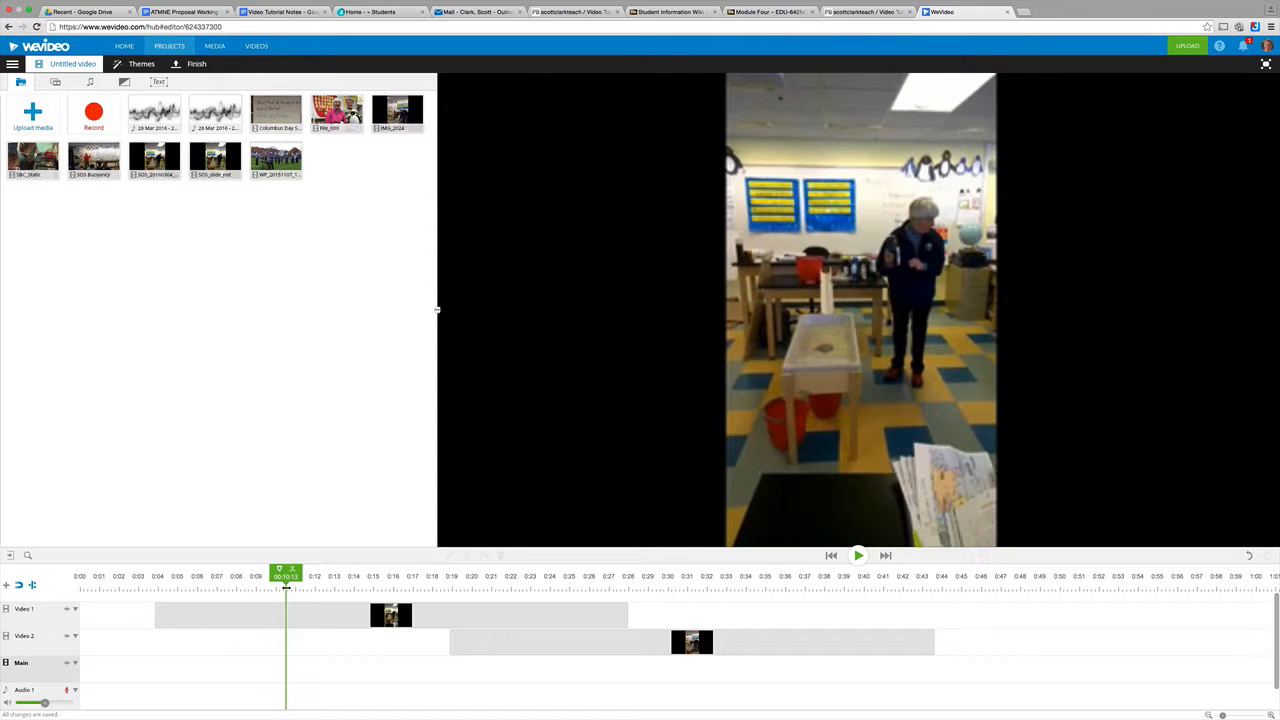
{"action": "left_click", "coordinate": [856, 556]}
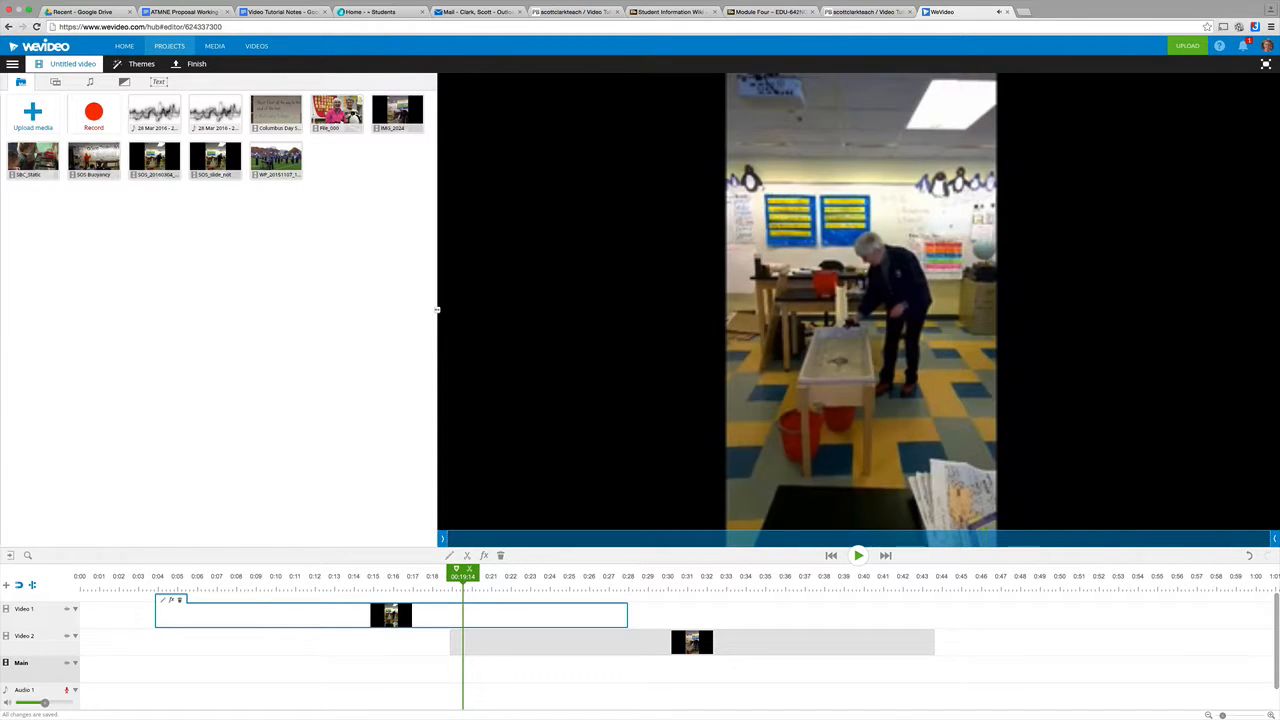
{"action": "mouse_move", "coordinate": [464, 614]}
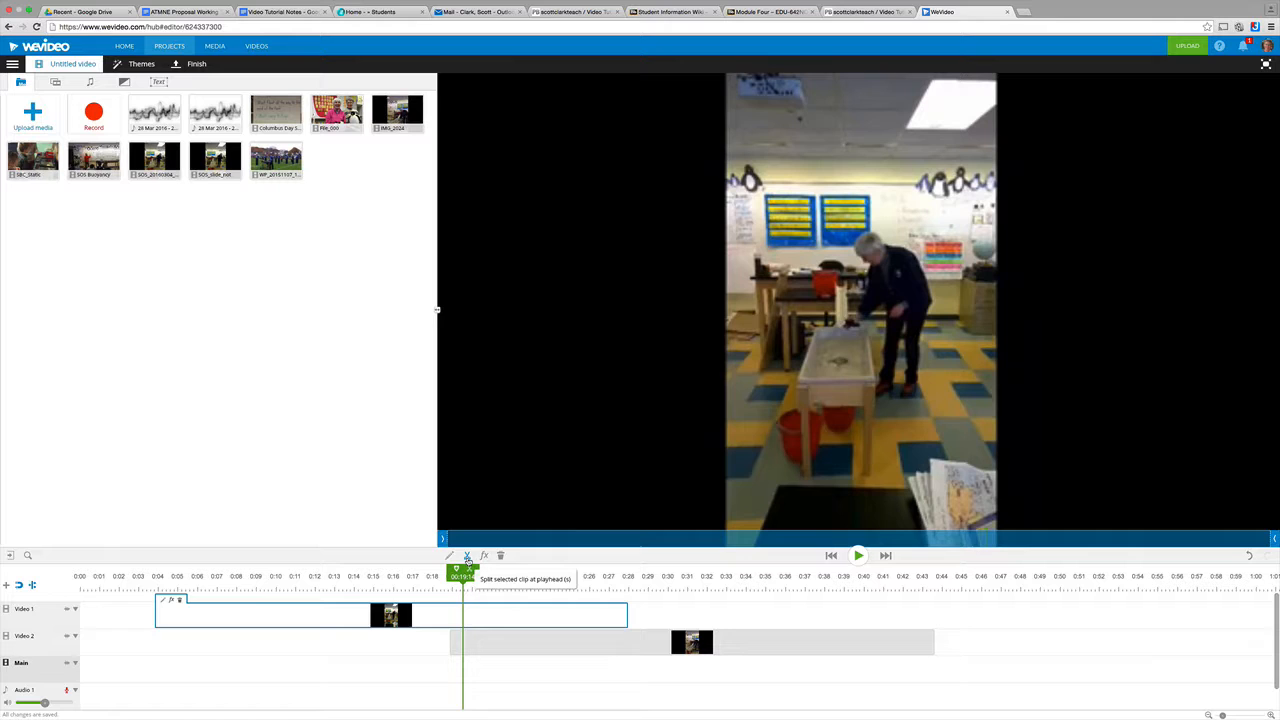
{"action": "left_click", "coordinate": [468, 556]}
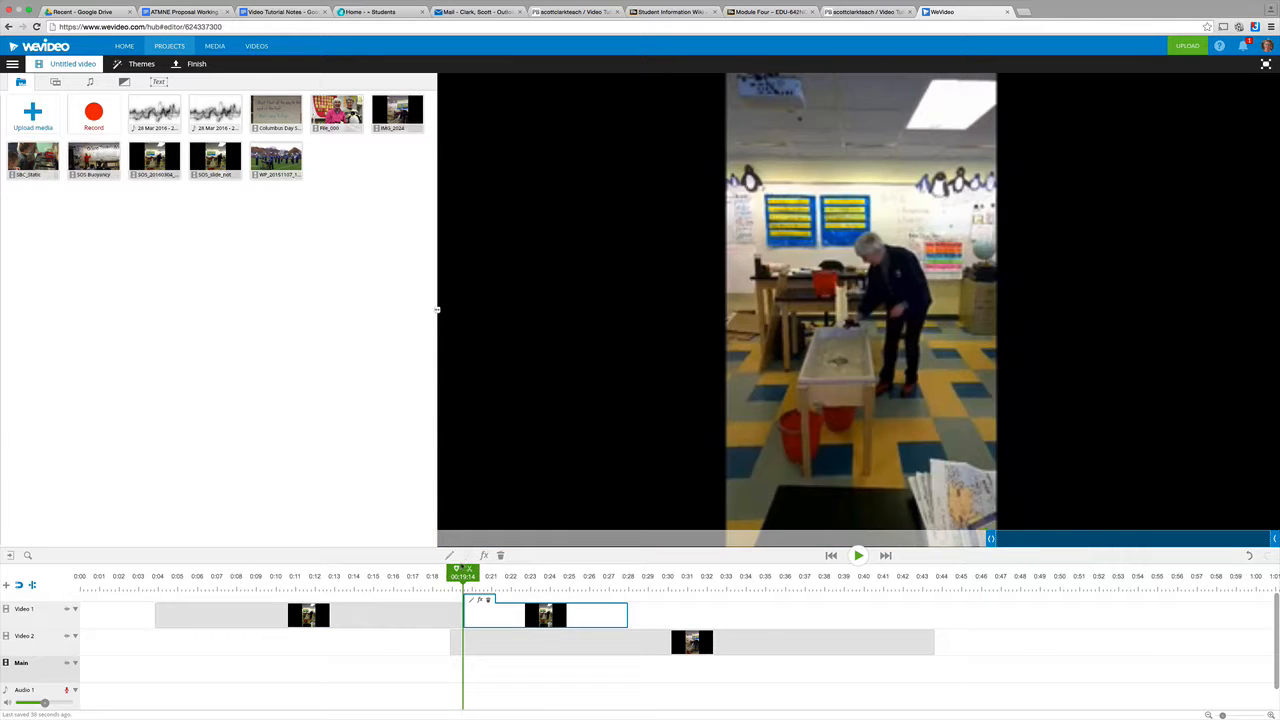
{"action": "left_click", "coordinate": [856, 556]}
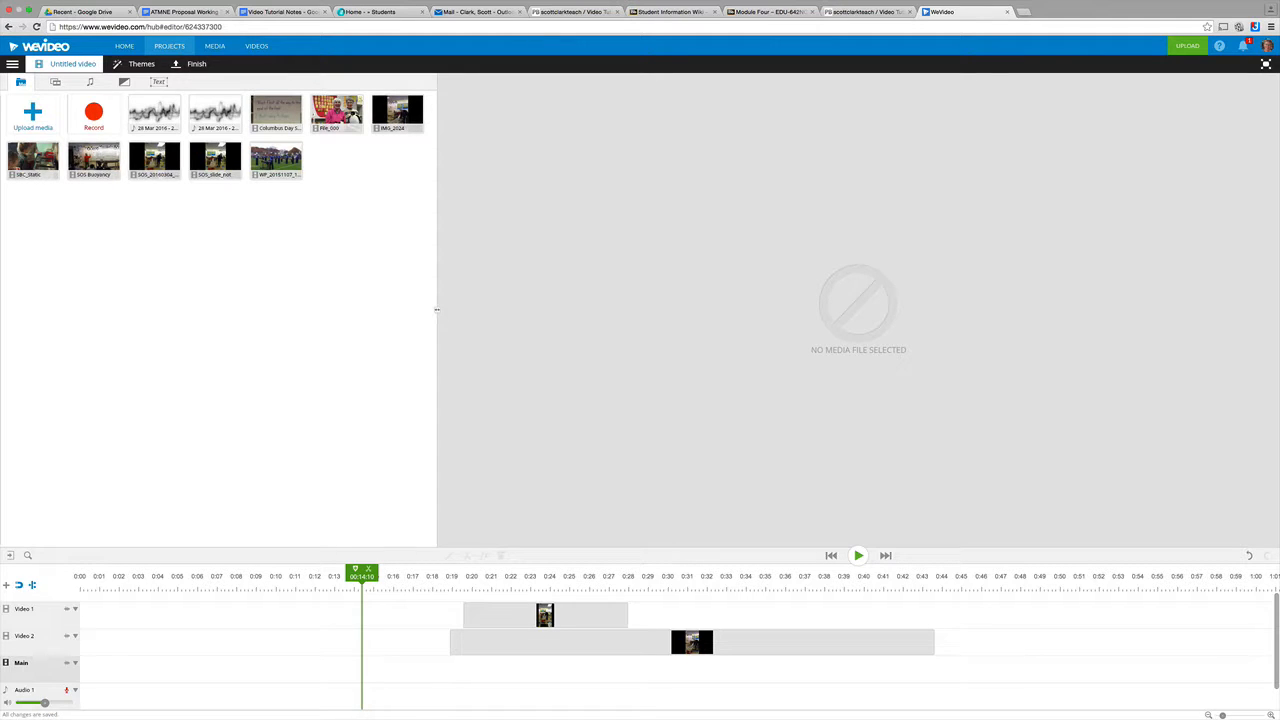
{"action": "mouse_move", "coordinate": [400, 640]}
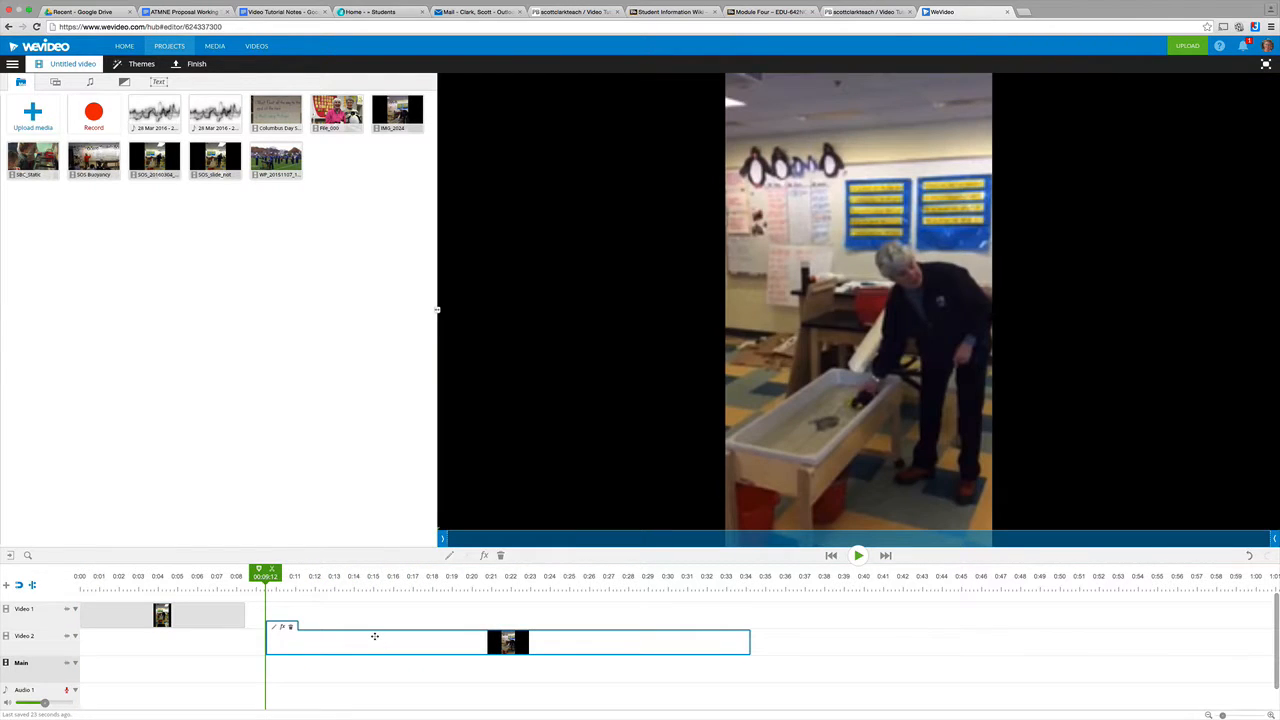
Step: Play the longer SOS clip and settle the playhead at the cut point for trimming
{"action": "left_click", "coordinate": [858, 556]}
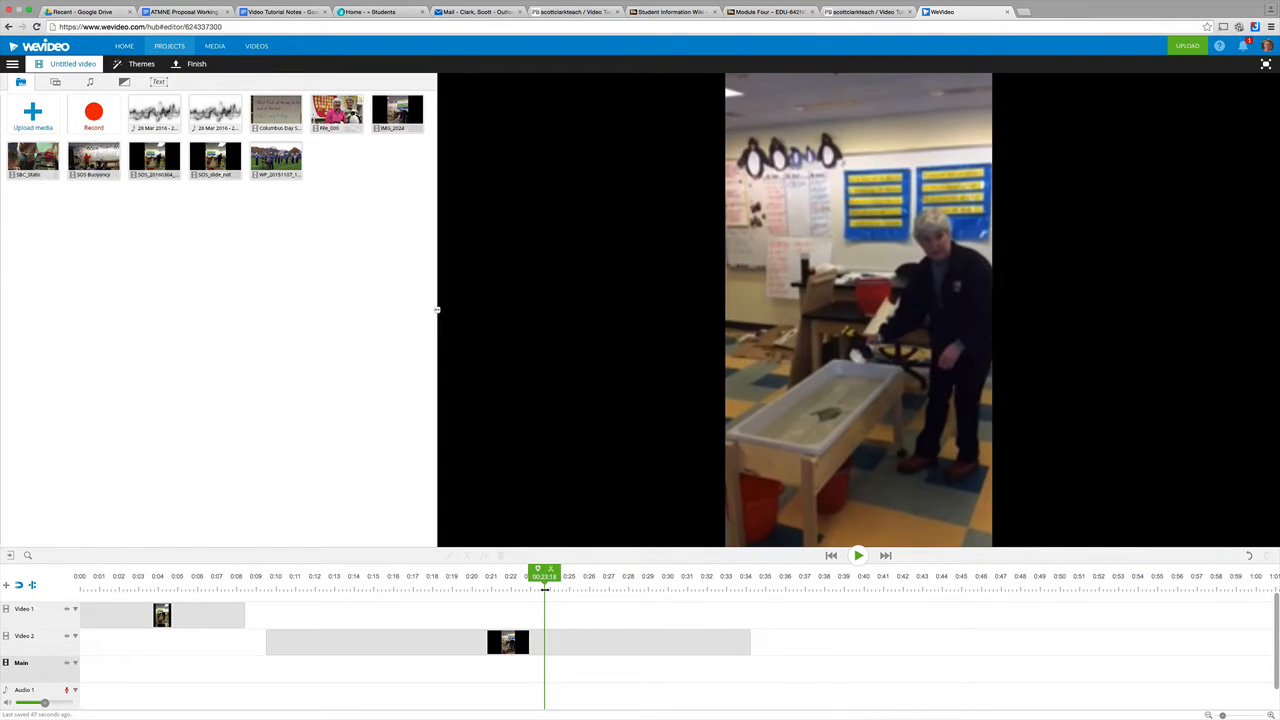
{"action": "left_click", "coordinate": [858, 556]}
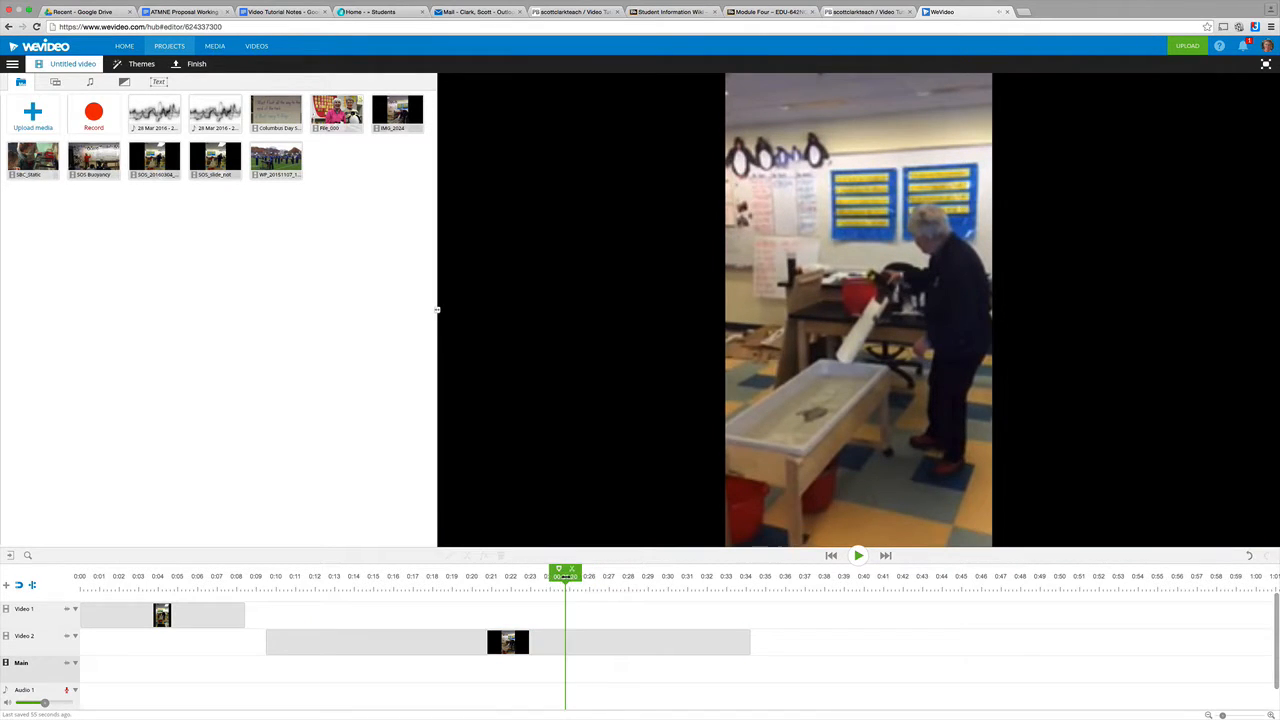
{"action": "left_click", "coordinate": [858, 556]}
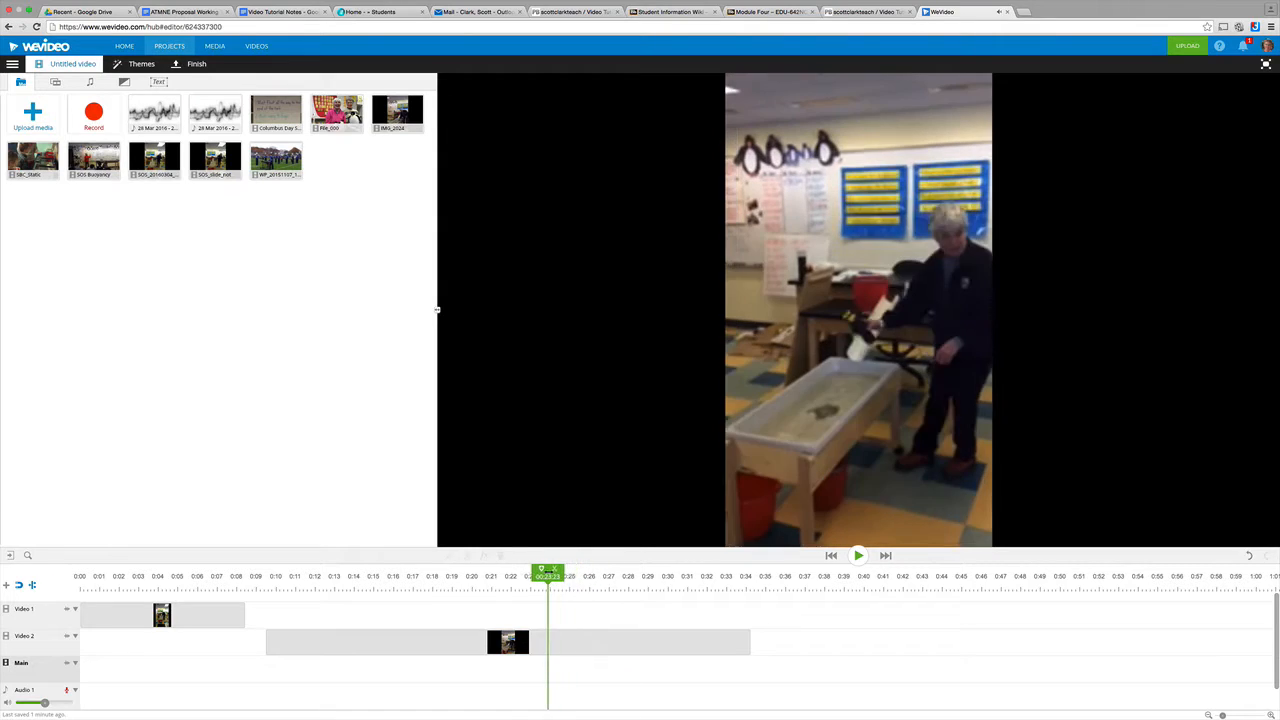
{"action": "left_click", "coordinate": [508, 642]}
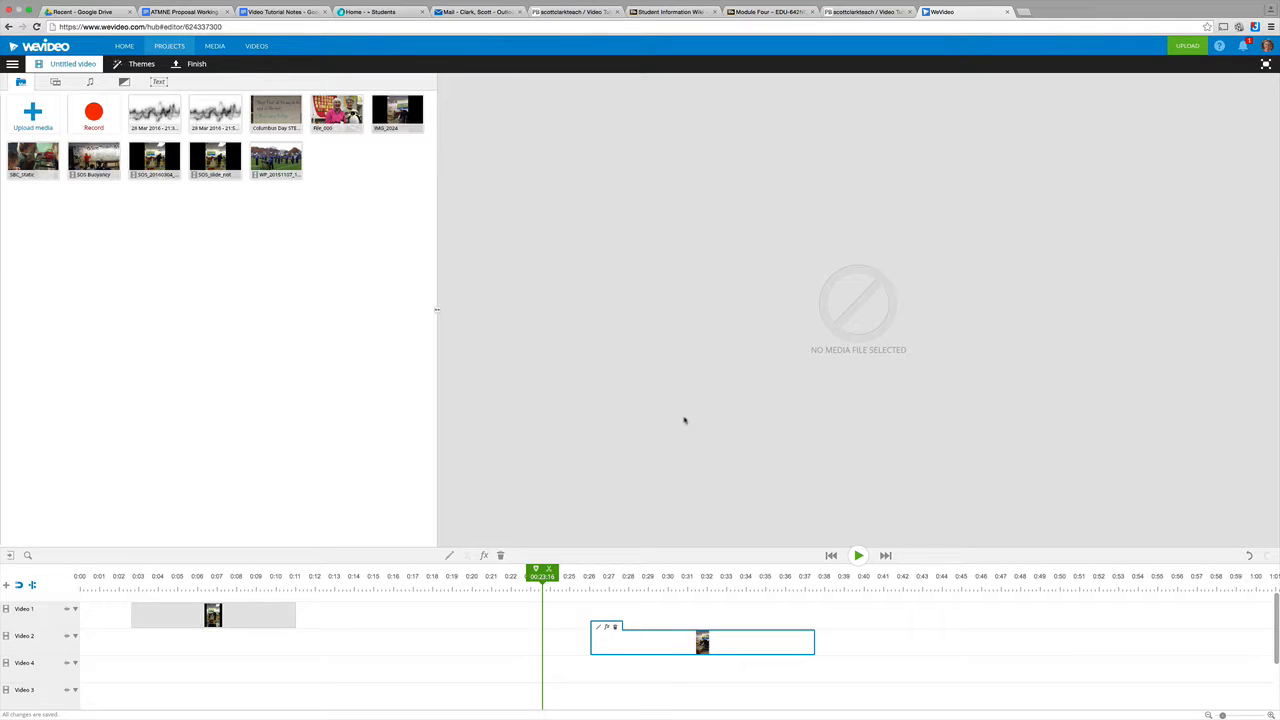
{"action": "mouse_move", "coordinate": [650, 594]}
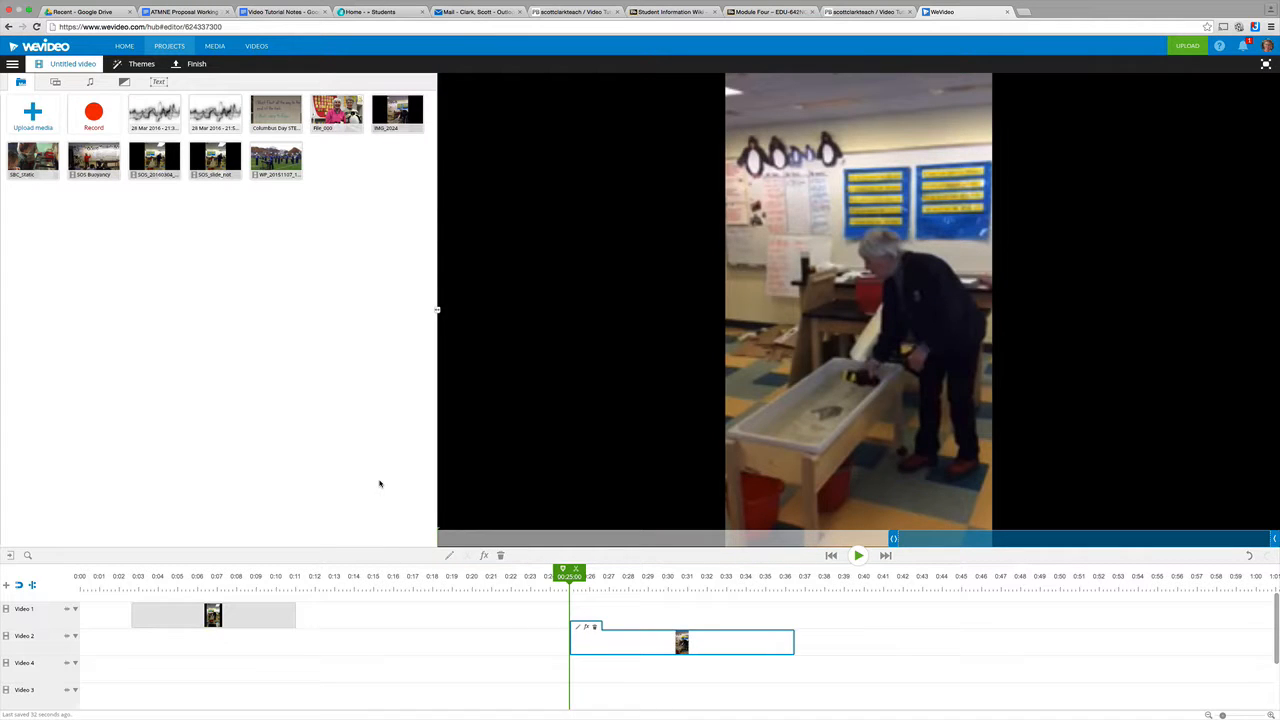
{"action": "mouse_move", "coordinate": [380, 448]}
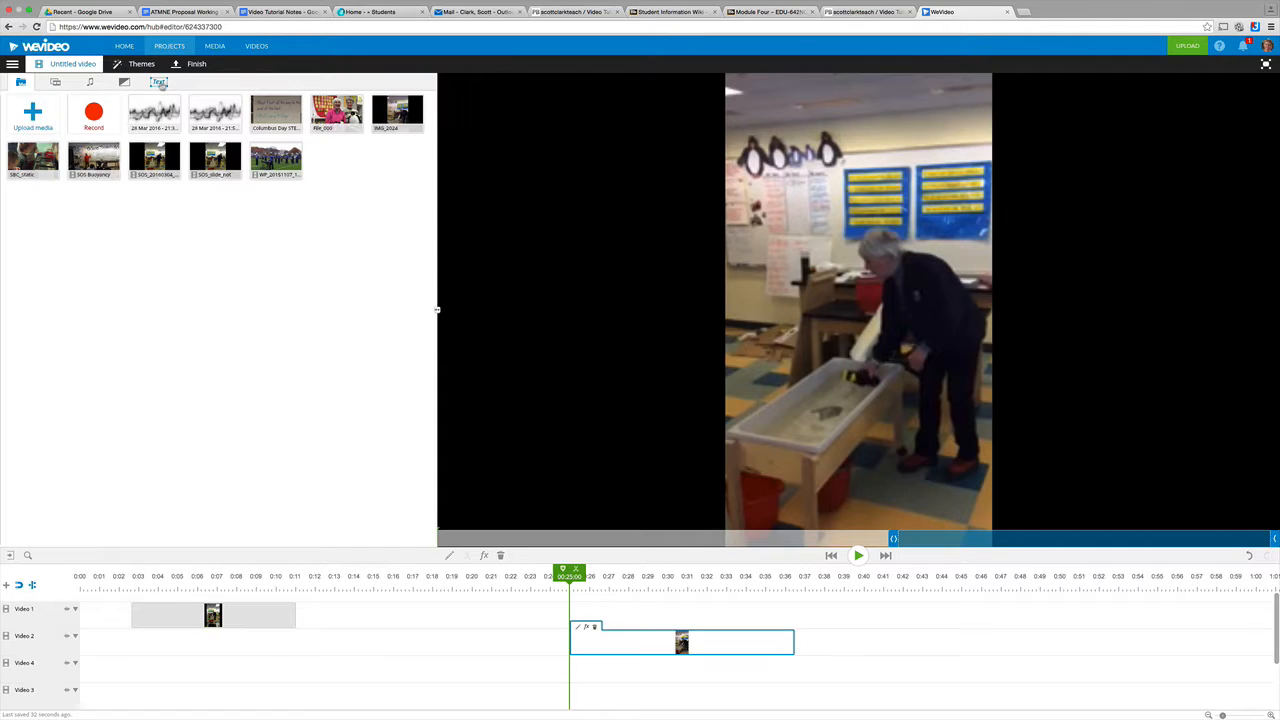
Step: Place a Text title template onto the bottom track below the video clips
{"action": "left_click", "coordinate": [160, 82]}
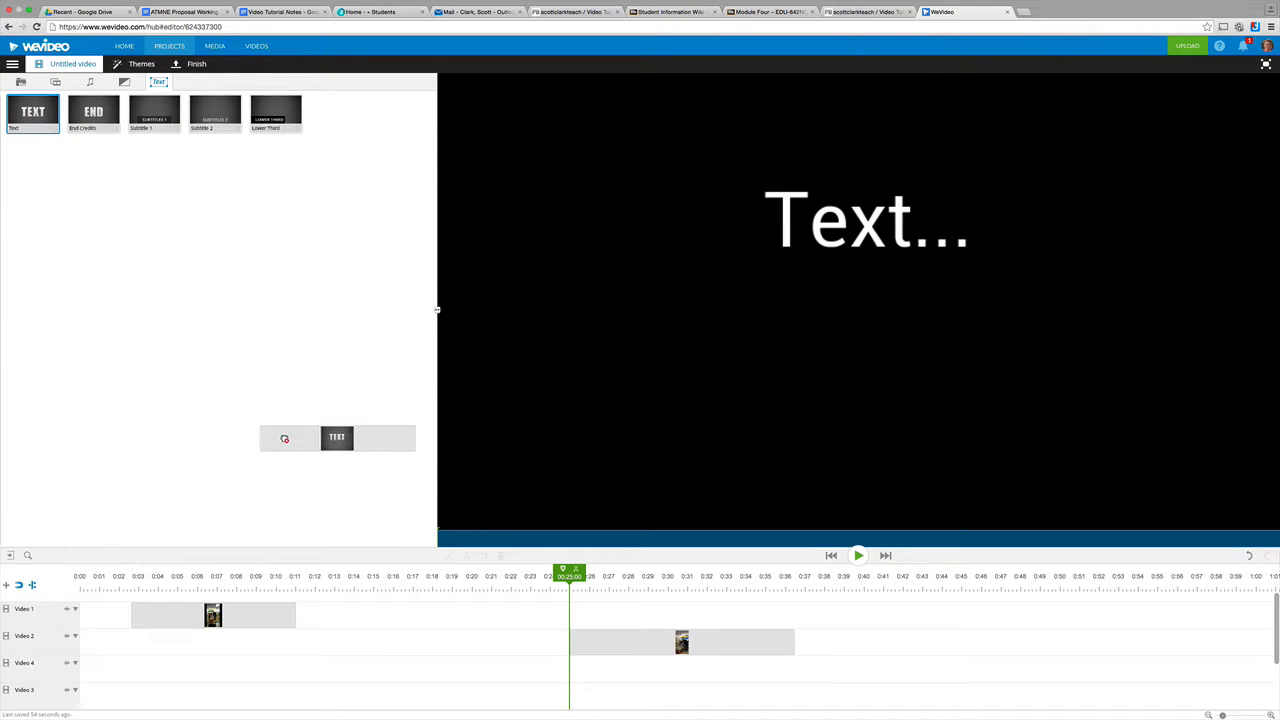
{"action": "left_click_drag", "start_coordinate": [336, 436], "coordinate": [388, 668]}
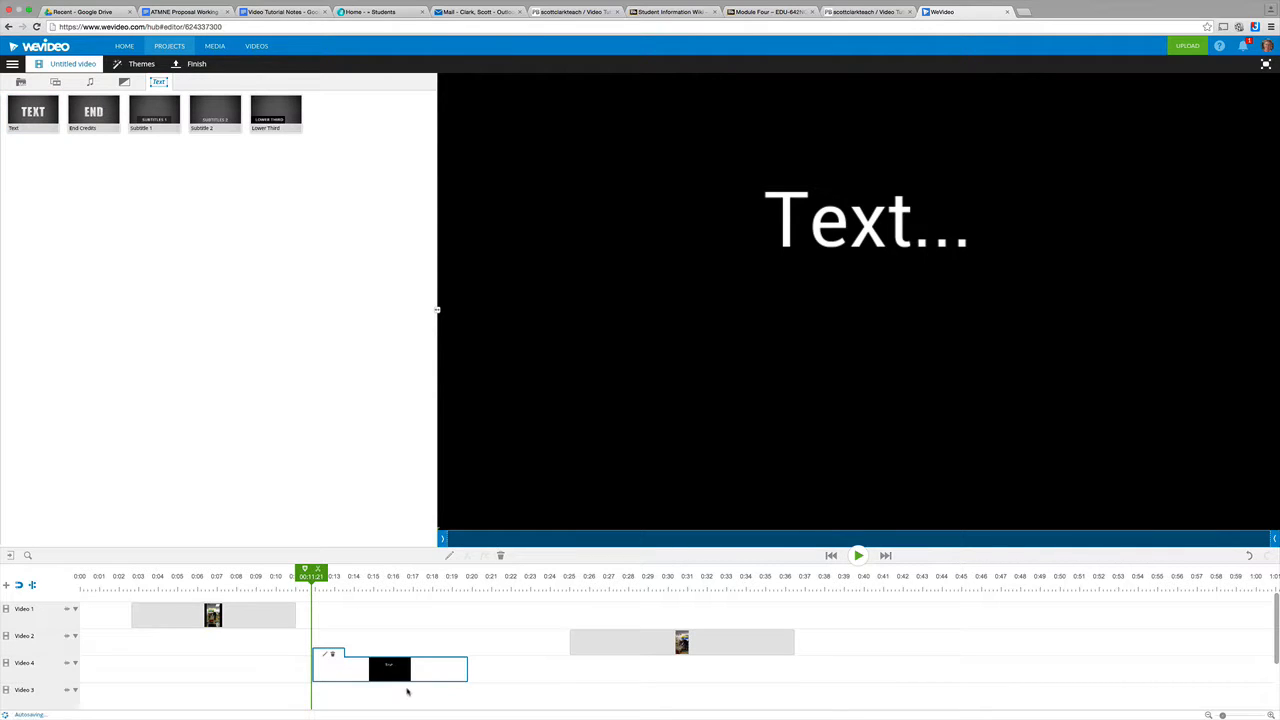
{"action": "mouse_move", "coordinate": [390, 668]}
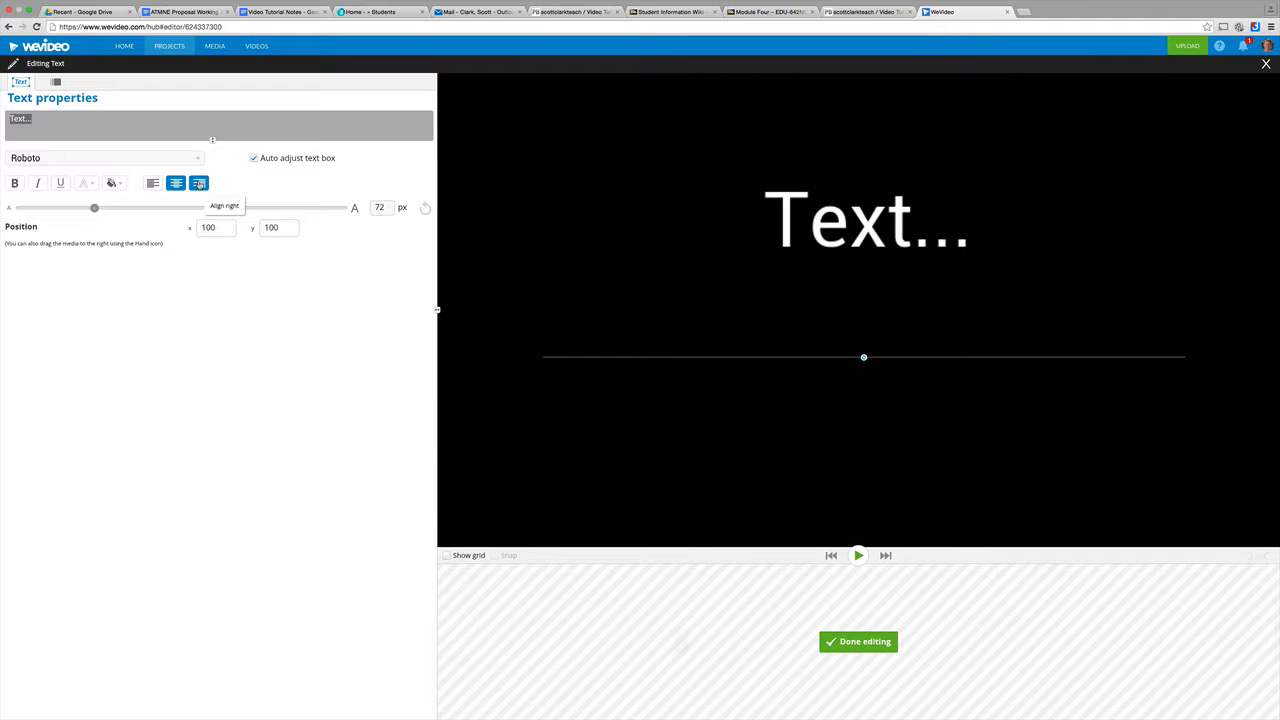
Step: Make the title read "Let's try this again!" and finish editing back to the timeline
{"action": "type", "text": "Le"}
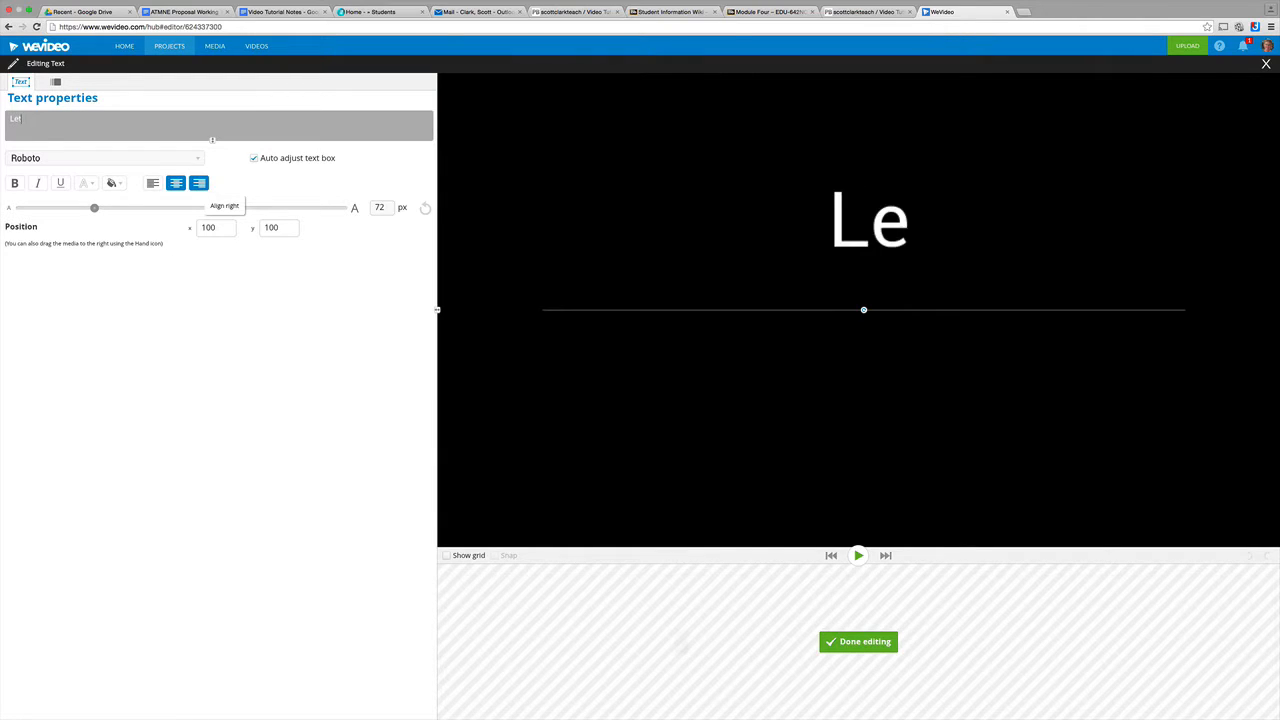
{"action": "type", "text": "t's"}
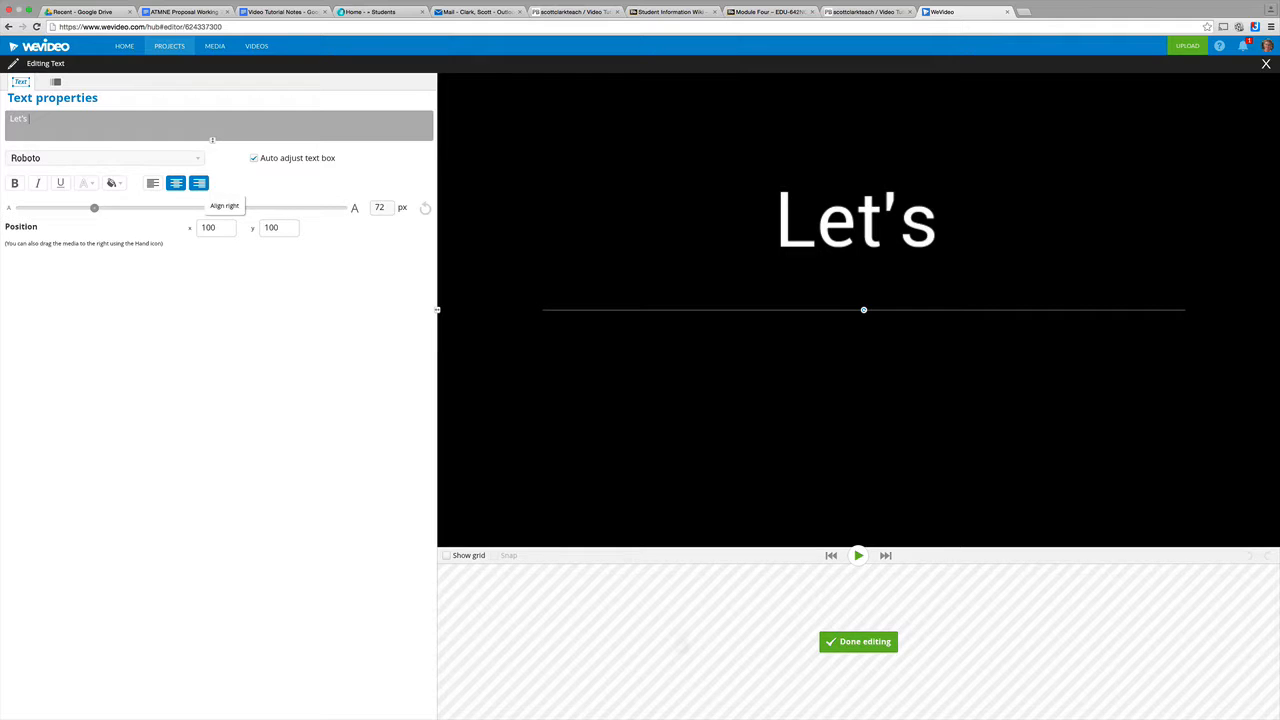
{"action": "type", "text": "try this a"}
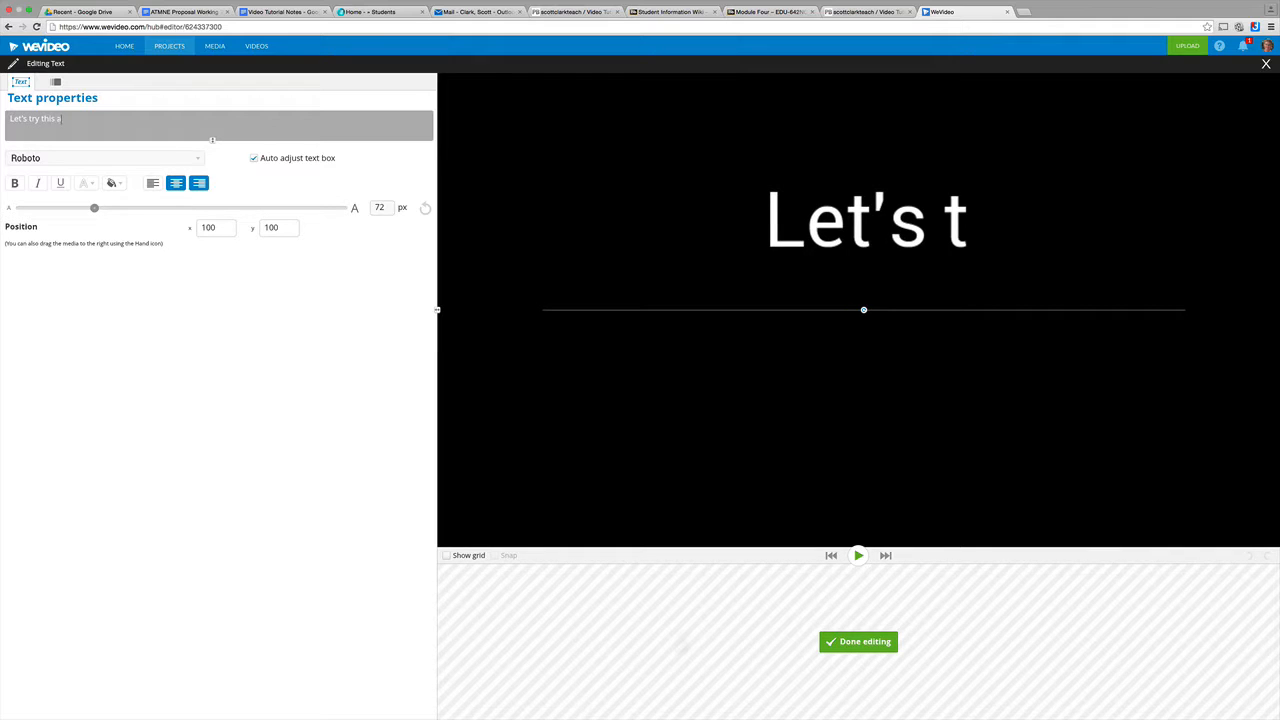
{"action": "type", "text": "ry this again"}
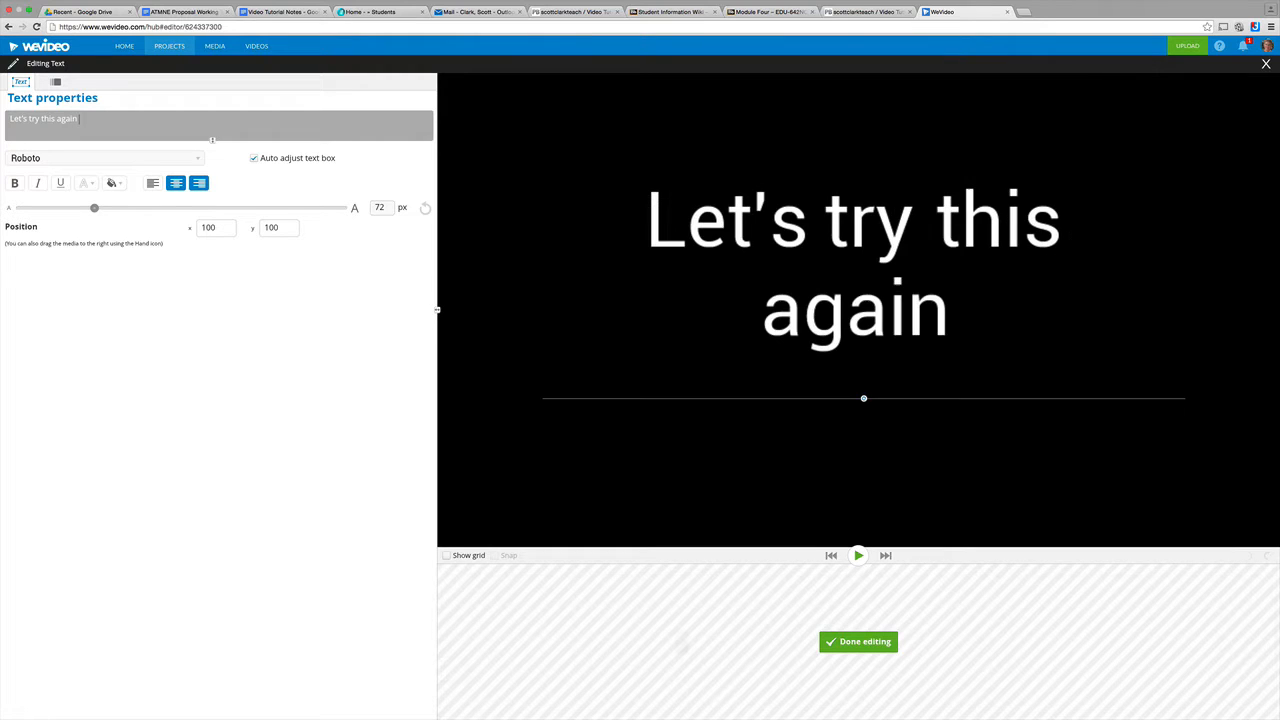
{"action": "type", "text": "!"}
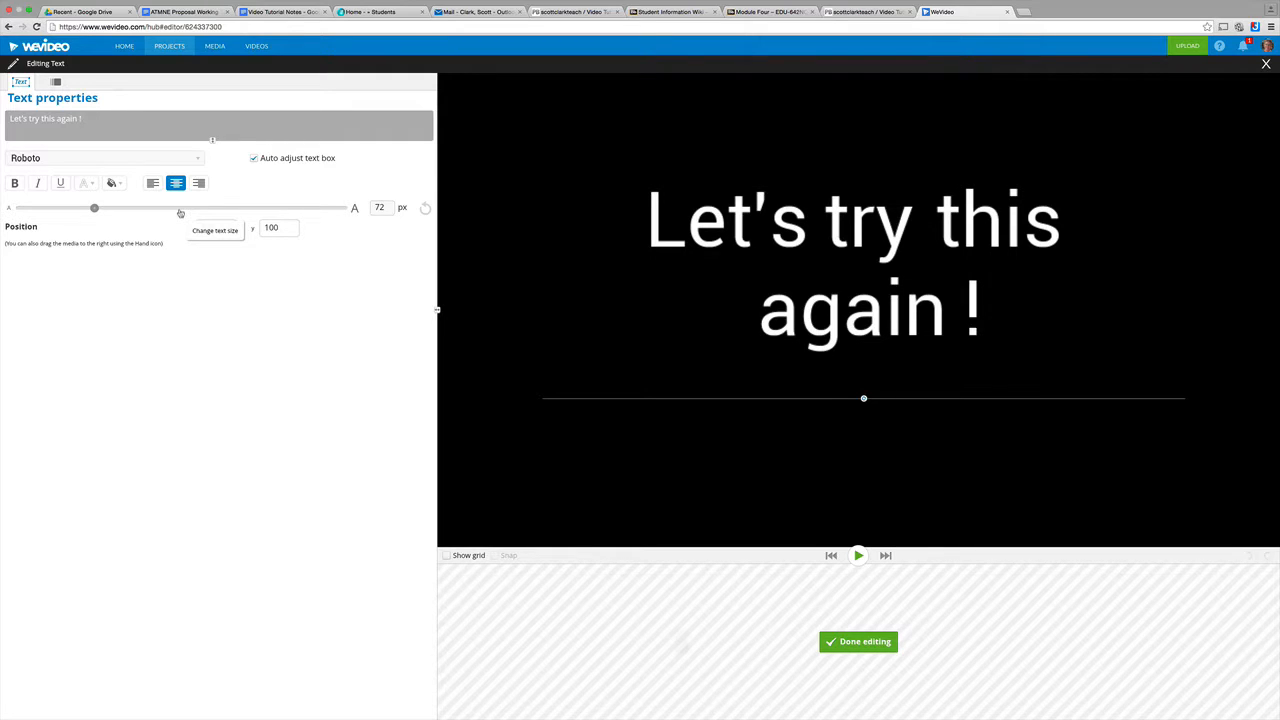
{"action": "left_click", "coordinate": [216, 230]}
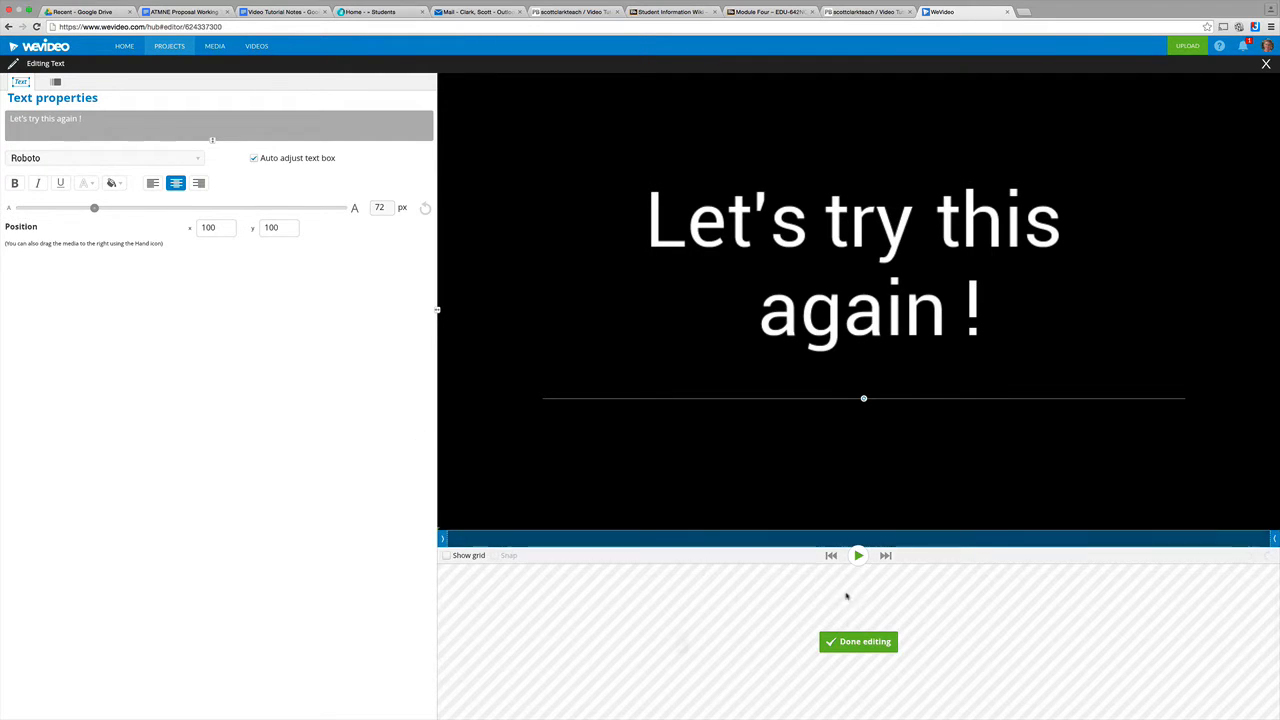
{"action": "left_click", "coordinate": [858, 640]}
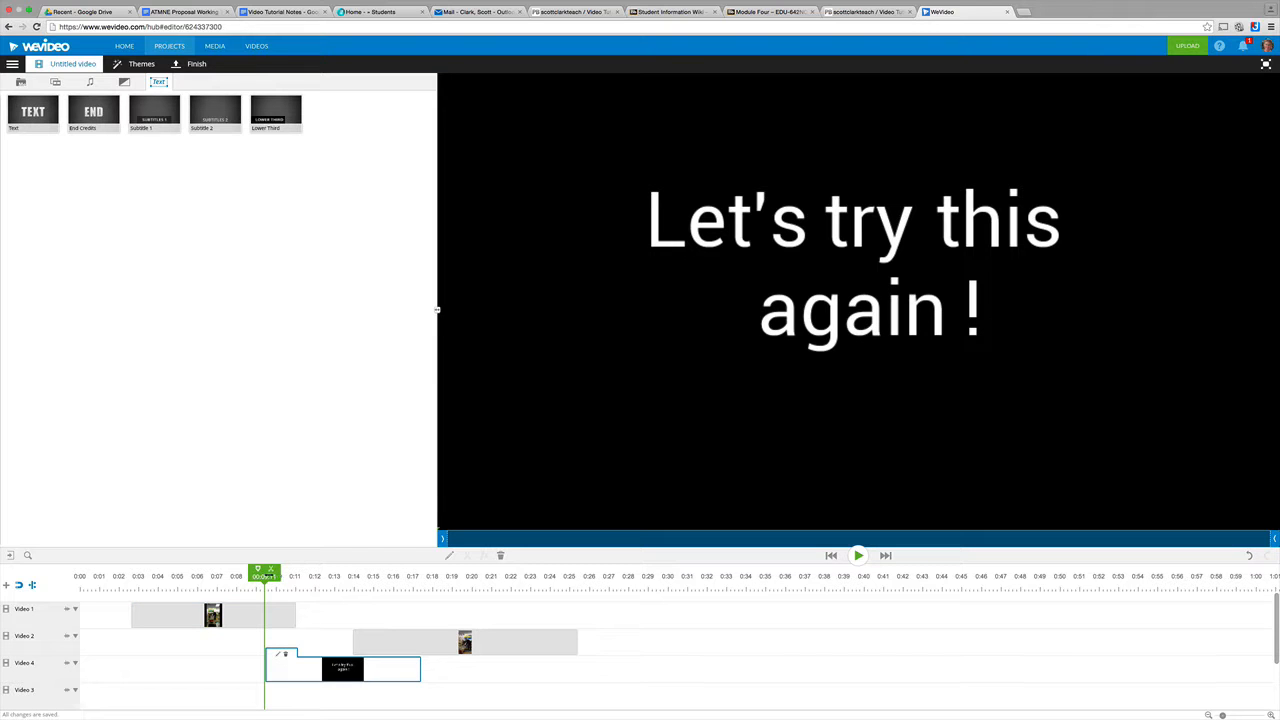
Step: Select the title clip on the fourth track with the playhead positioned for splitting
{"action": "left_click", "coordinate": [858, 556]}
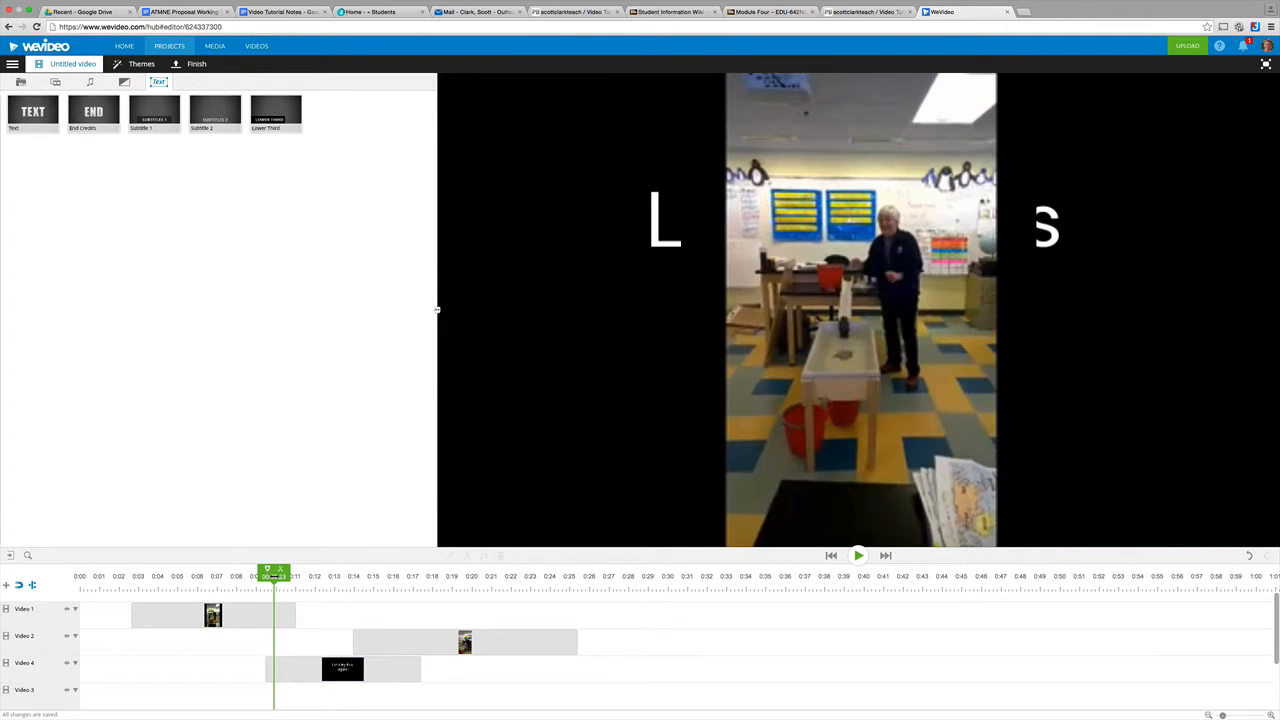
{"action": "left_click", "coordinate": [344, 668]}
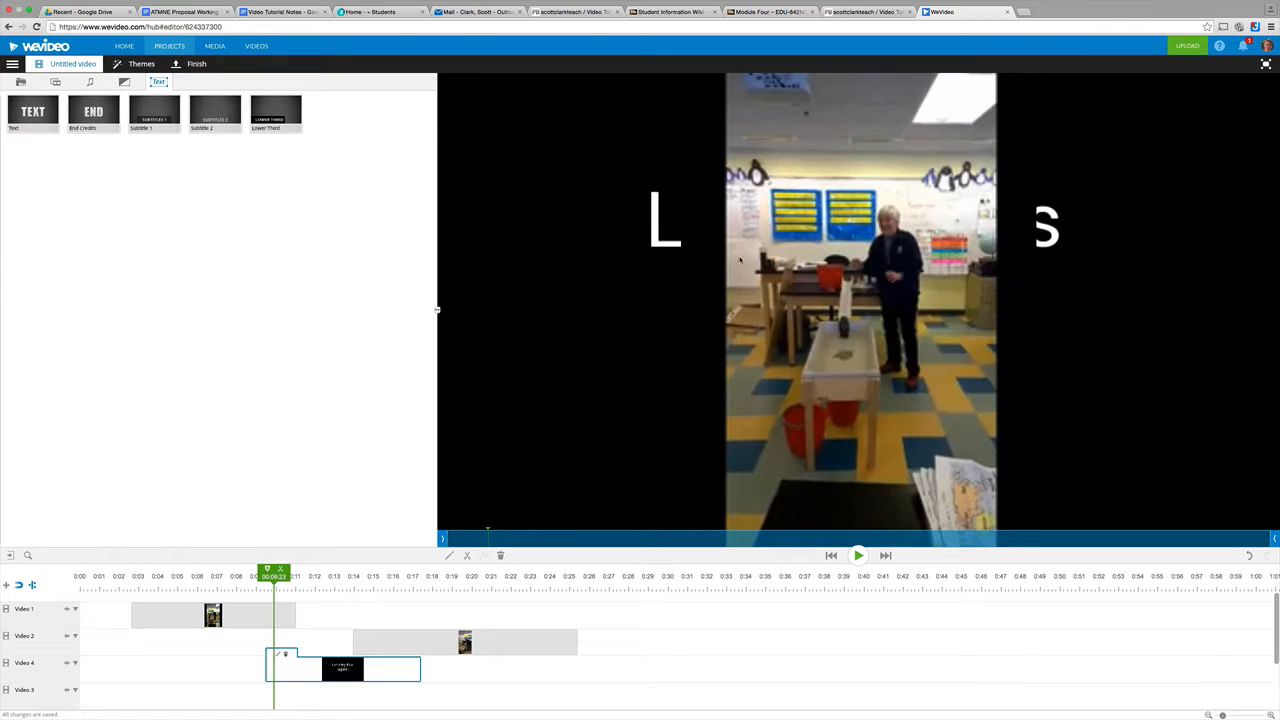
{"action": "mouse_move", "coordinate": [670, 210]}
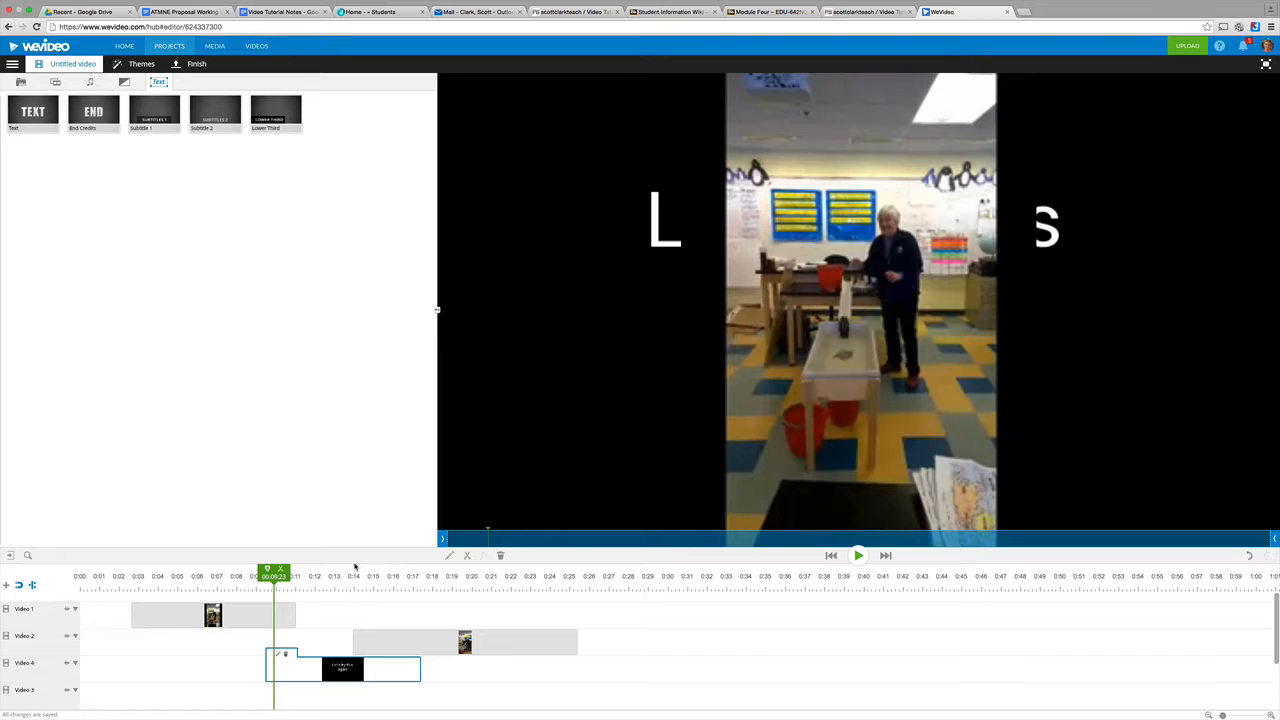
{"action": "mouse_move", "coordinate": [310, 604]}
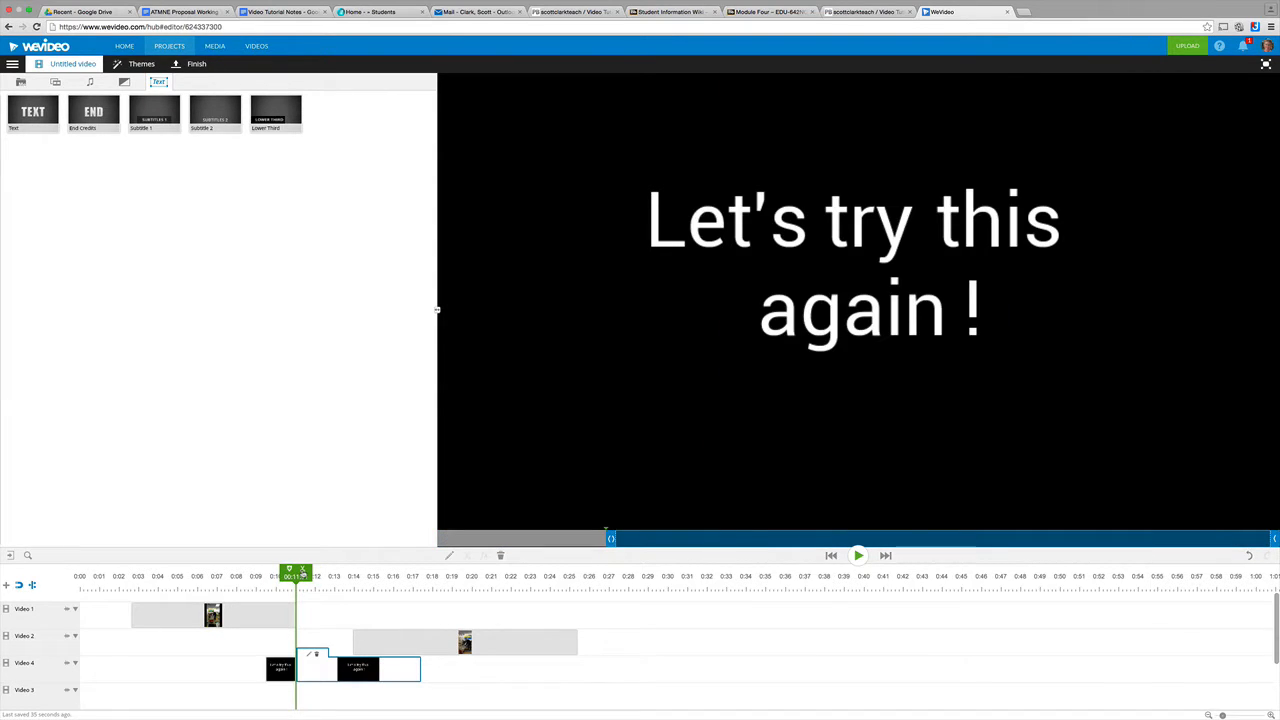
Step: Remove the title's front piece, trim its end shorter, and return the playhead to the start
{"action": "left_click", "coordinate": [280, 668]}
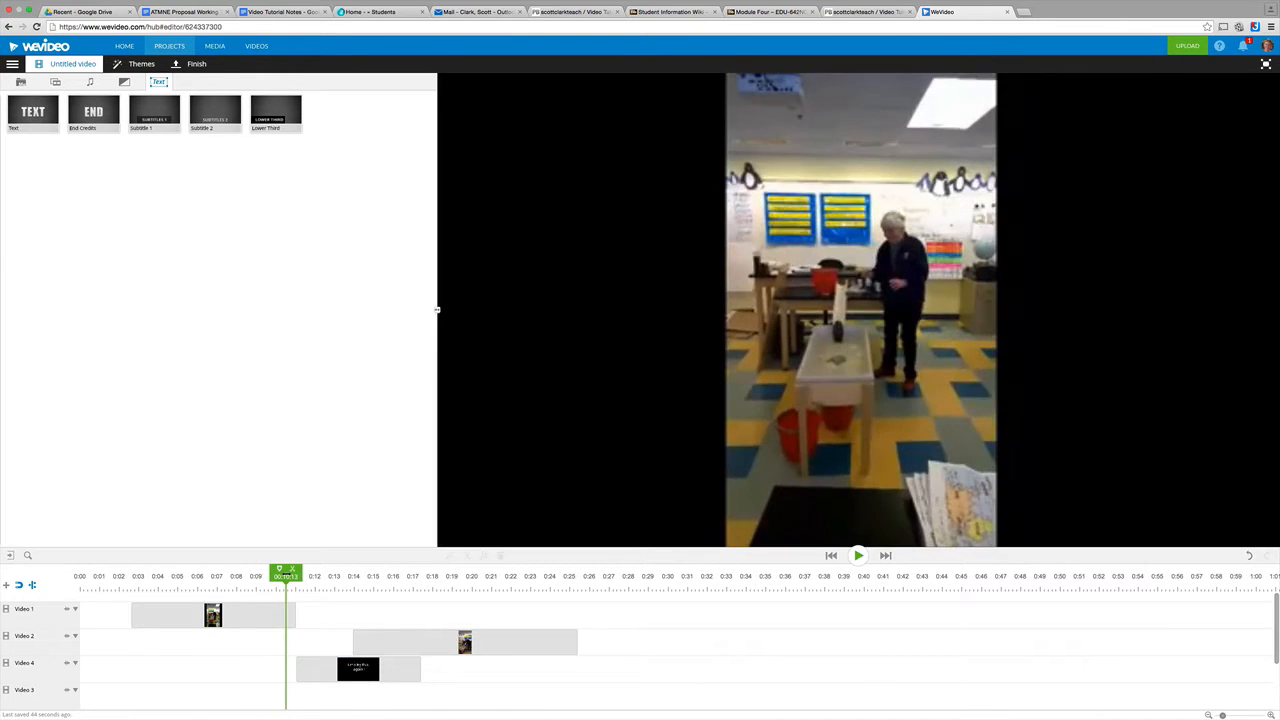
{"action": "left_click", "coordinate": [856, 556]}
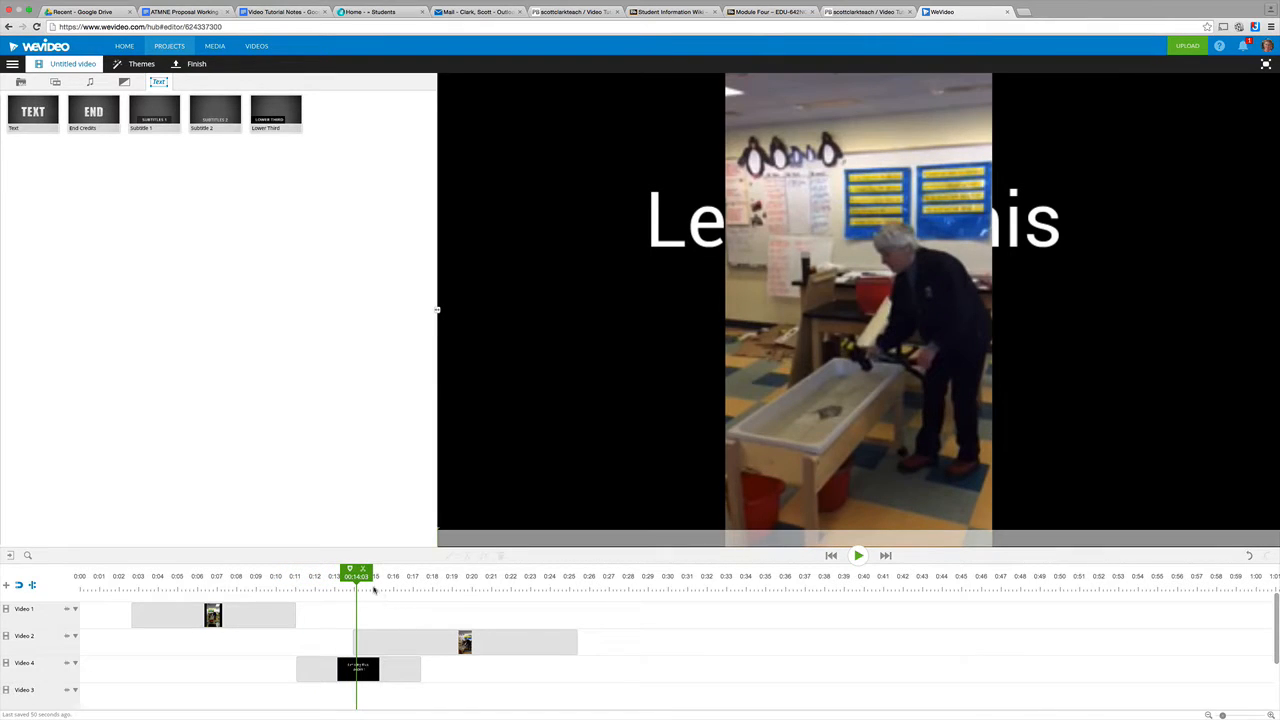
{"action": "left_click", "coordinate": [858, 556]}
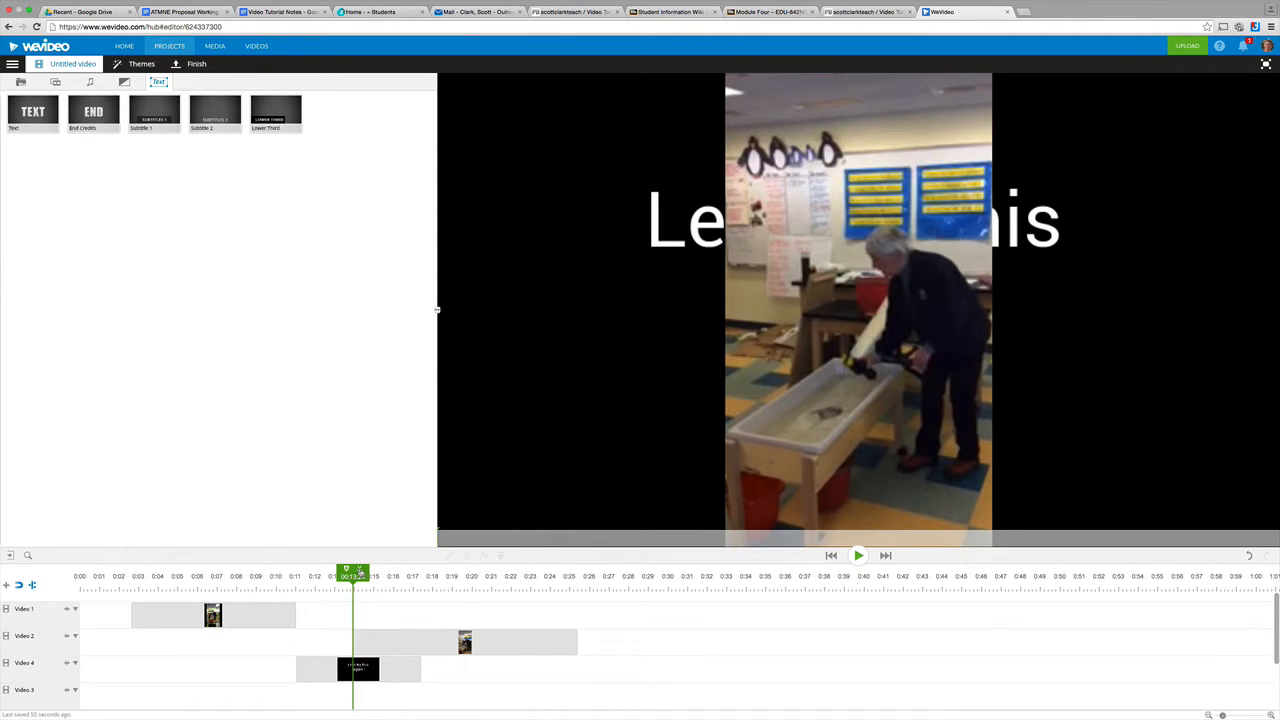
{"action": "mouse_move", "coordinate": [358, 570]}
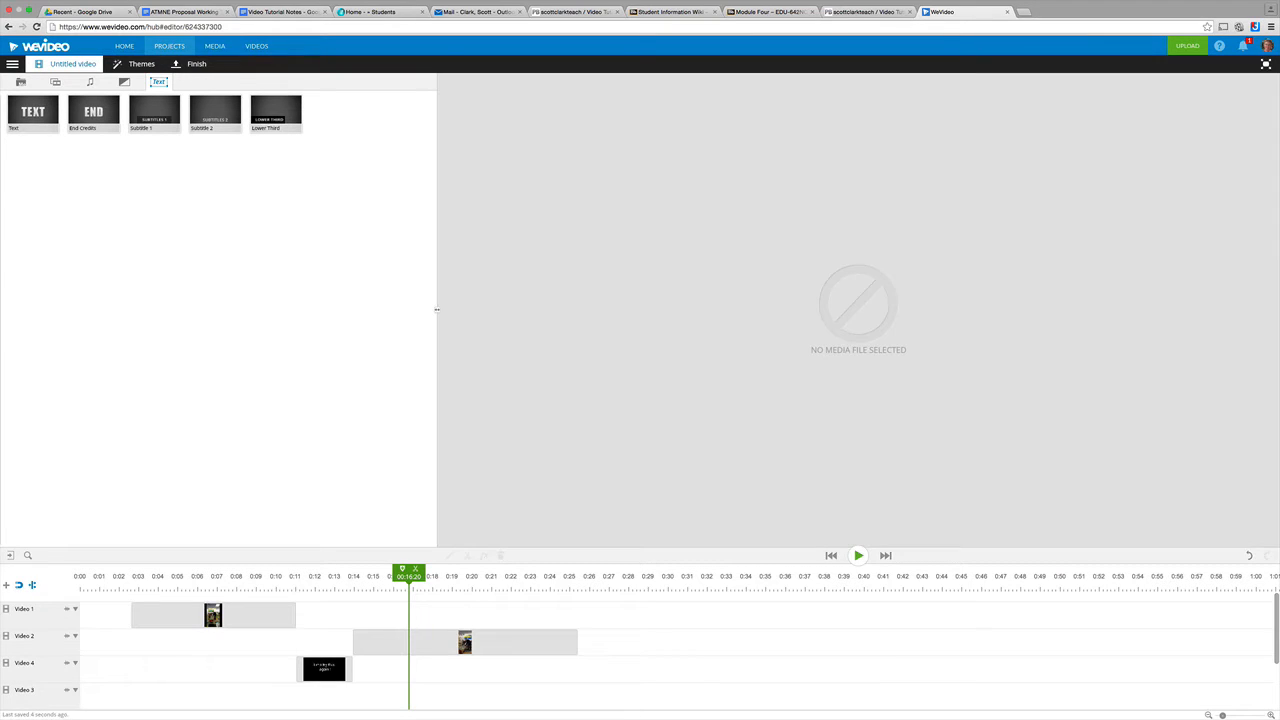
{"action": "mouse_move", "coordinate": [408, 570]}
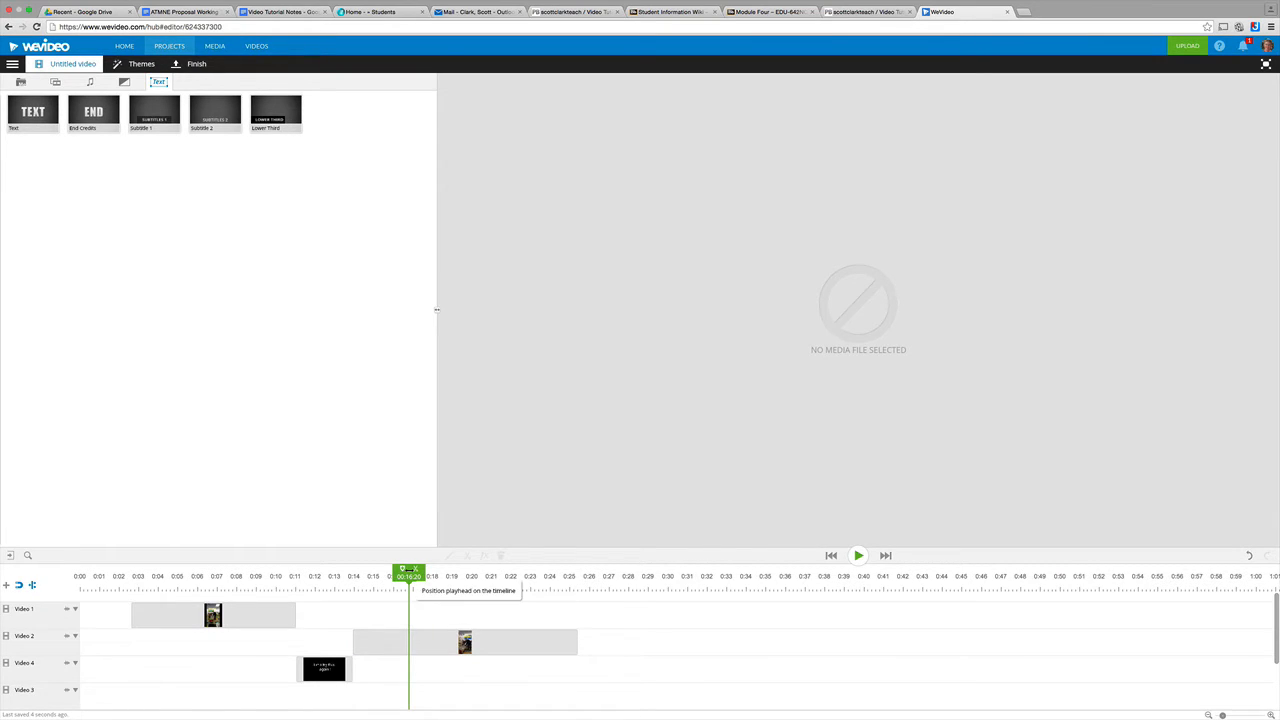
{"action": "left_click_drag", "start_coordinate": [408, 570], "coordinate": [360, 570]}
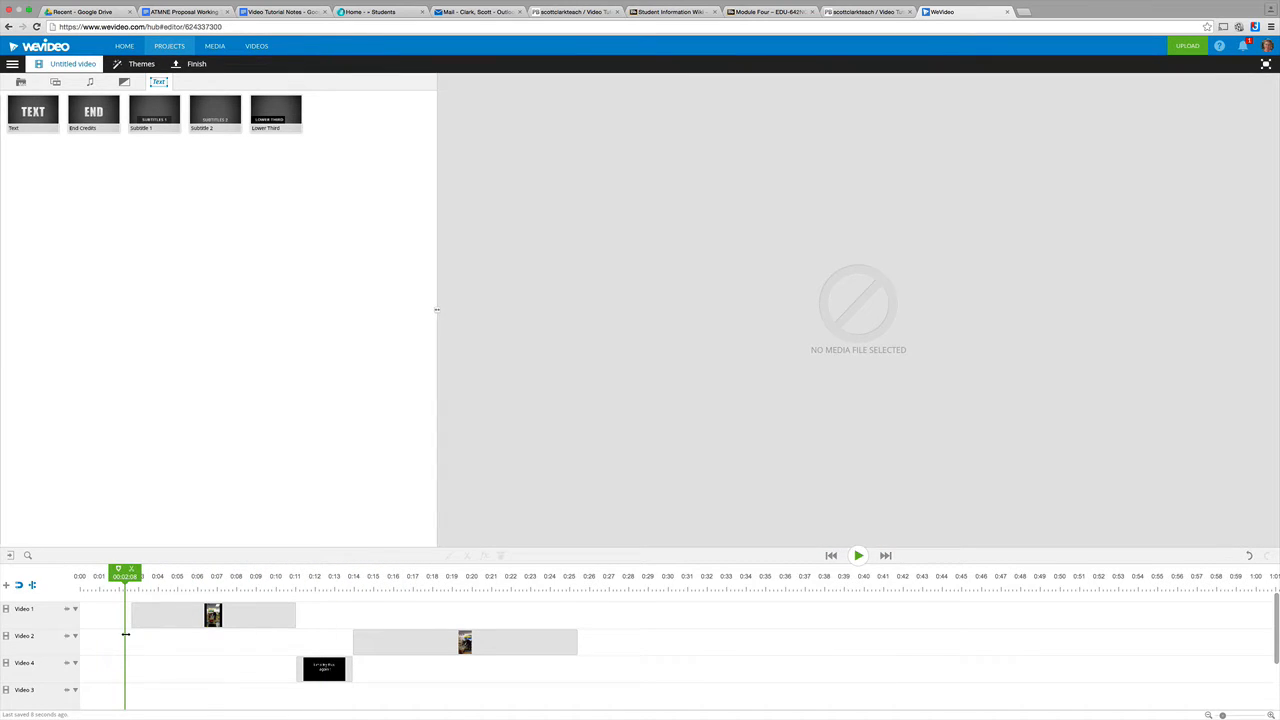
{"action": "left_click", "coordinate": [858, 556]}
{"action": "type", "text": "Penguins Succeed"}
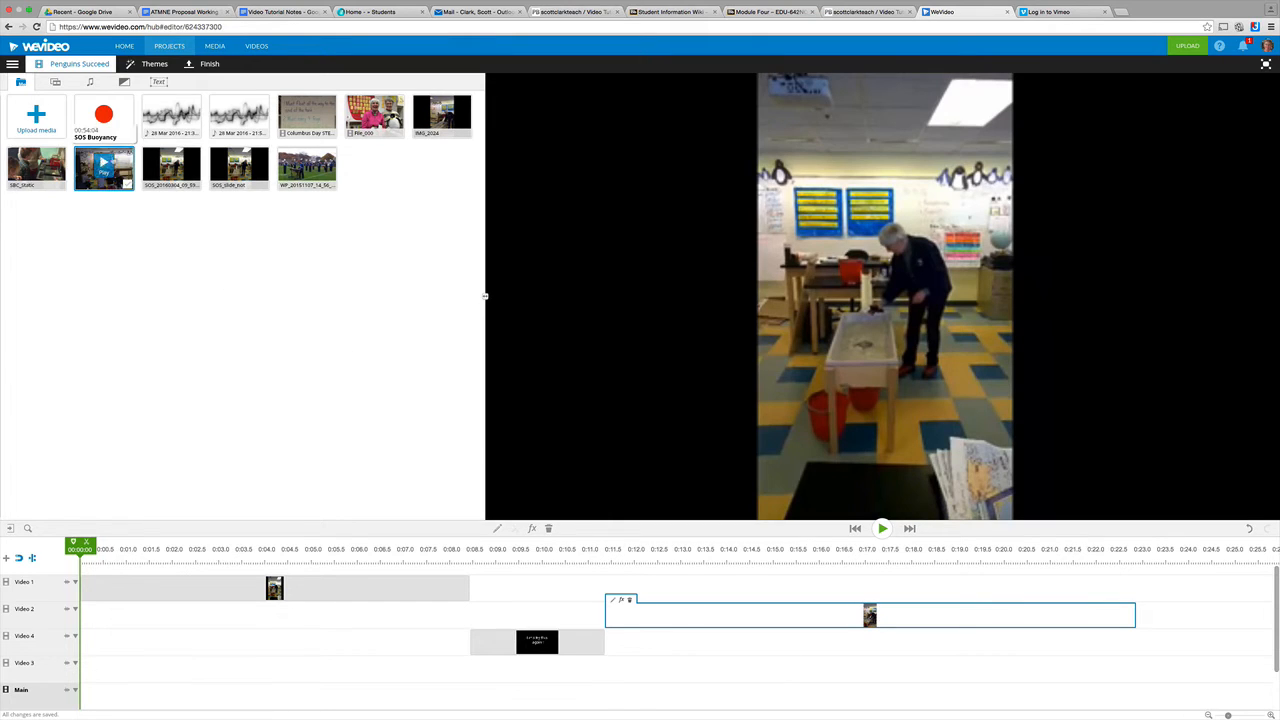
{"action": "mouse_move", "coordinate": [208, 62]}
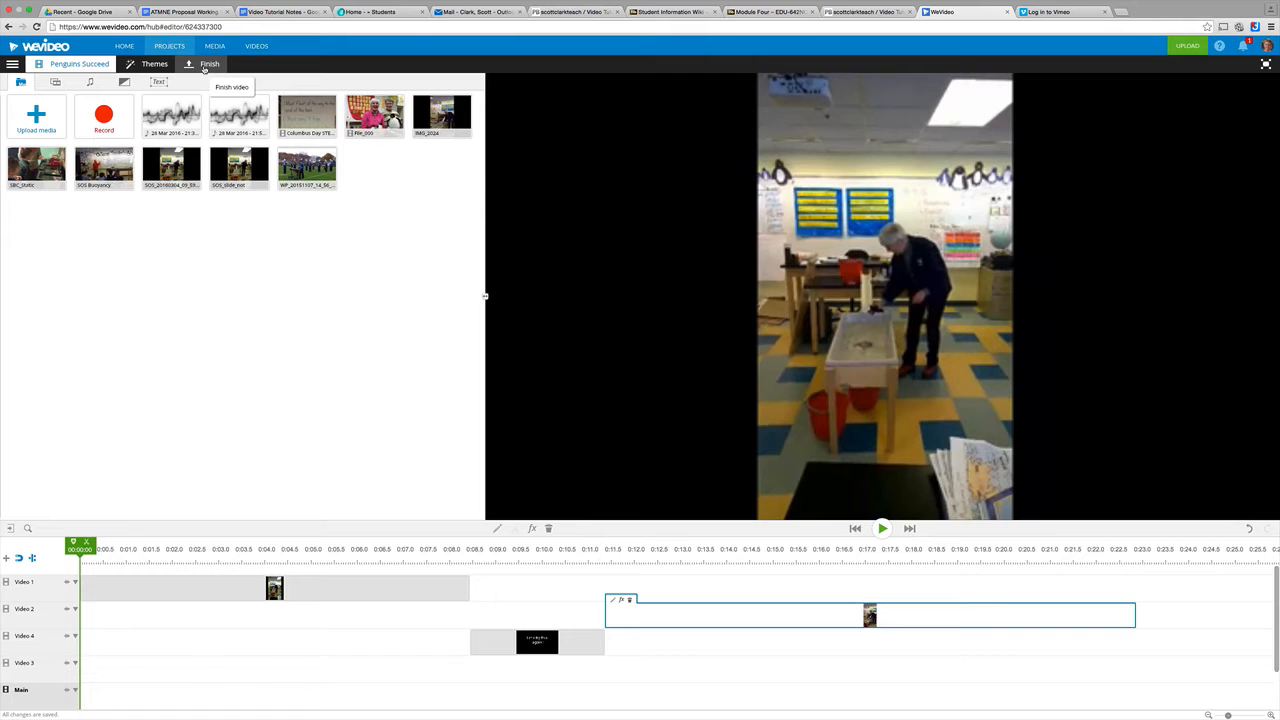
Step: Finalize Penguins Succeed at 720p with Google Drive added as an export destination
{"action": "left_click", "coordinate": [208, 62]}
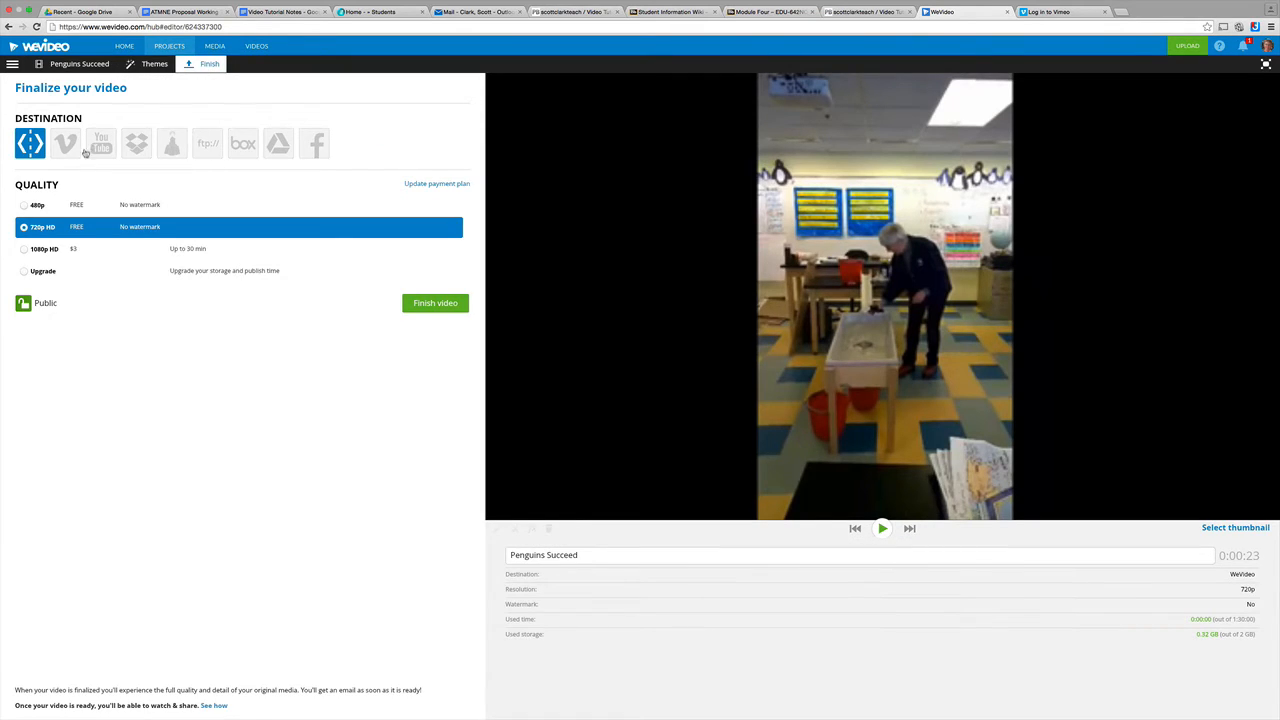
{"action": "mouse_move", "coordinate": [100, 162]}
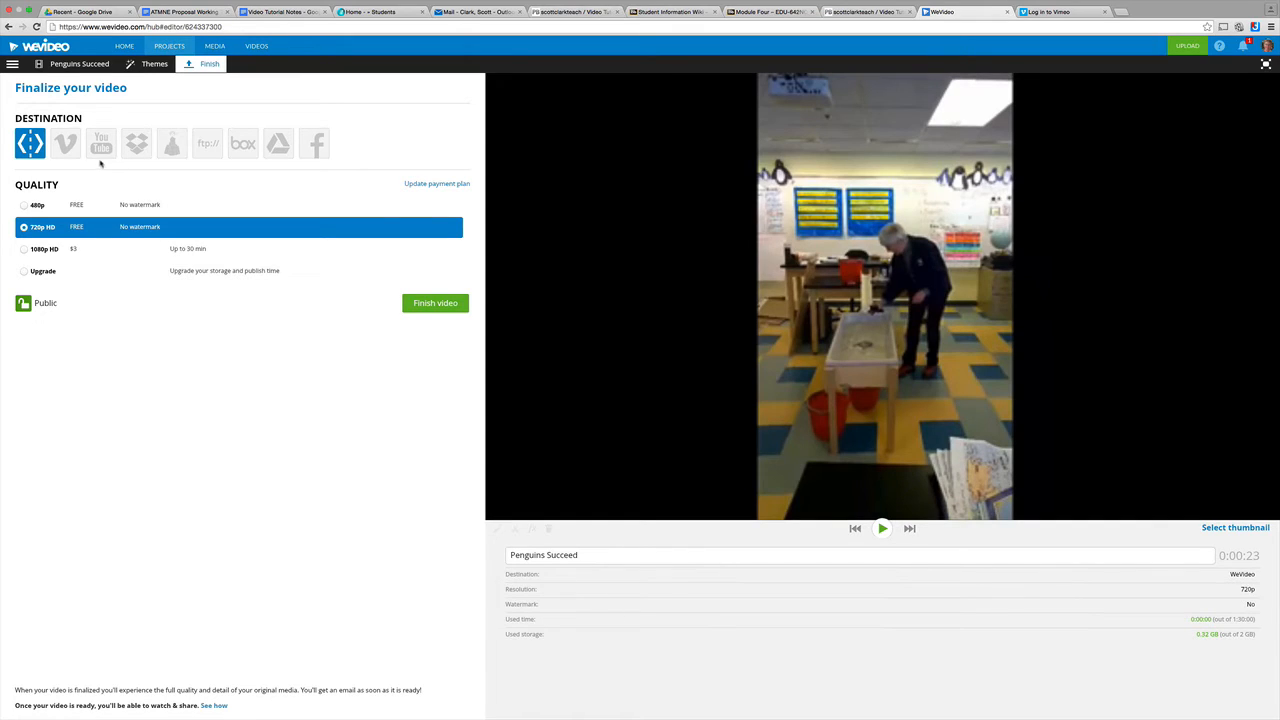
{"action": "mouse_move", "coordinate": [168, 190]}
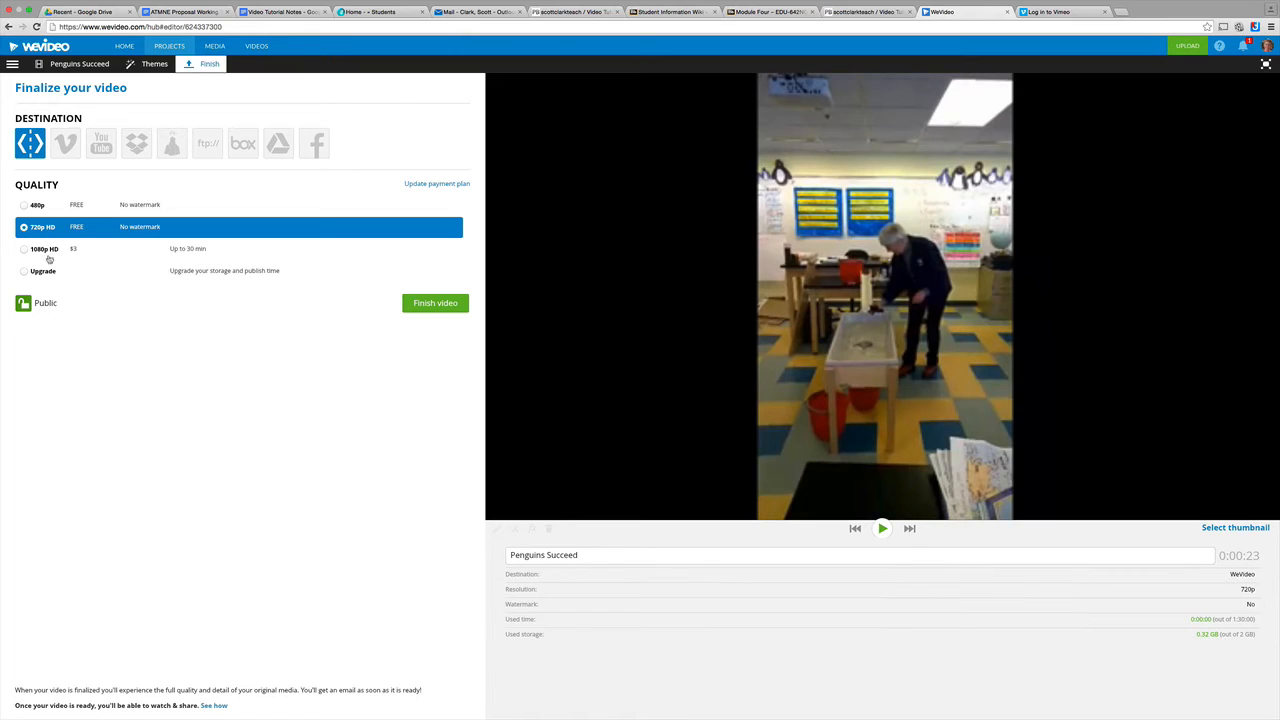
{"action": "mouse_move", "coordinate": [48, 258]}
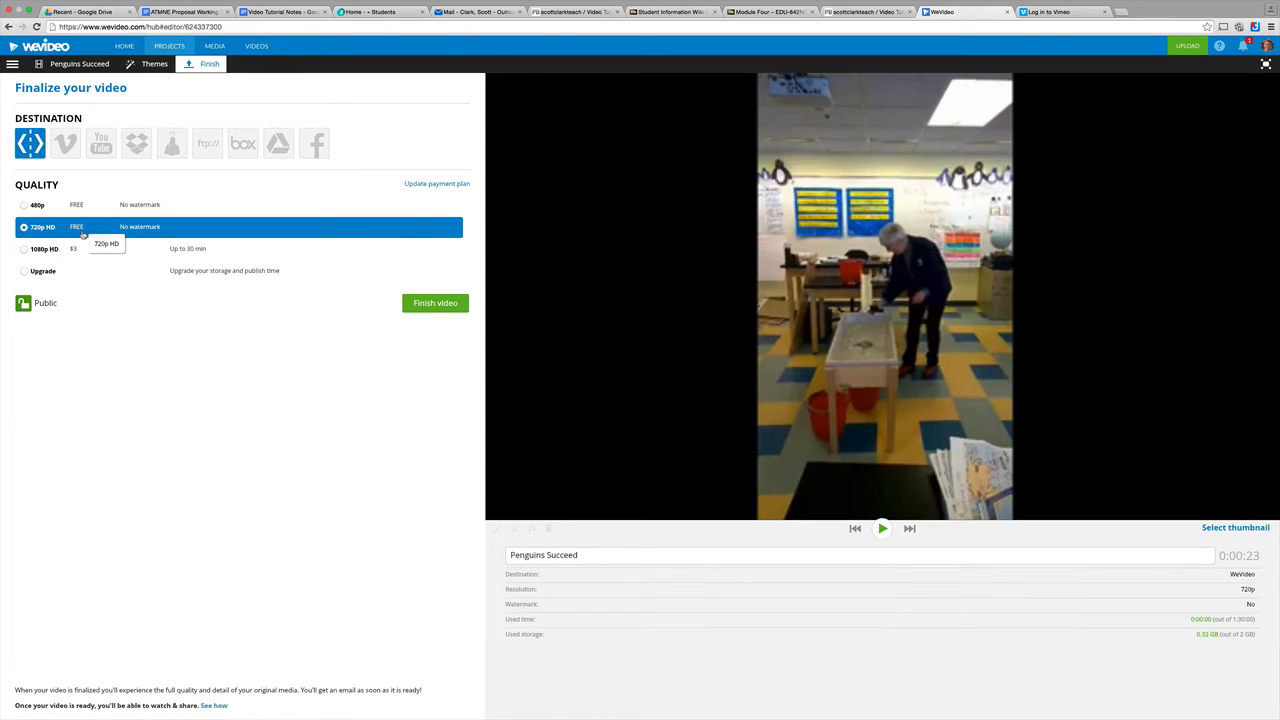
{"action": "mouse_move", "coordinate": [84, 244]}
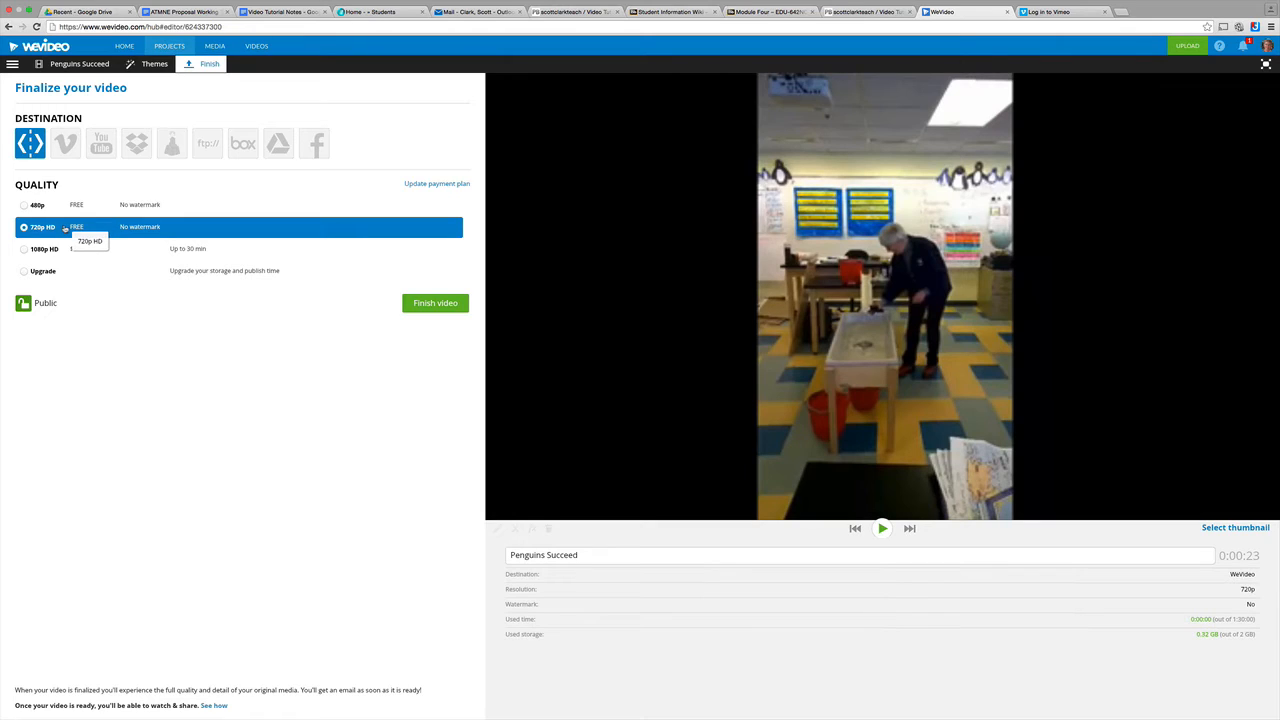
{"action": "mouse_move", "coordinate": [64, 280]}
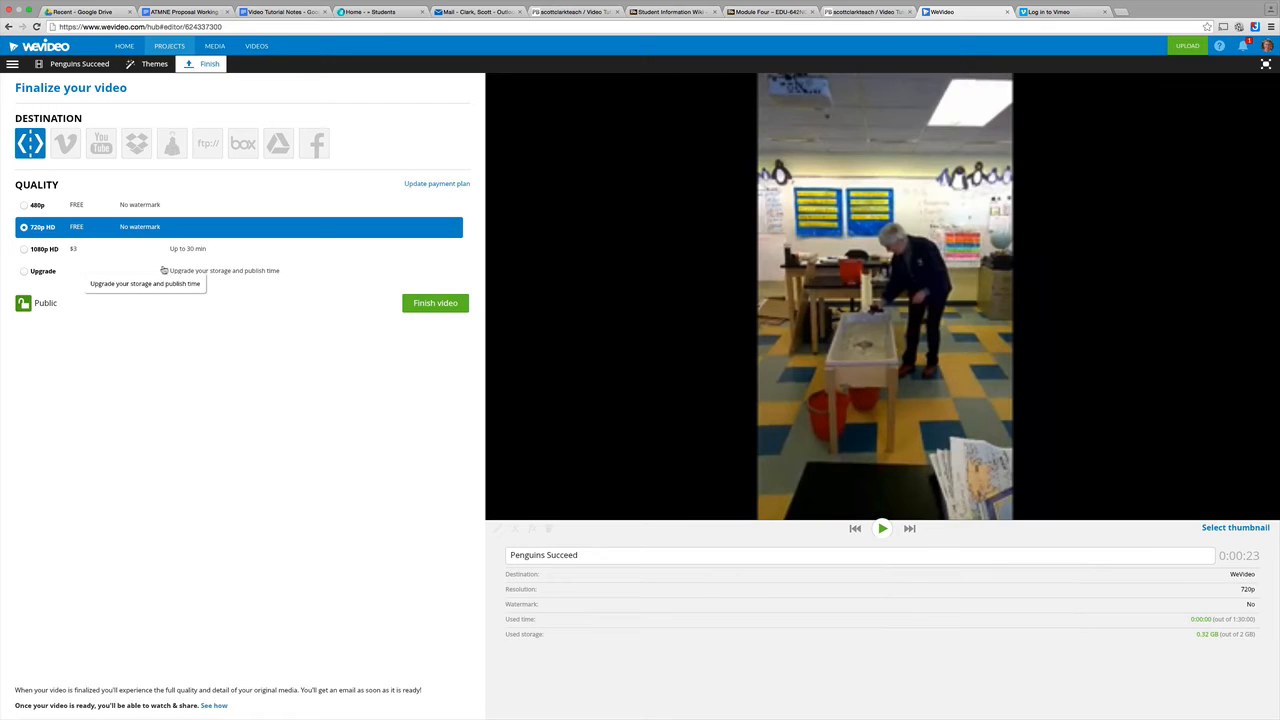
{"action": "mouse_move", "coordinate": [136, 256]}
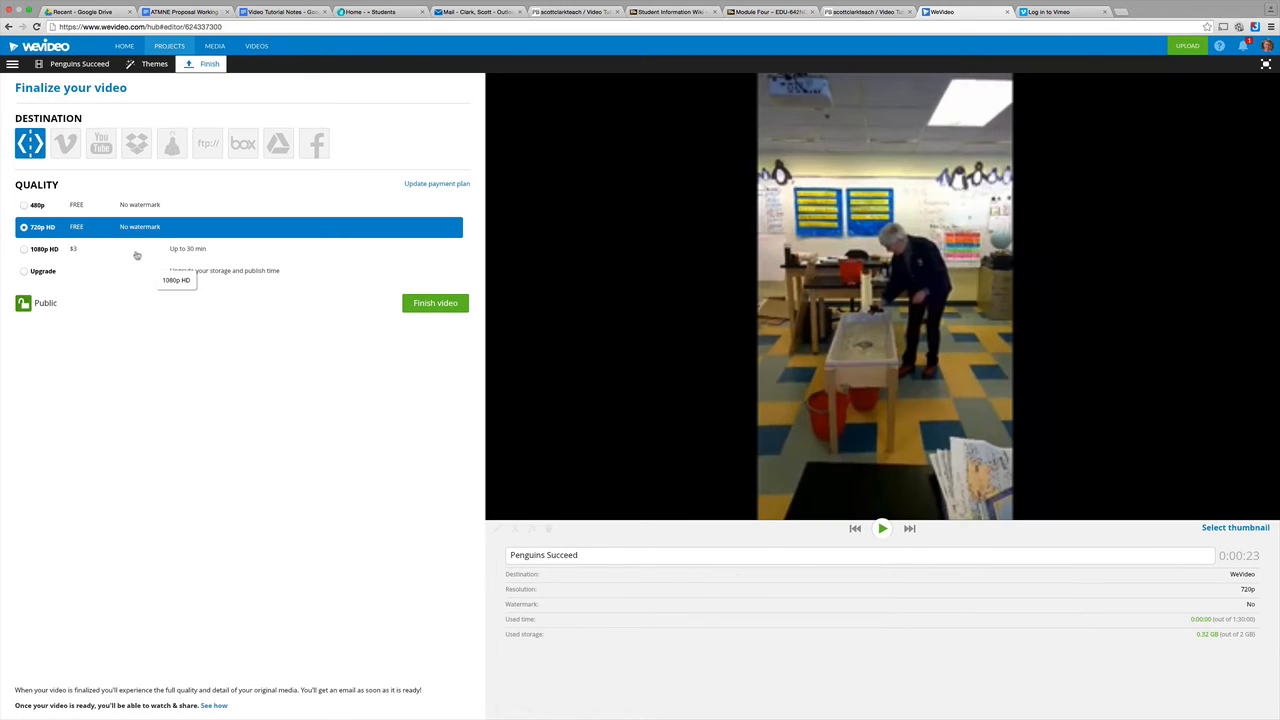
{"action": "mouse_move", "coordinate": [278, 144]}
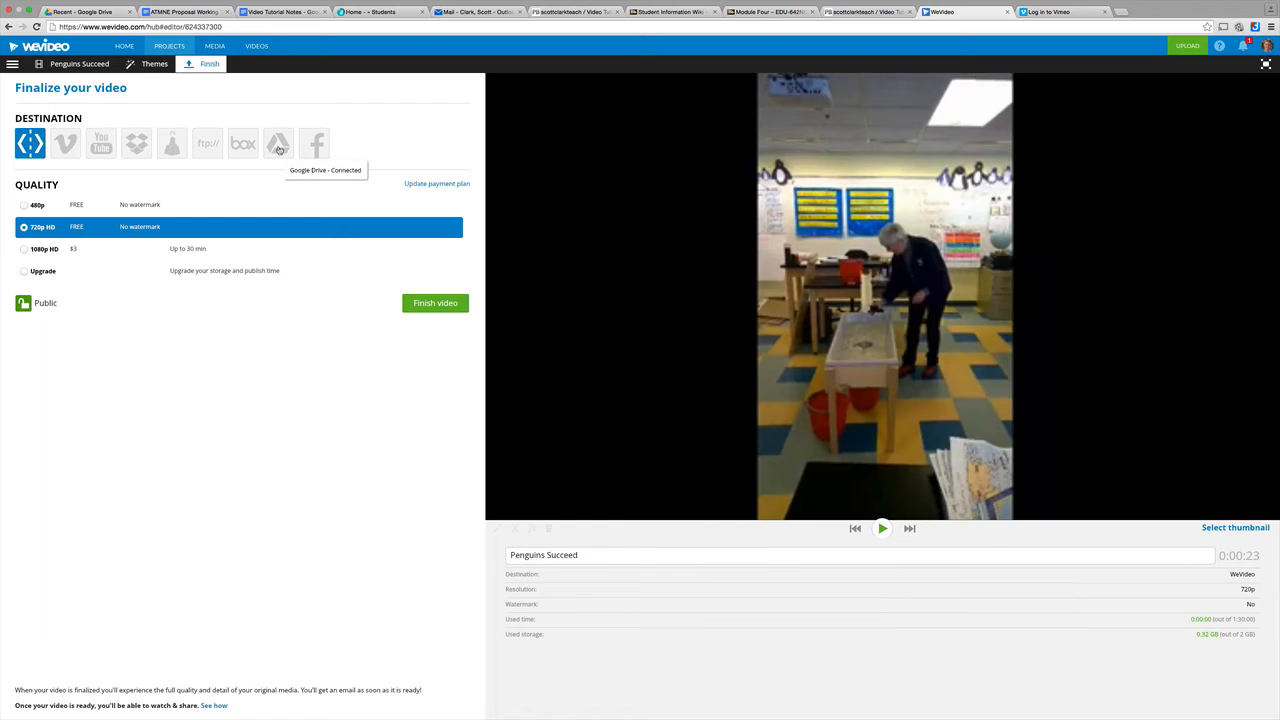
{"action": "left_click", "coordinate": [276, 144]}
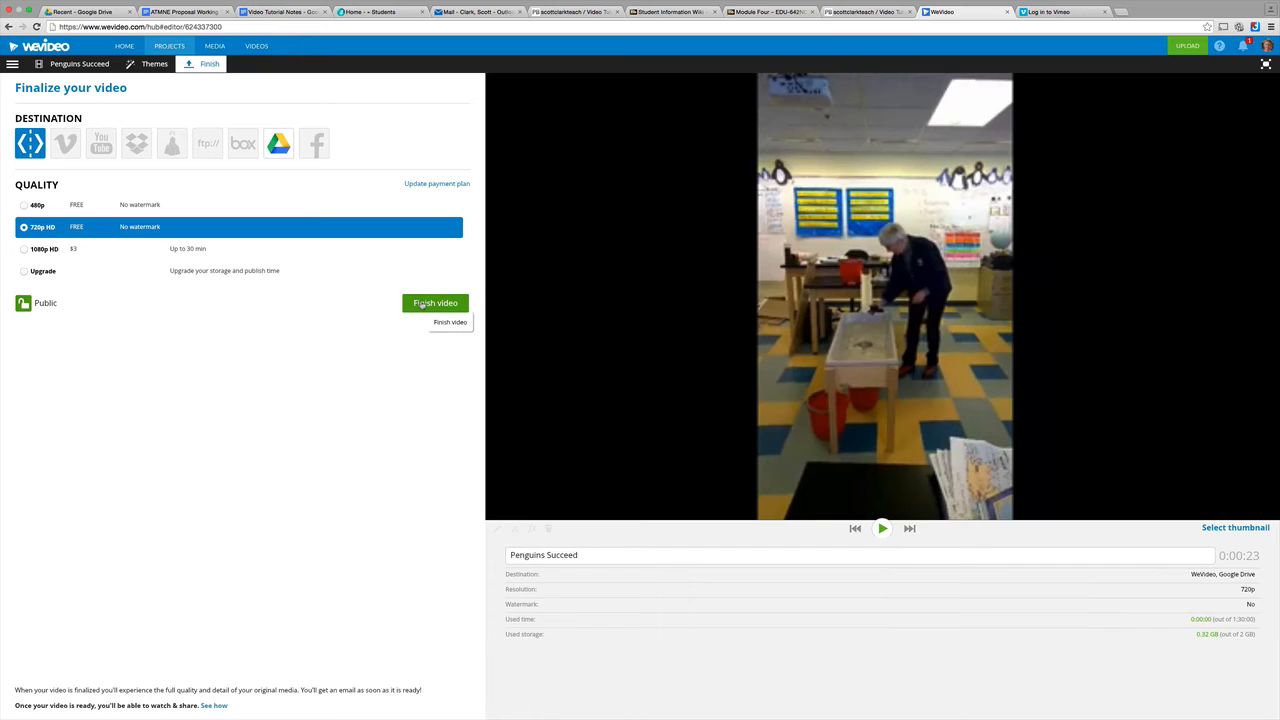
Step: Start exporting Penguins Succeed so its rendering progress page appears
{"action": "left_click", "coordinate": [436, 304]}
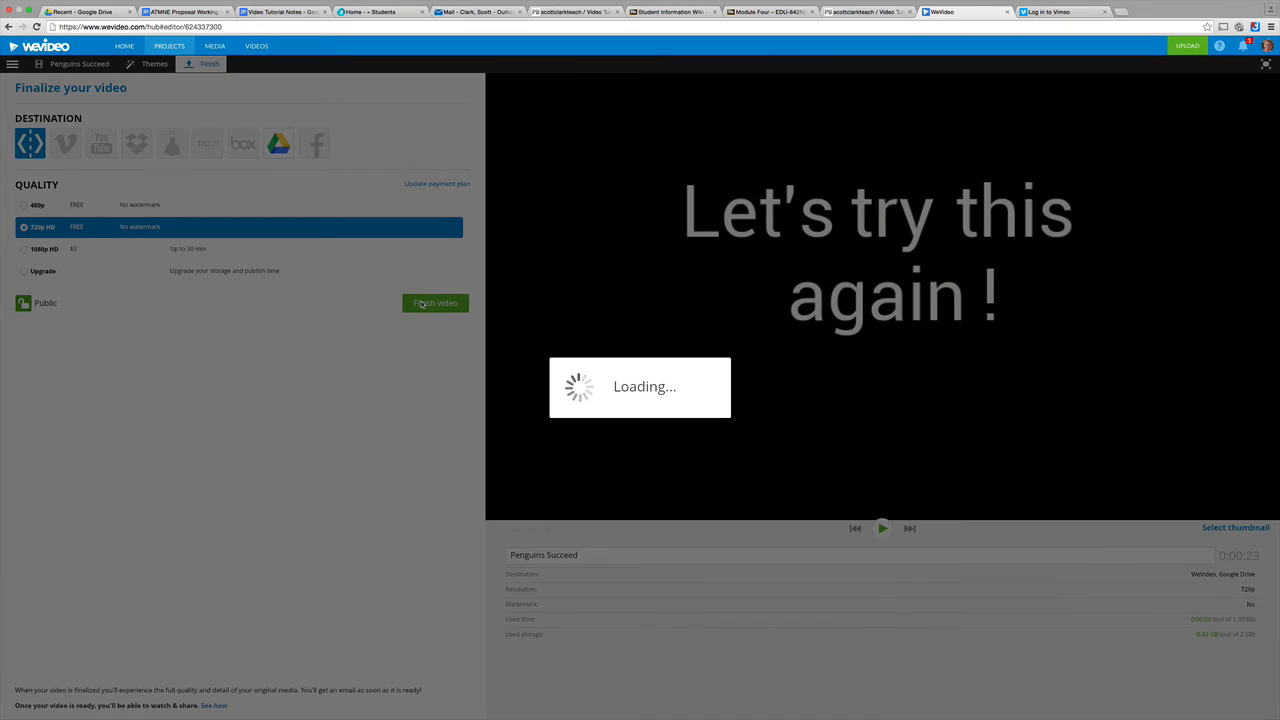
{"action": "left_click", "coordinate": [436, 304]}
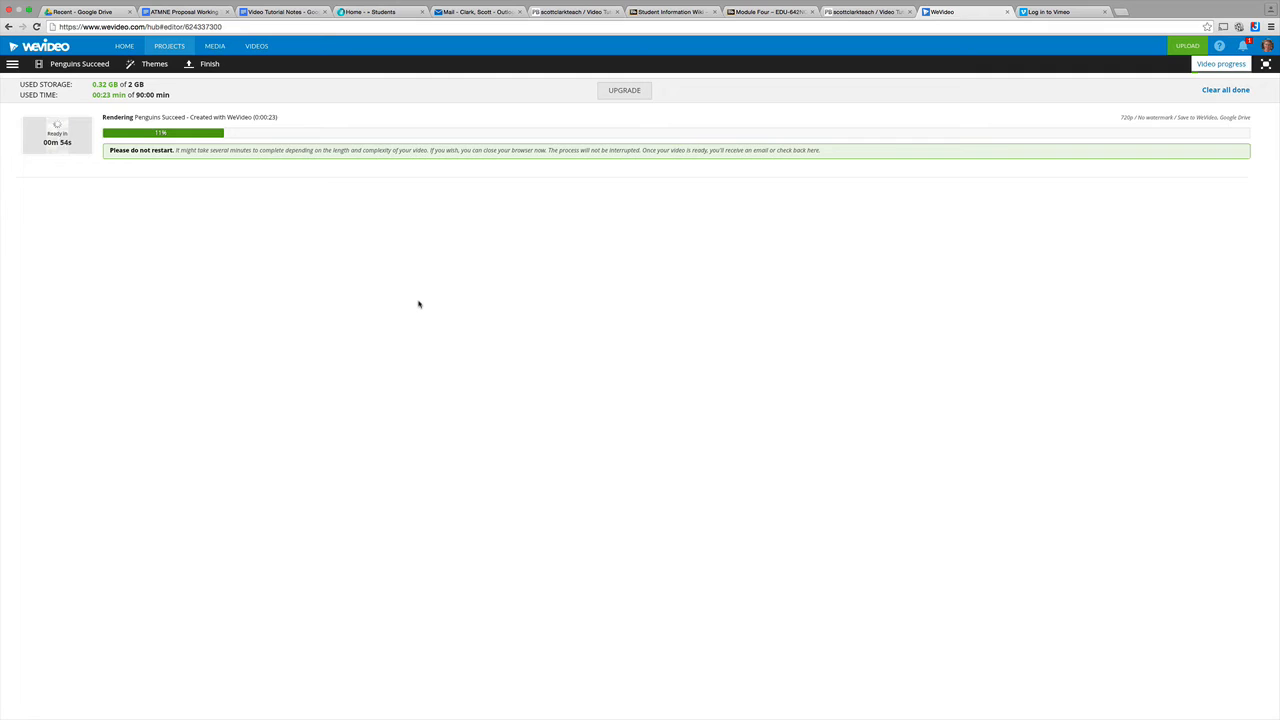
{"action": "mouse_move", "coordinate": [260, 96]}
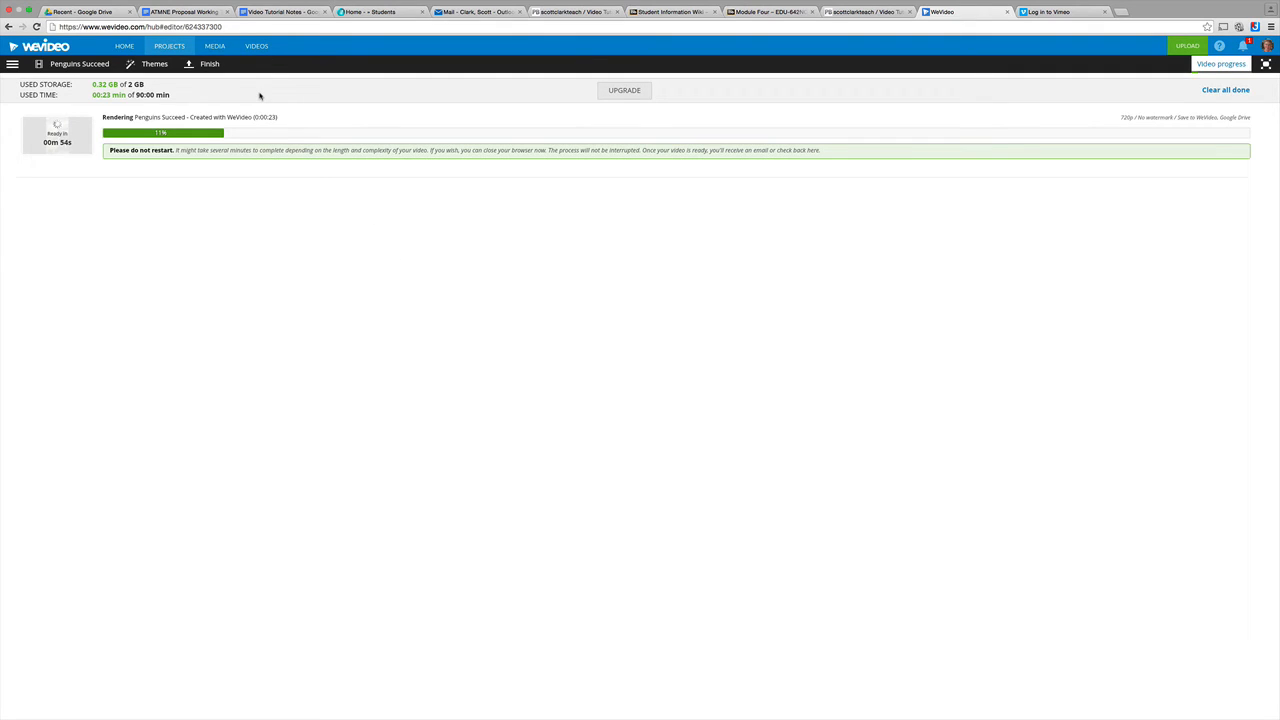